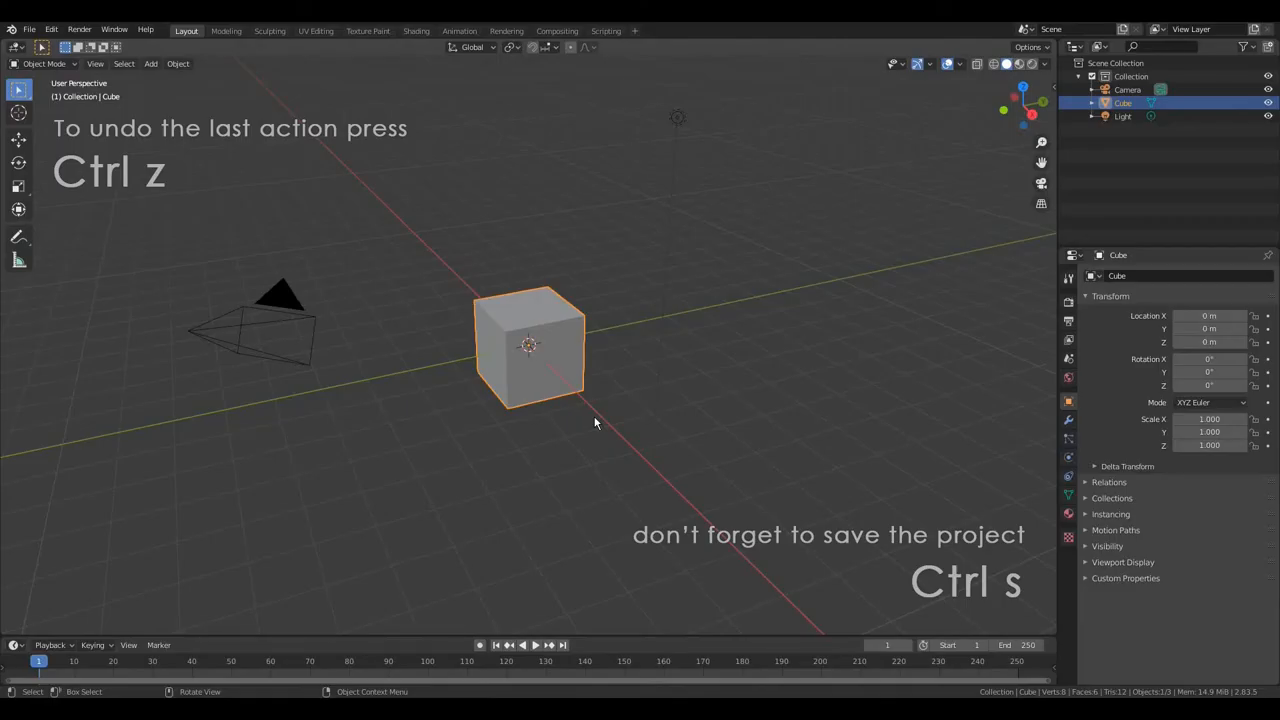
Delete the default cube and add a torus rotated 90° on X to stand upright.
{"action": "key", "text": "x"}
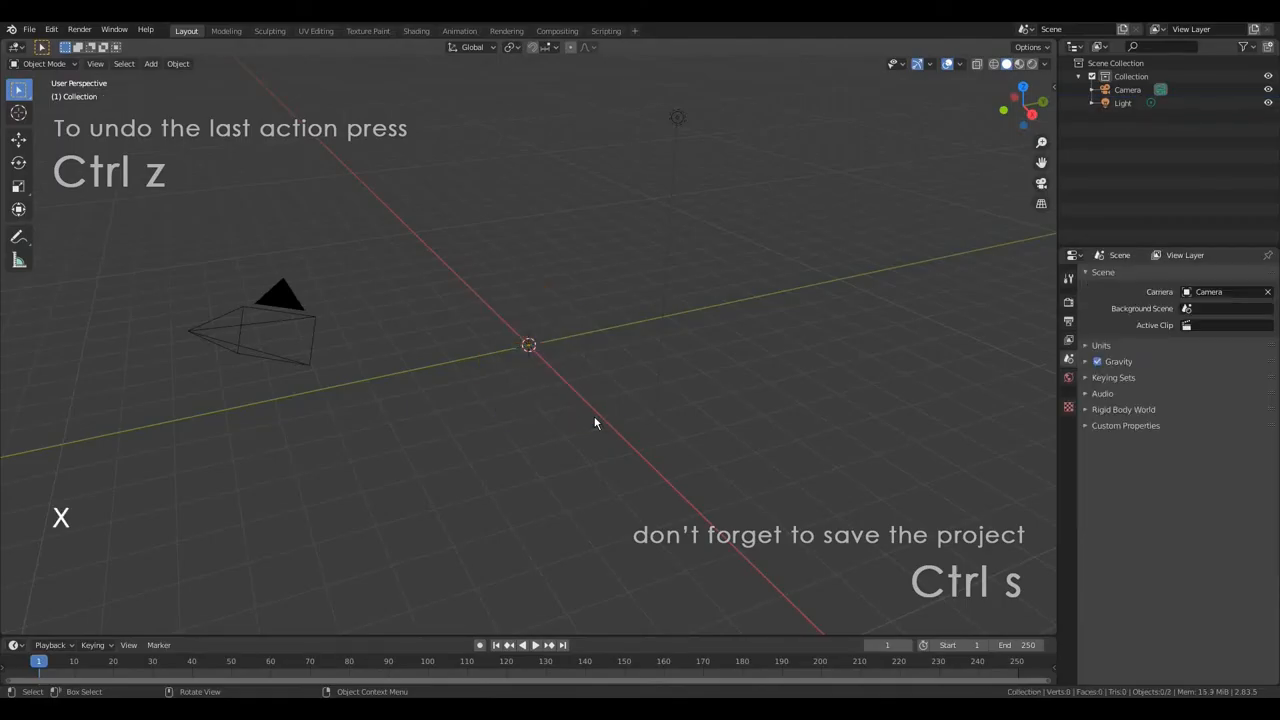
{"action": "key", "text": "shift+a"}
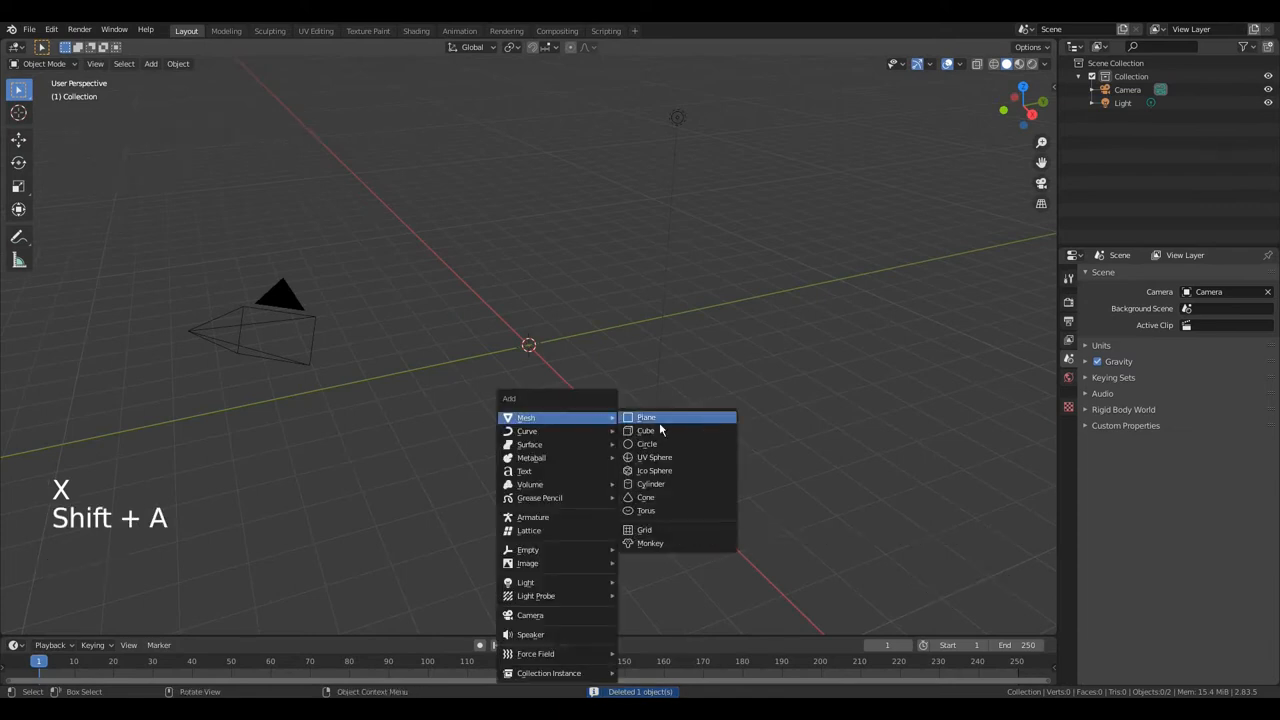
{"action": "left_click", "coordinate": [646, 510]}
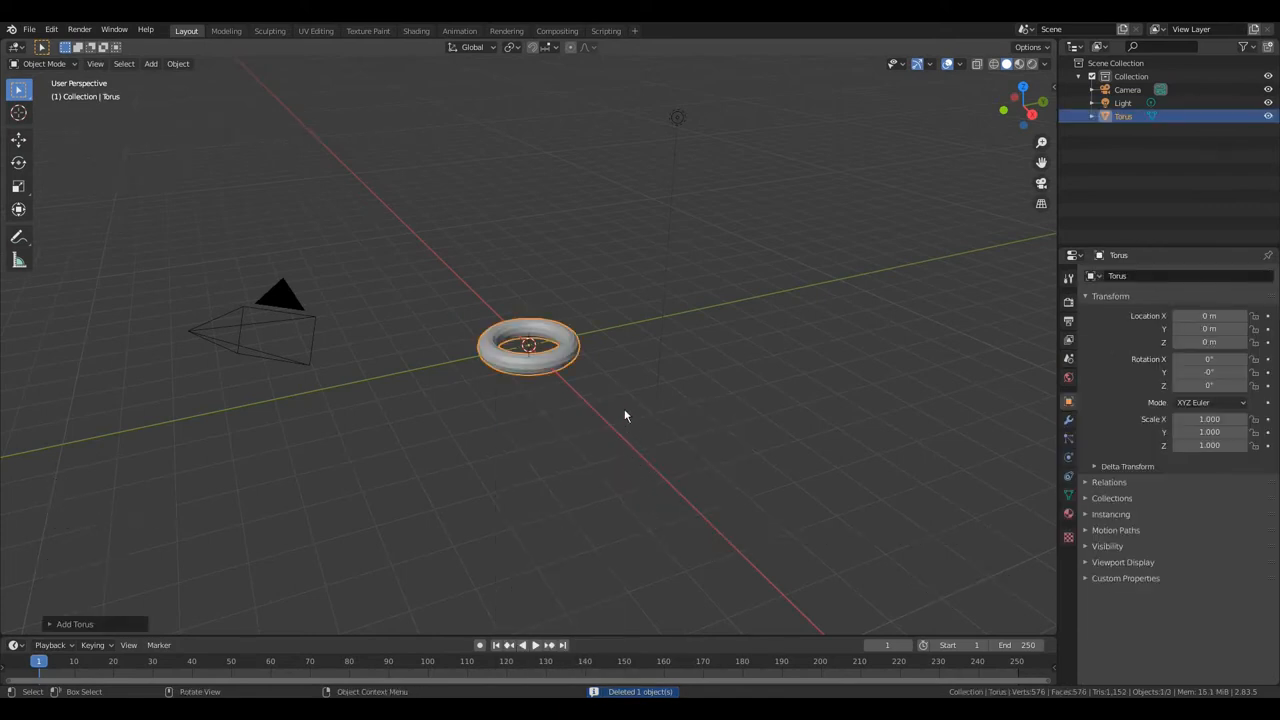
{"action": "key", "text": "r"}
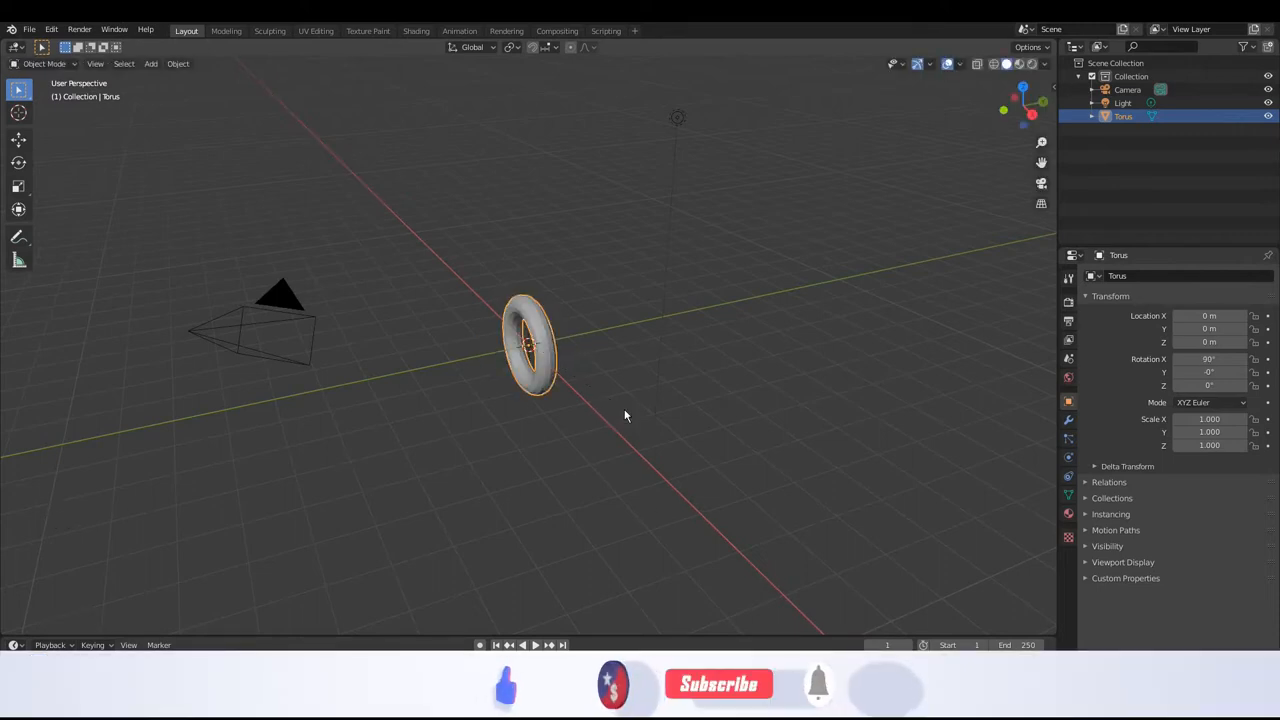
In Edit Mode, select edge loops around the inner ring and scale them to flatten and widen the band.
{"action": "key", "text": "Tab"}
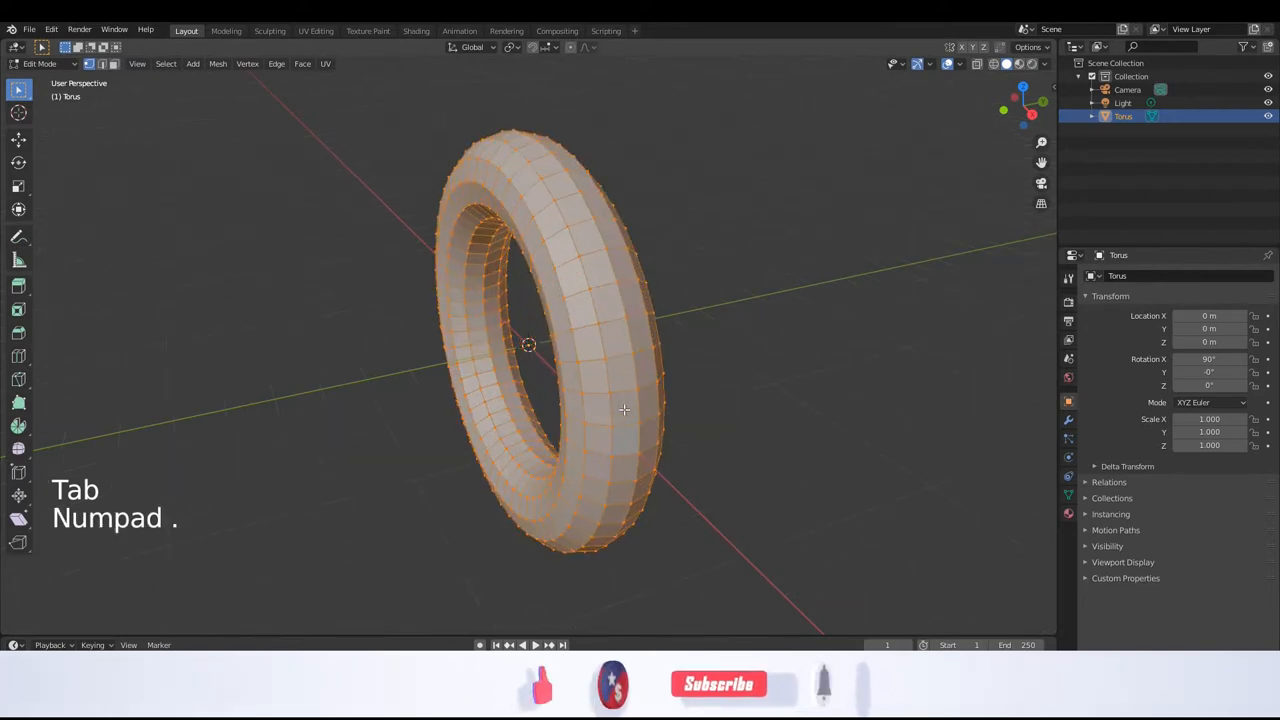
{"action": "mouse_move", "coordinate": [490, 364]}
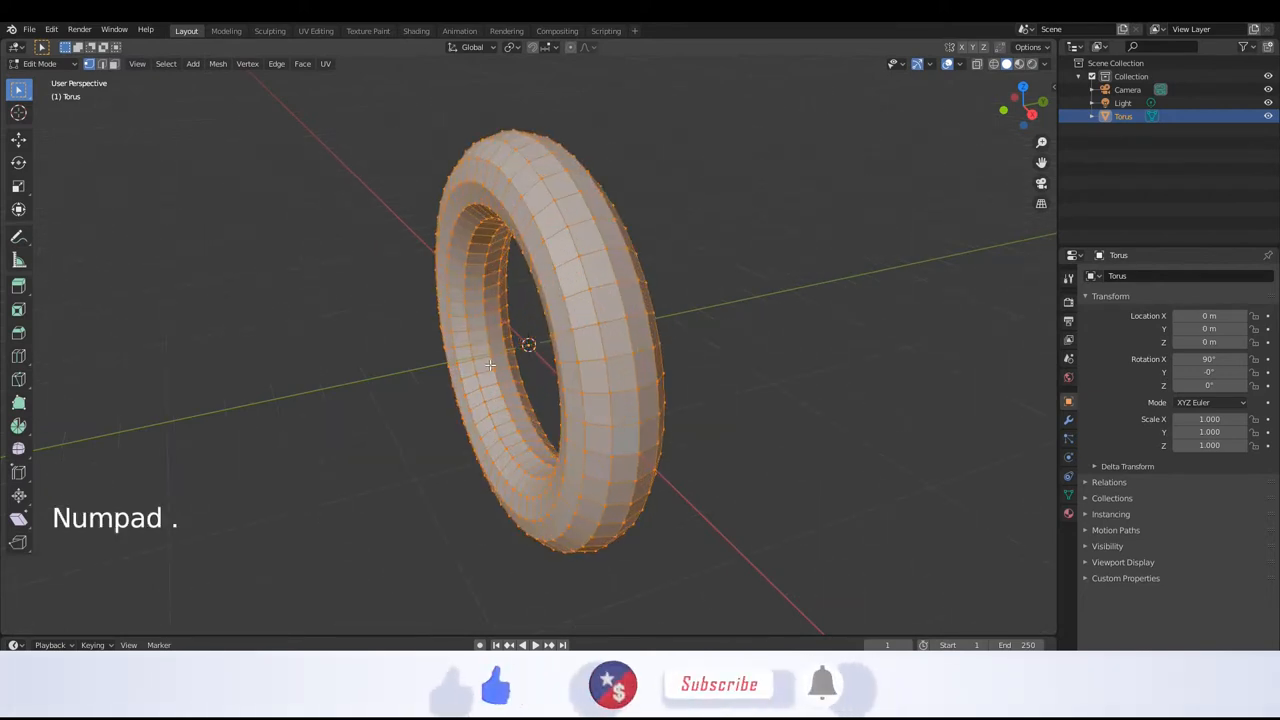
{"action": "key", "text": "2"}
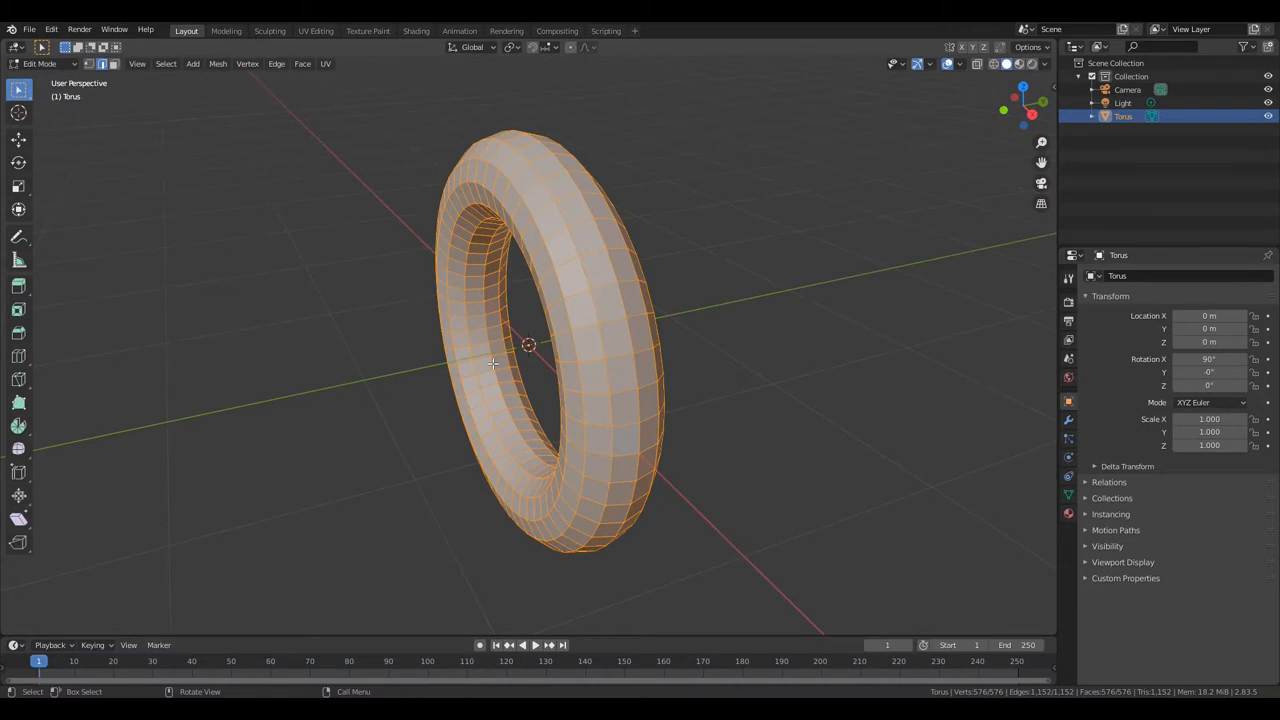
{"action": "key", "text": "a"}
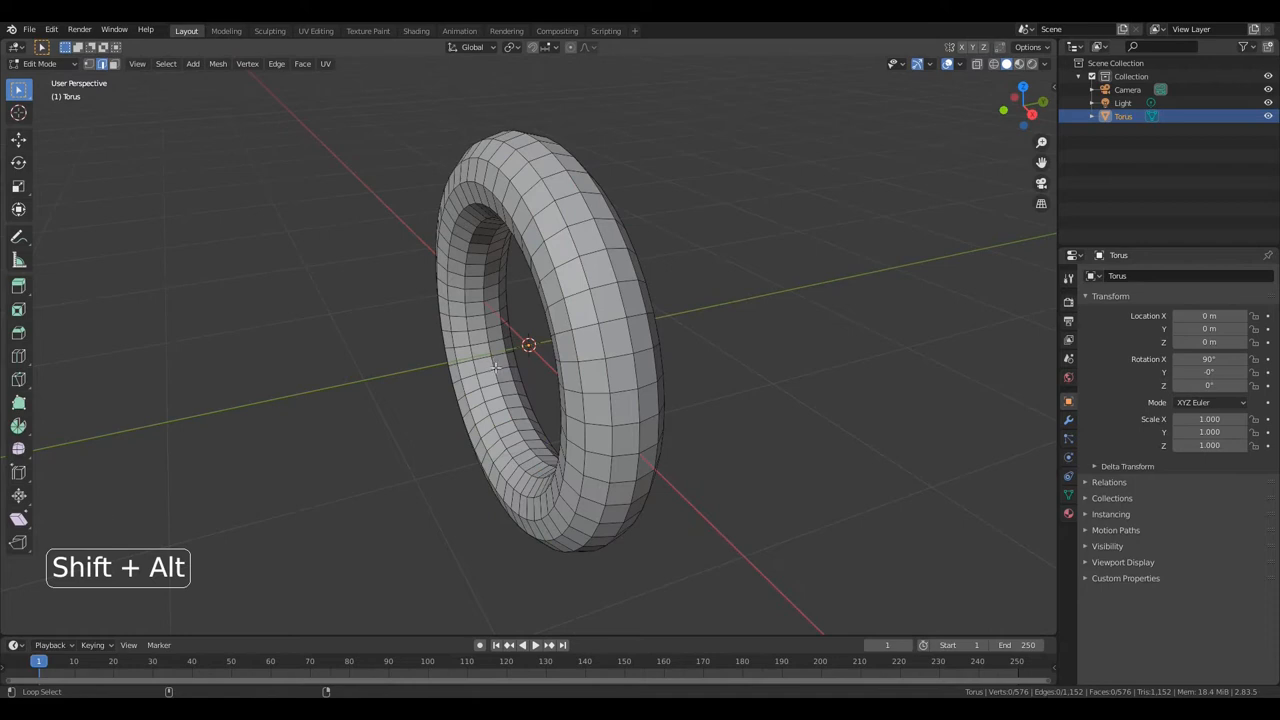
{"action": "left_click", "coordinate": [496, 364]}
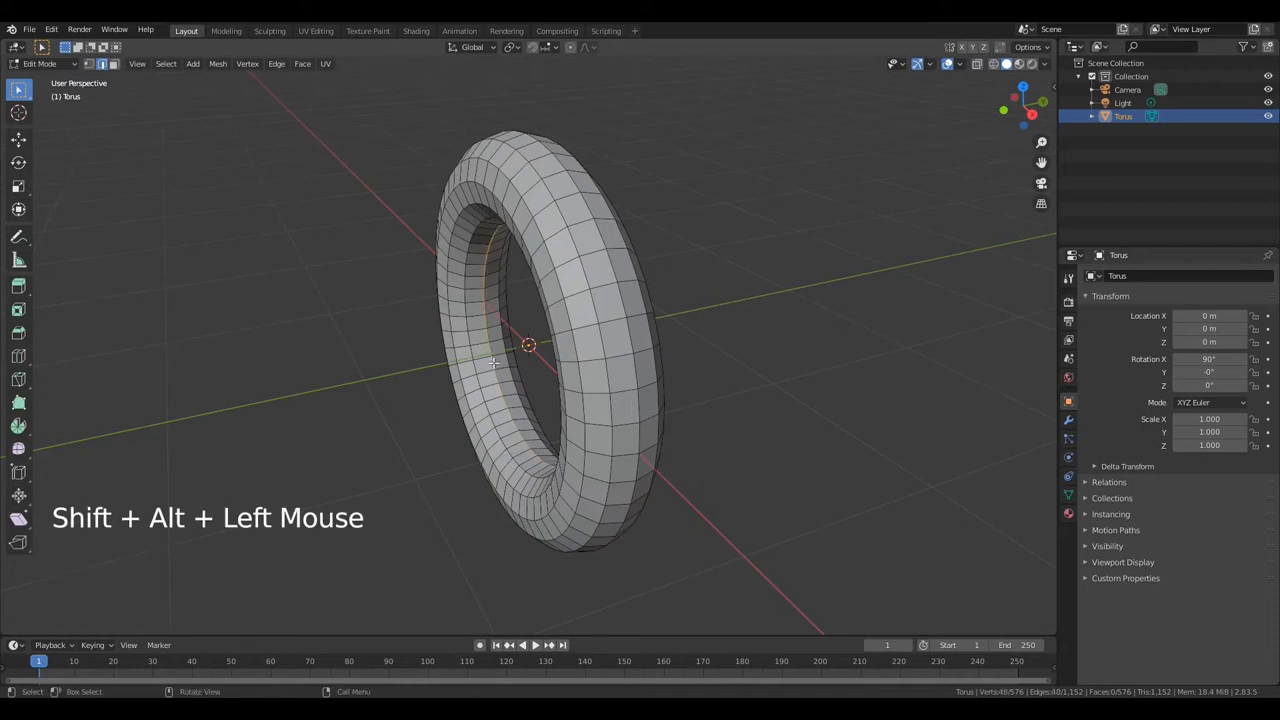
{"action": "left_click", "coordinate": [492, 360]}
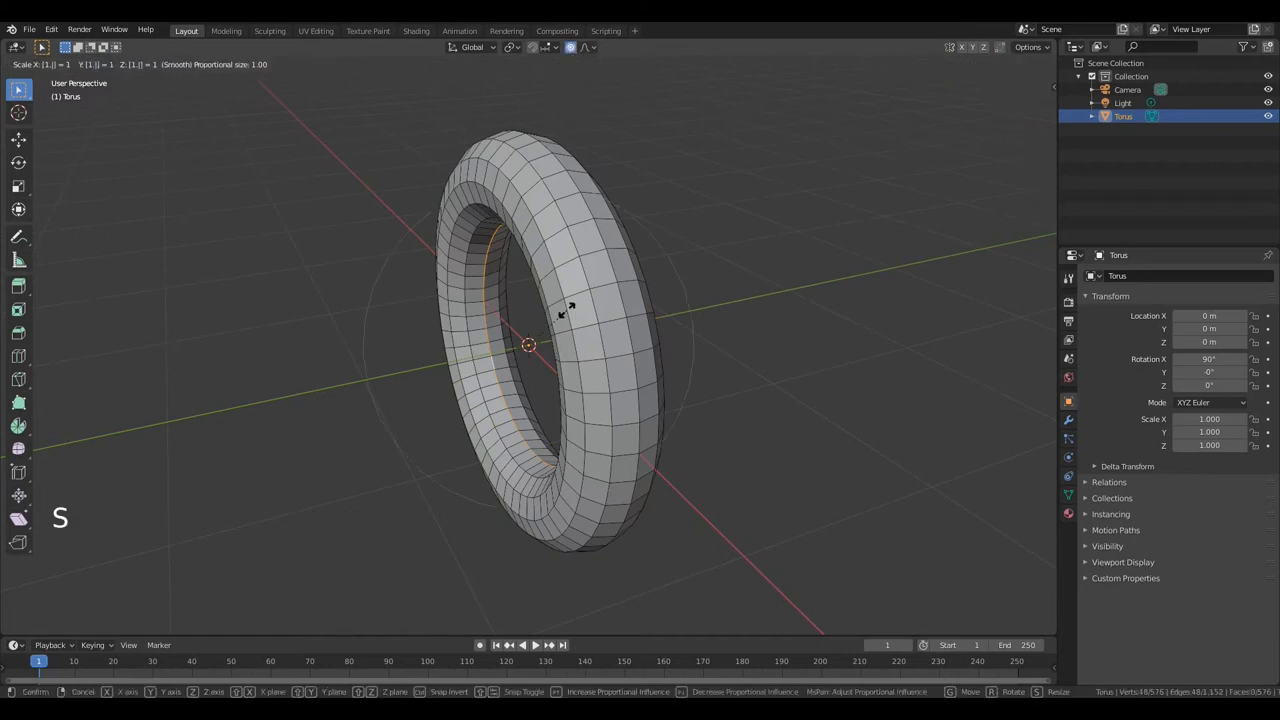
{"action": "mouse_move", "coordinate": [564, 310]}
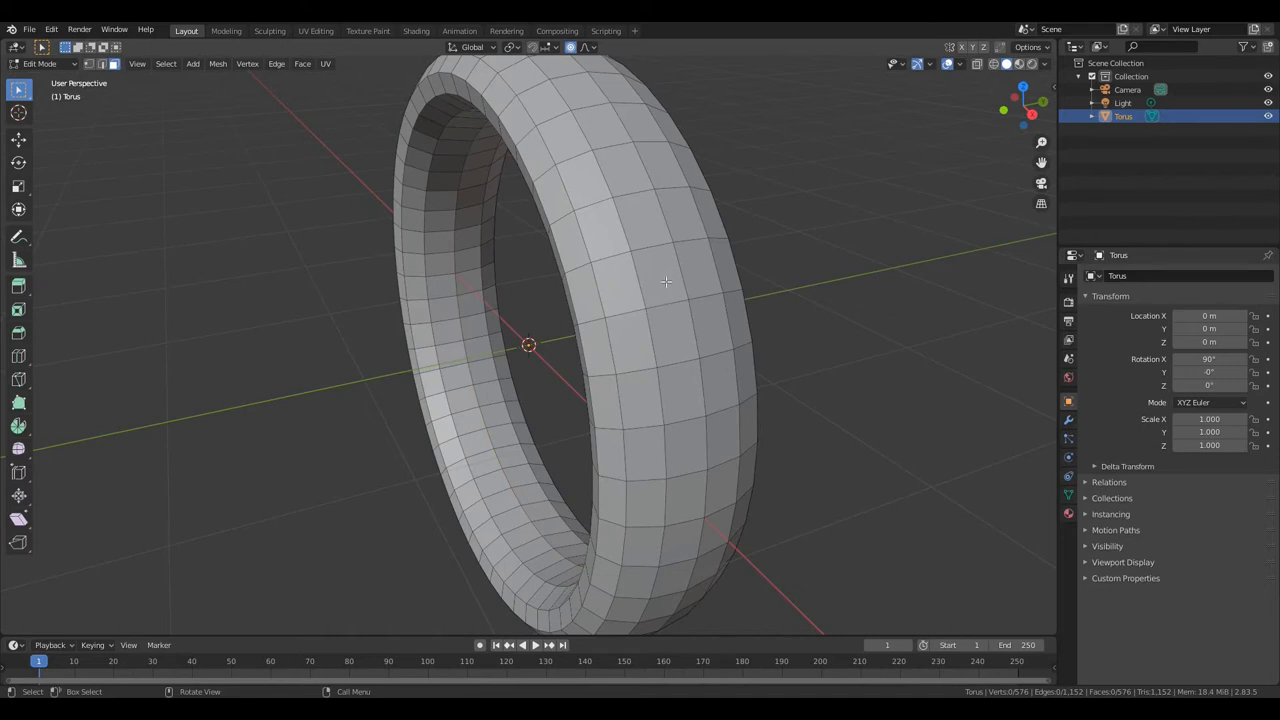
Select the middle face loop around the ring, extrude it and scale it slightly outward.
{"action": "key", "text": "alt"}
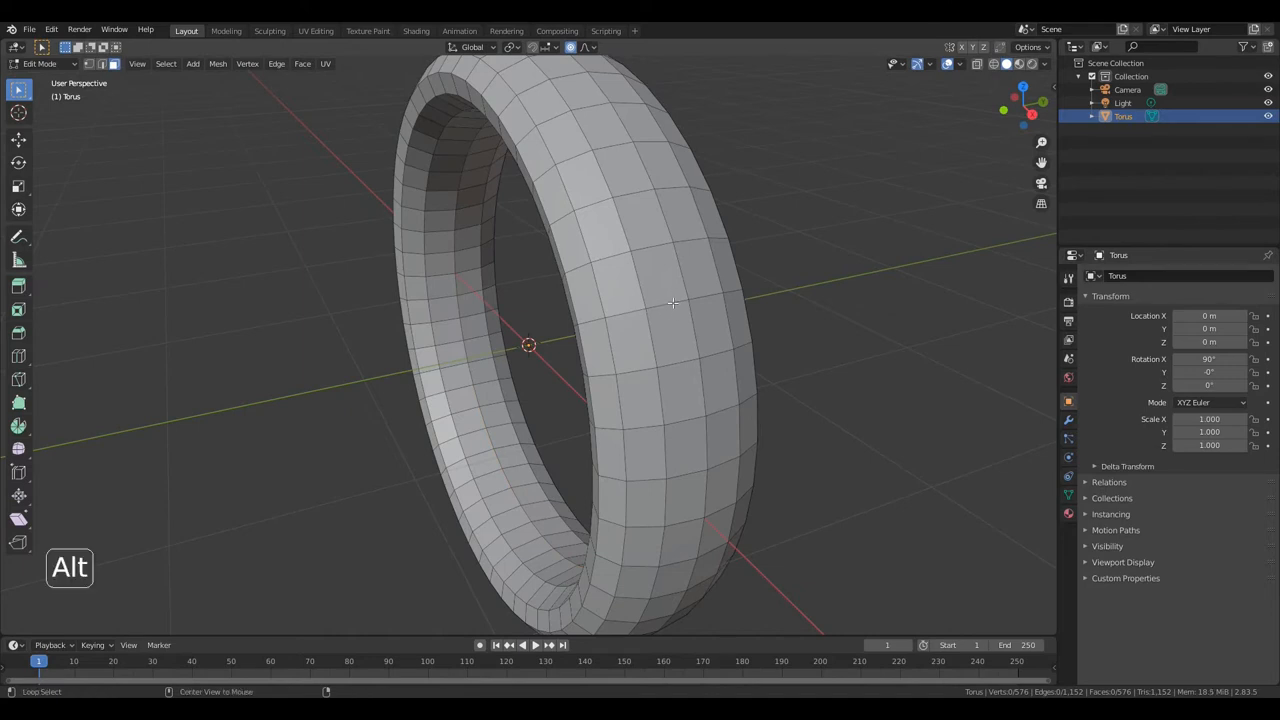
{"action": "left_click", "coordinate": [672, 330]}
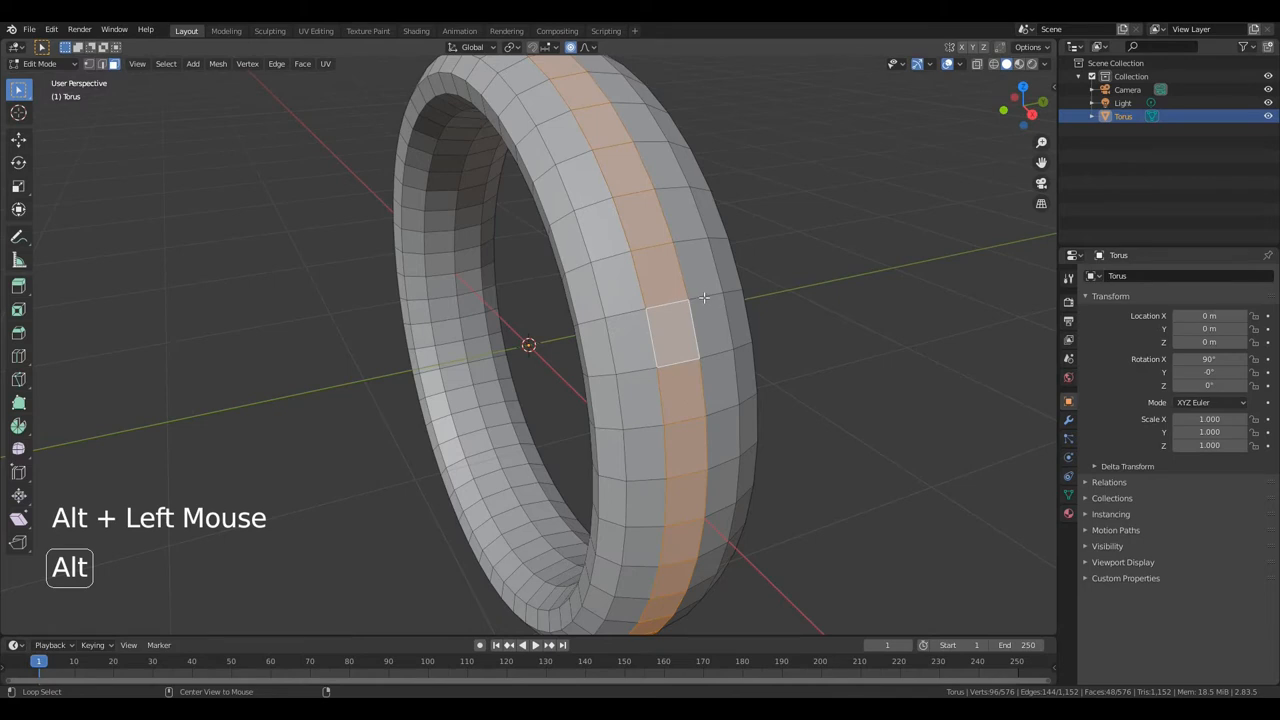
{"action": "left_click", "coordinate": [704, 296]}
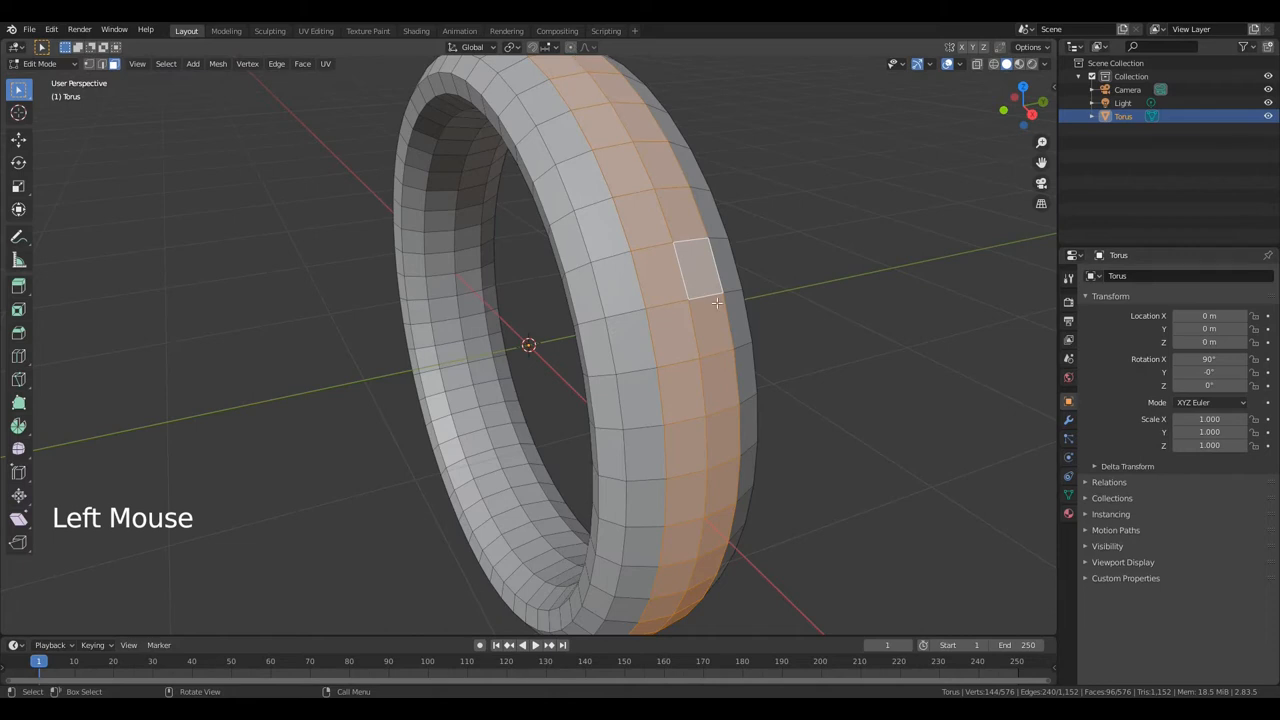
{"action": "key", "text": "e"}
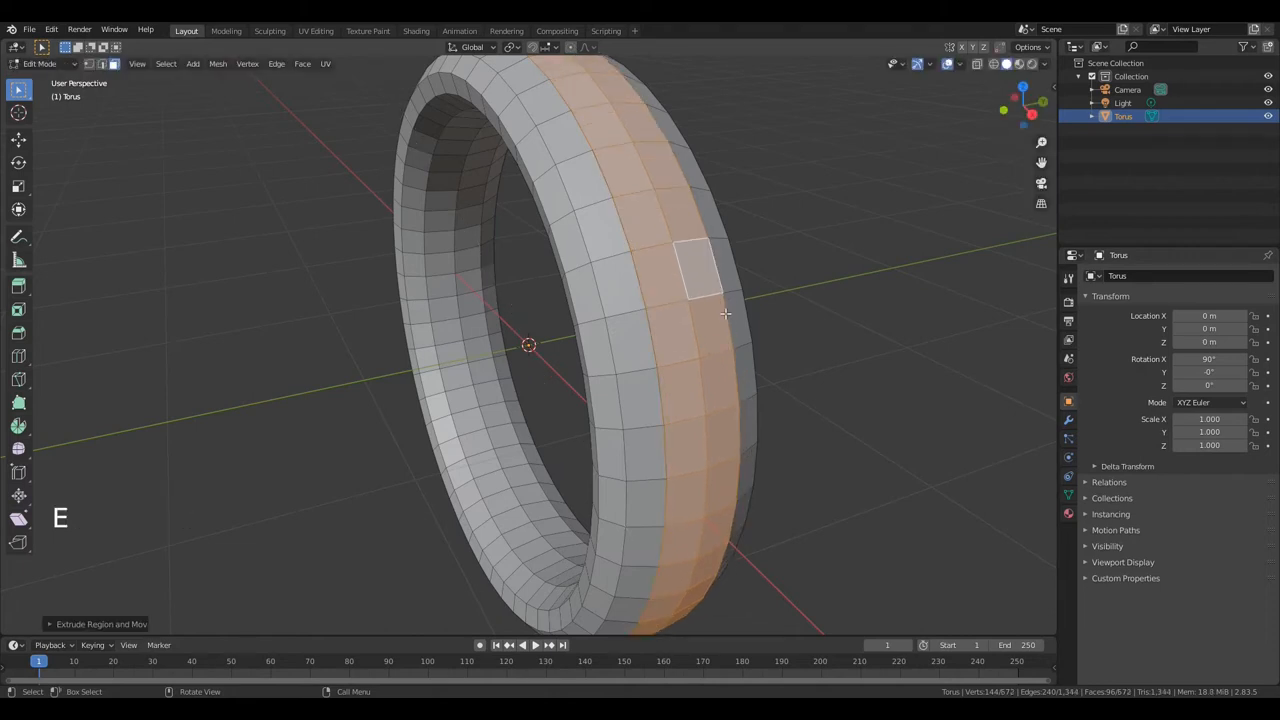
{"action": "key", "text": "s"}
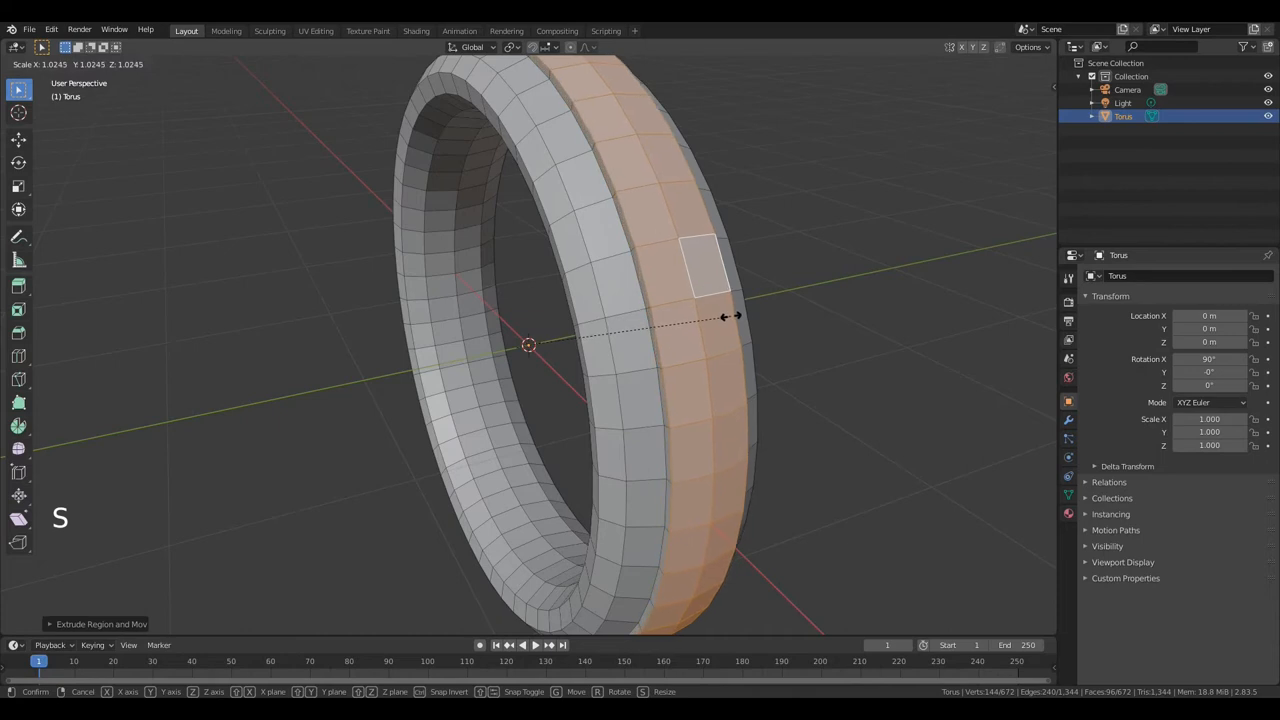
{"action": "mouse_move", "coordinate": [736, 316]}
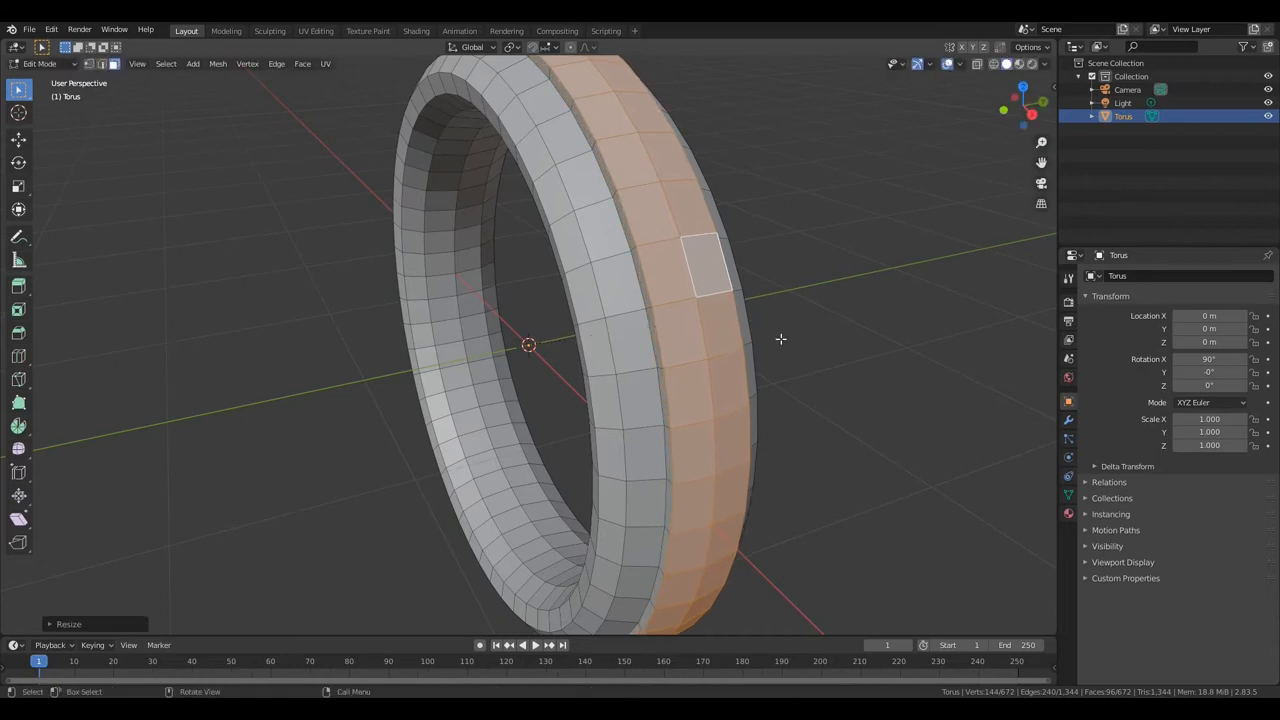
In Object Mode, add a Subdivision Surface modifier to the ring and shade it smooth.
{"action": "key", "text": "Tab"}
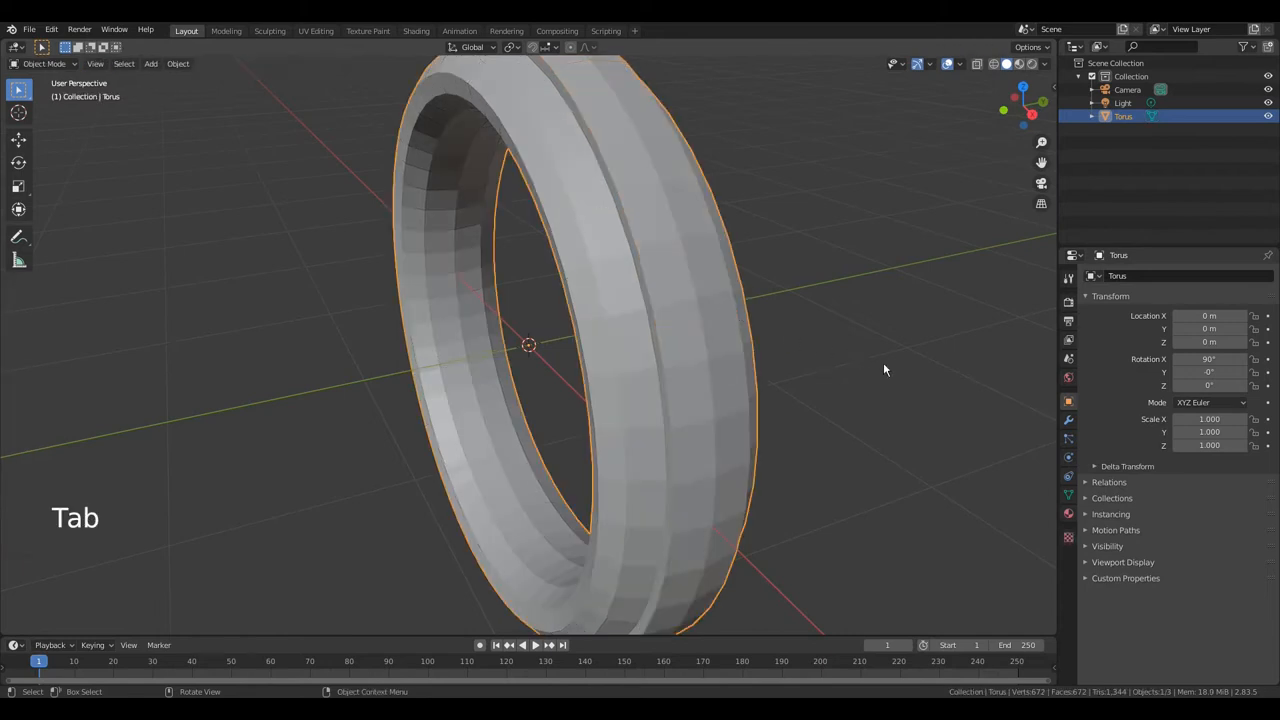
{"action": "left_click", "coordinate": [1068, 420]}
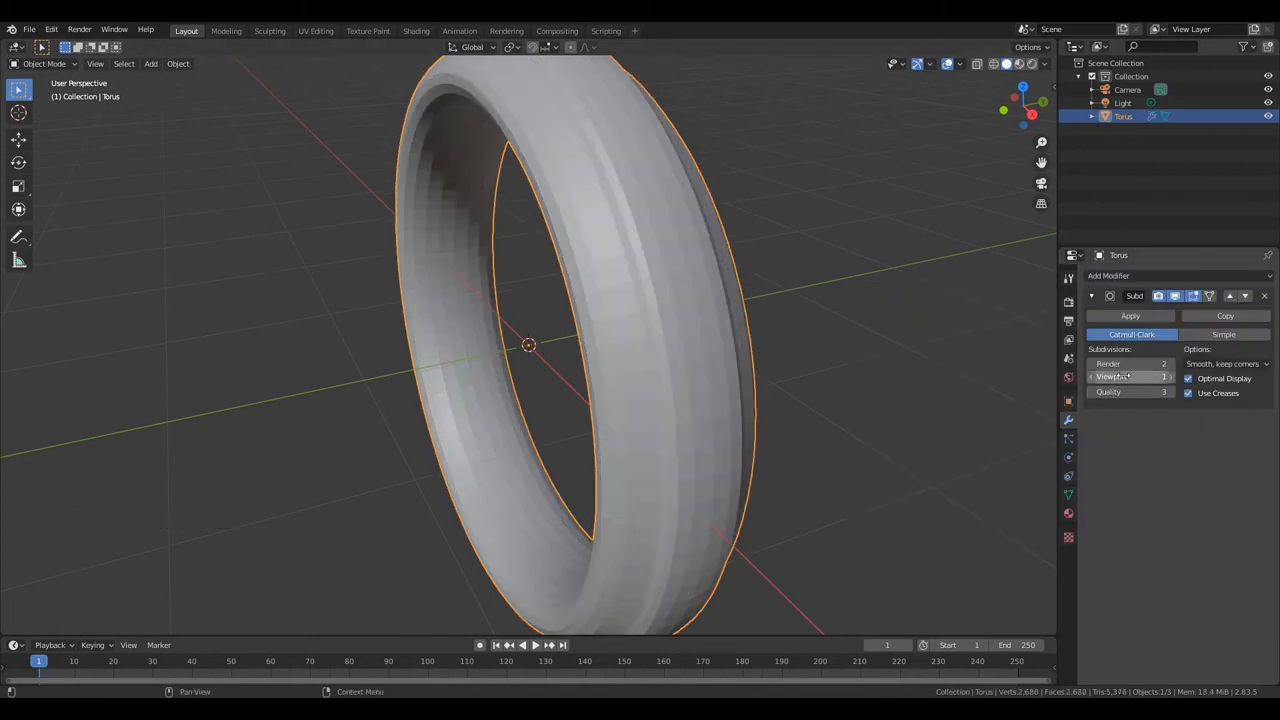
{"action": "left_click", "coordinate": [1130, 376]}
{"action": "type", "text": "4"}
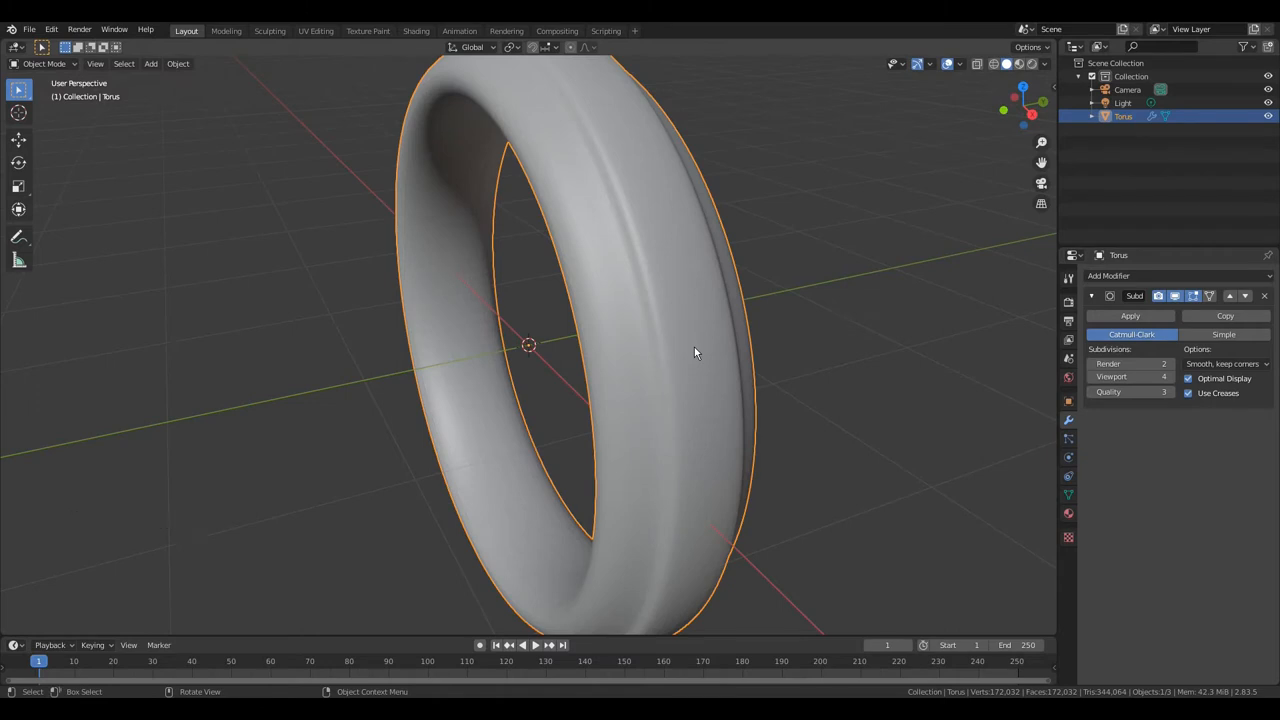
In edge select mode, pick the edge loops around the ring's middle and along its rims.
{"action": "key", "text": "Tab"}
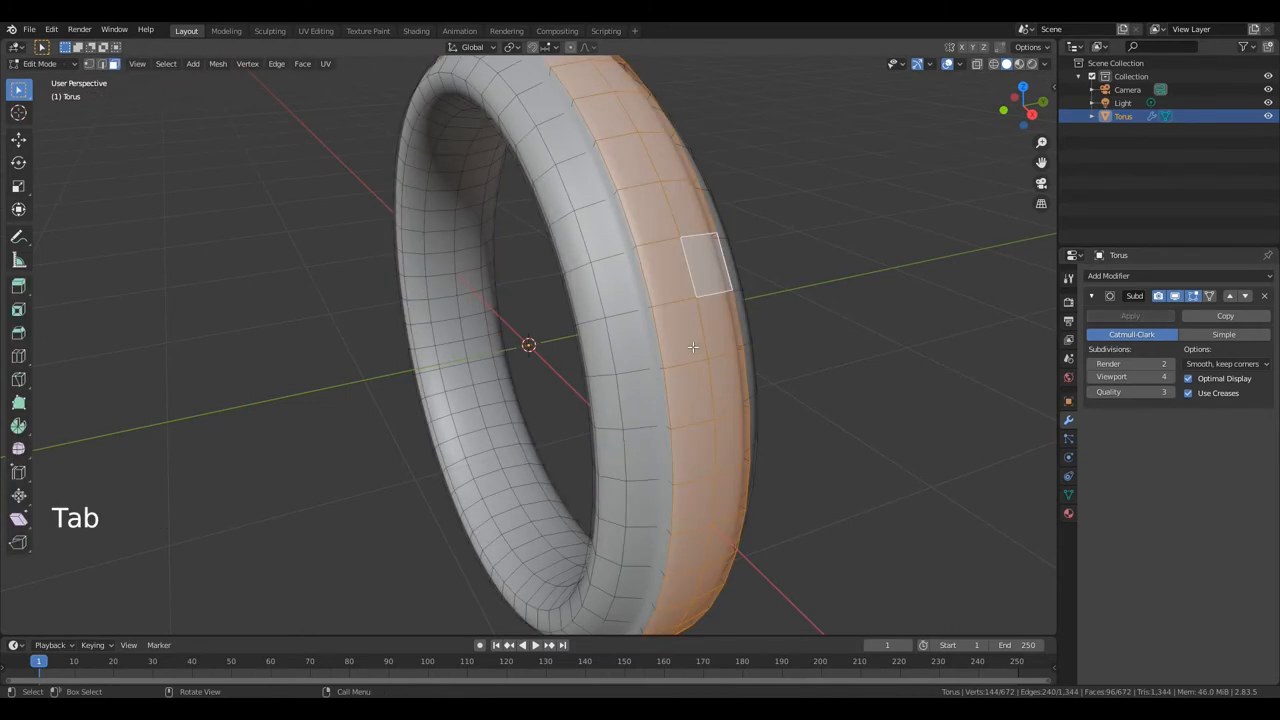
{"action": "key", "text": "2"}
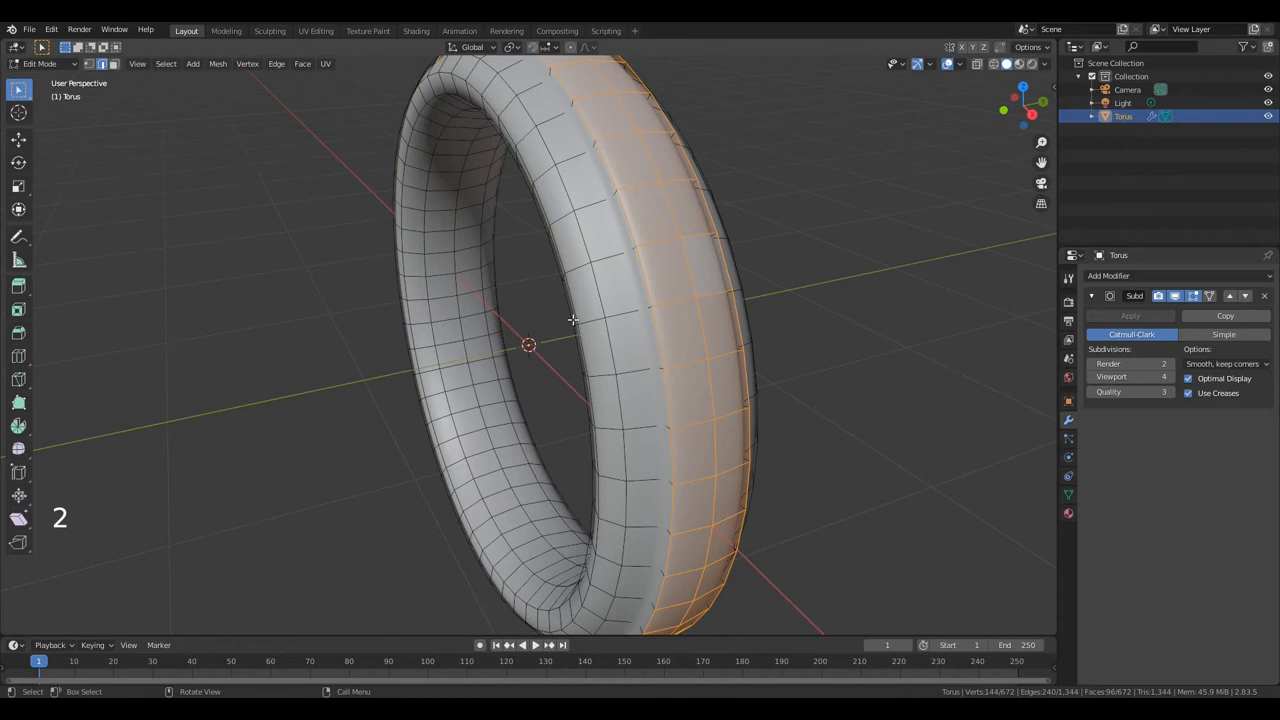
{"action": "key", "text": "a"}
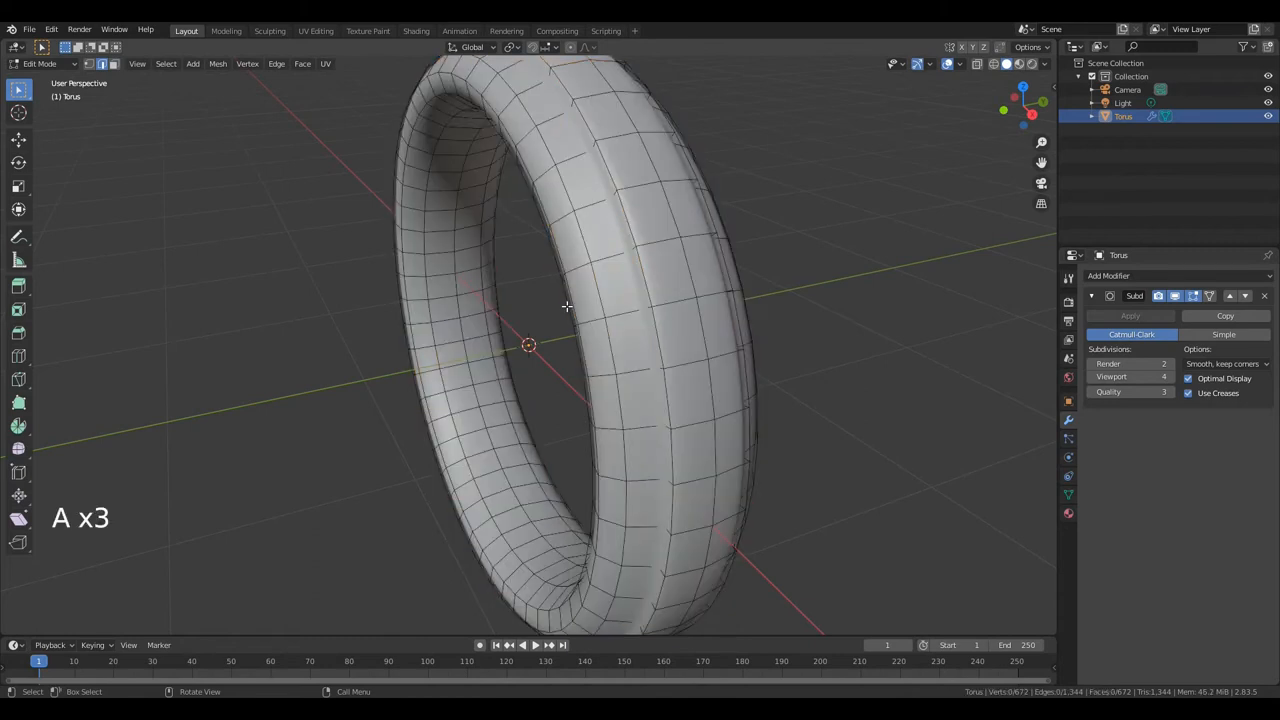
{"action": "left_click", "coordinate": [568, 306]}
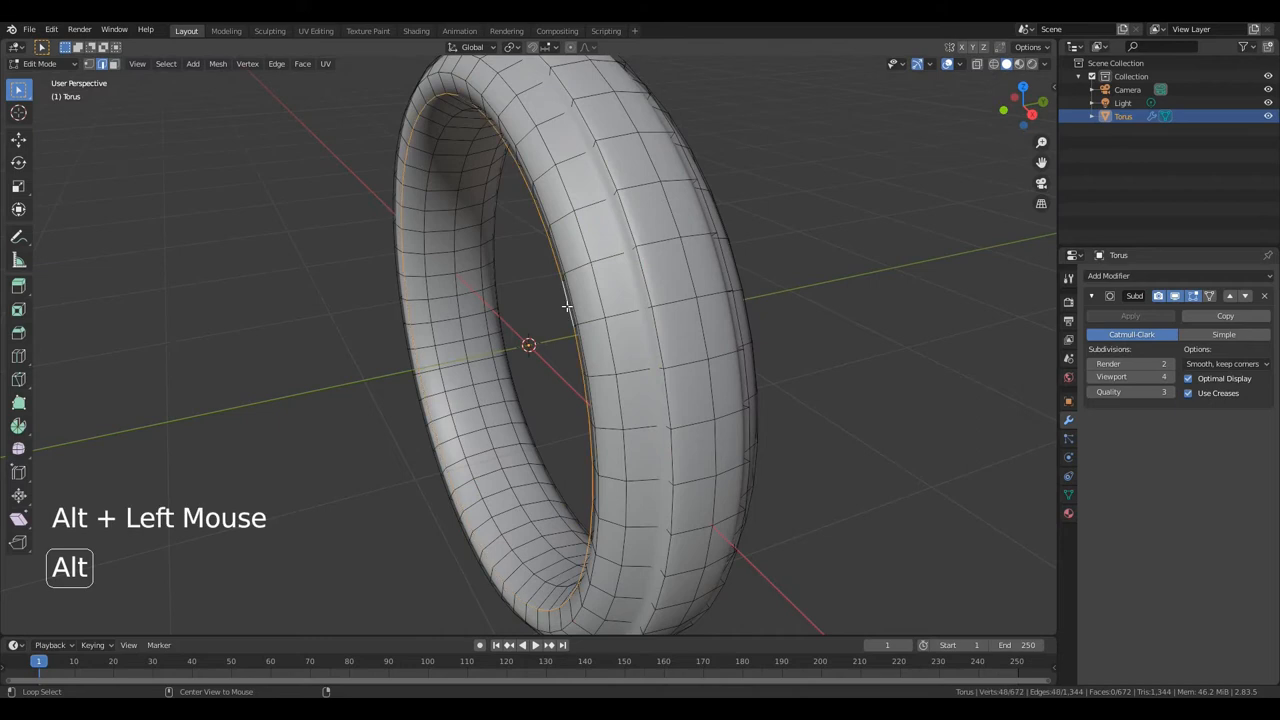
{"action": "key", "text": "shift"}
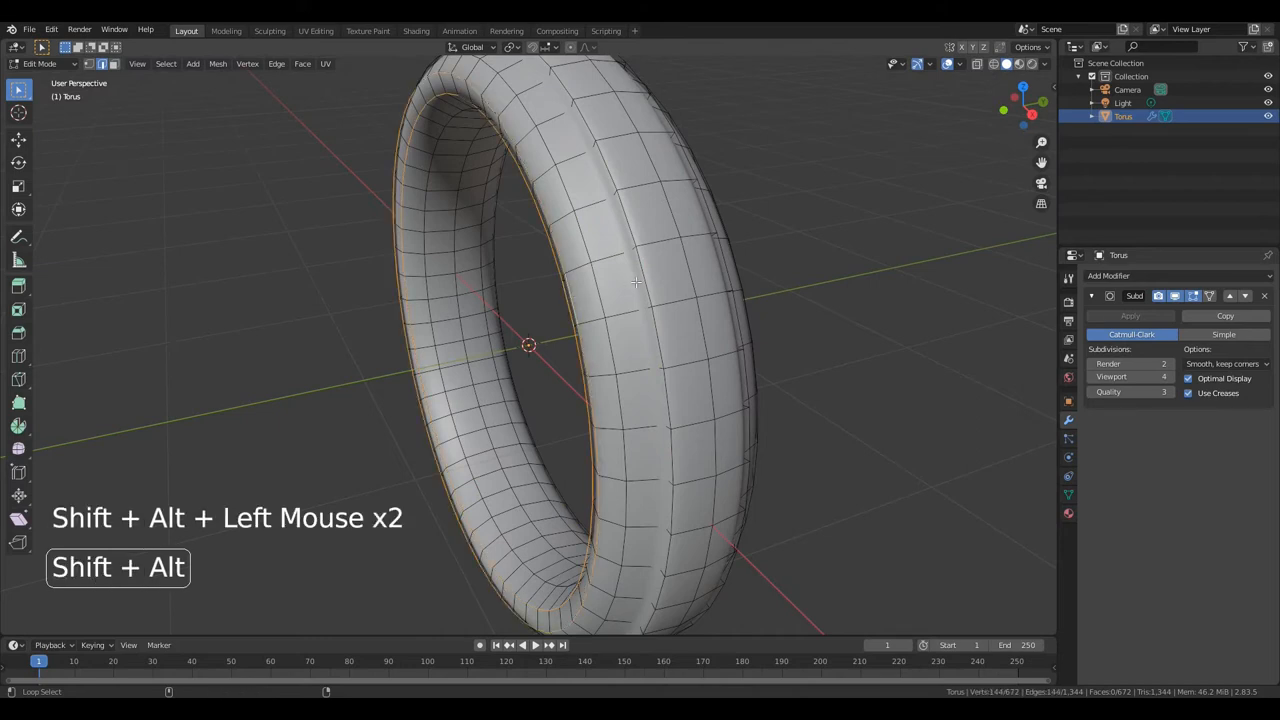
{"action": "left_click", "coordinate": [644, 276]}
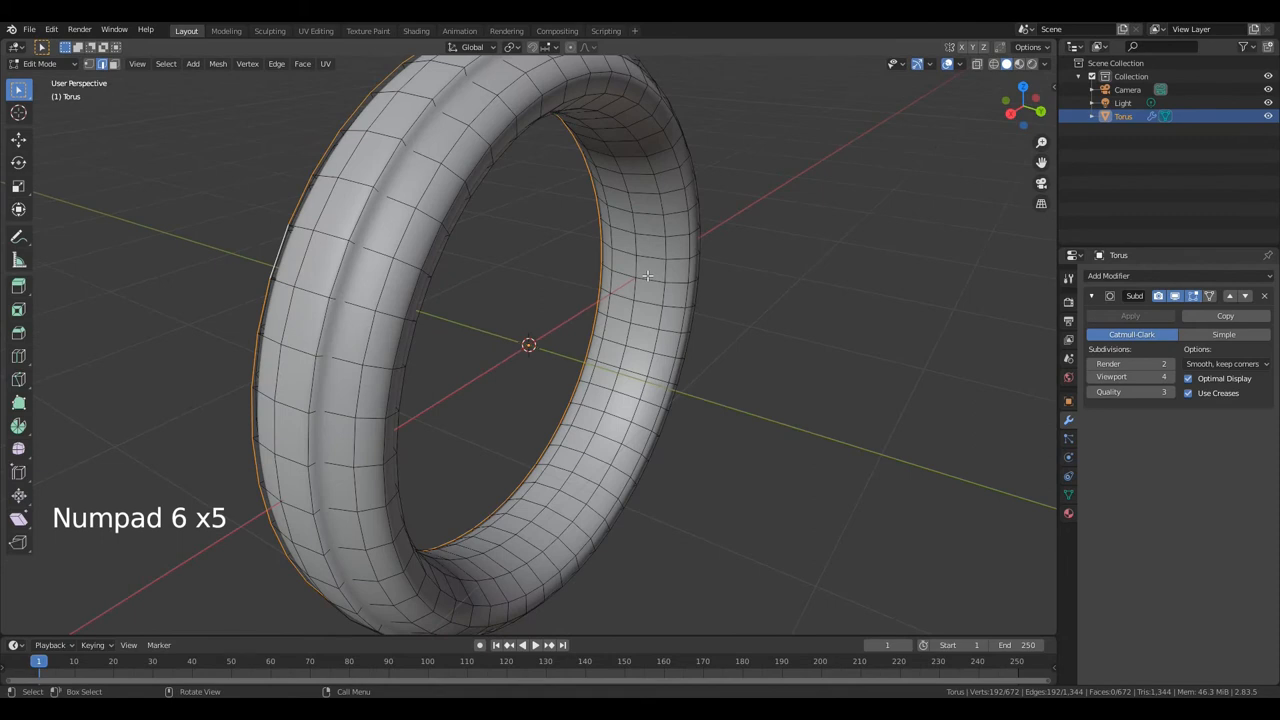
{"action": "key", "text": "alt"}
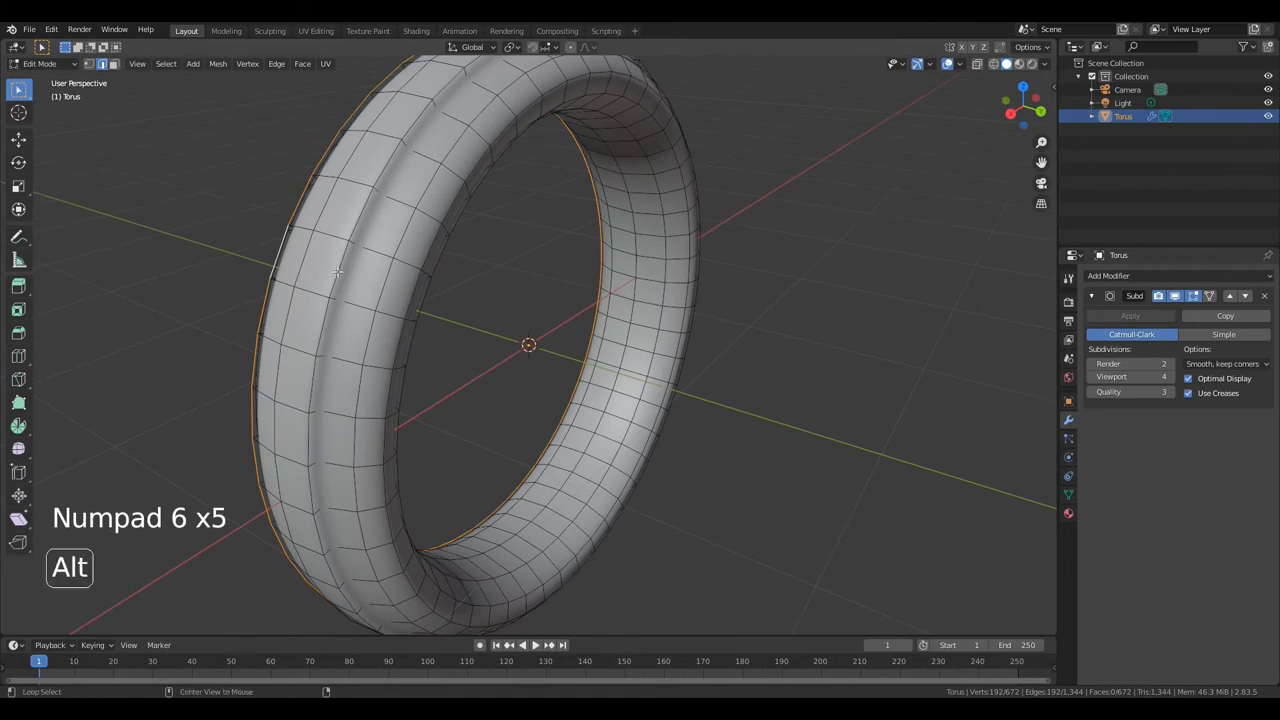
{"action": "left_click", "coordinate": [336, 270]}
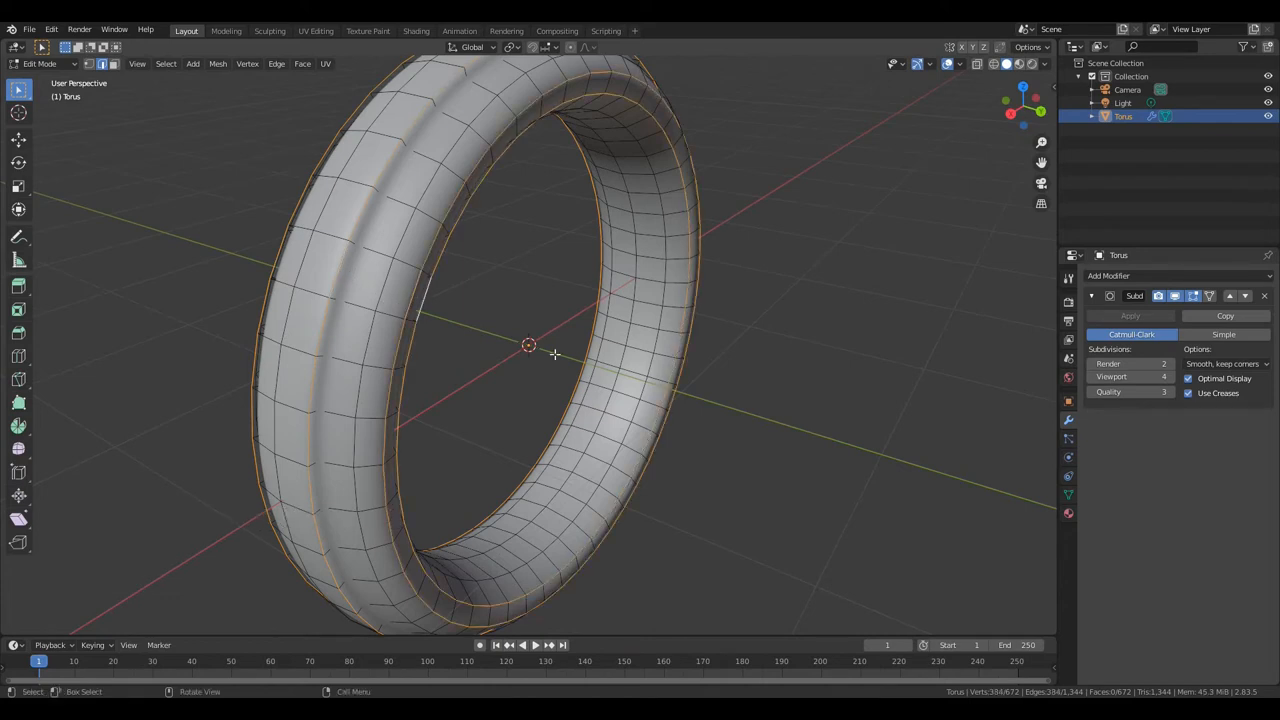
Crease the selected loops to 1 with Shift+E, then reselect a single loop on the ring.
{"action": "key", "text": "shift+e"}
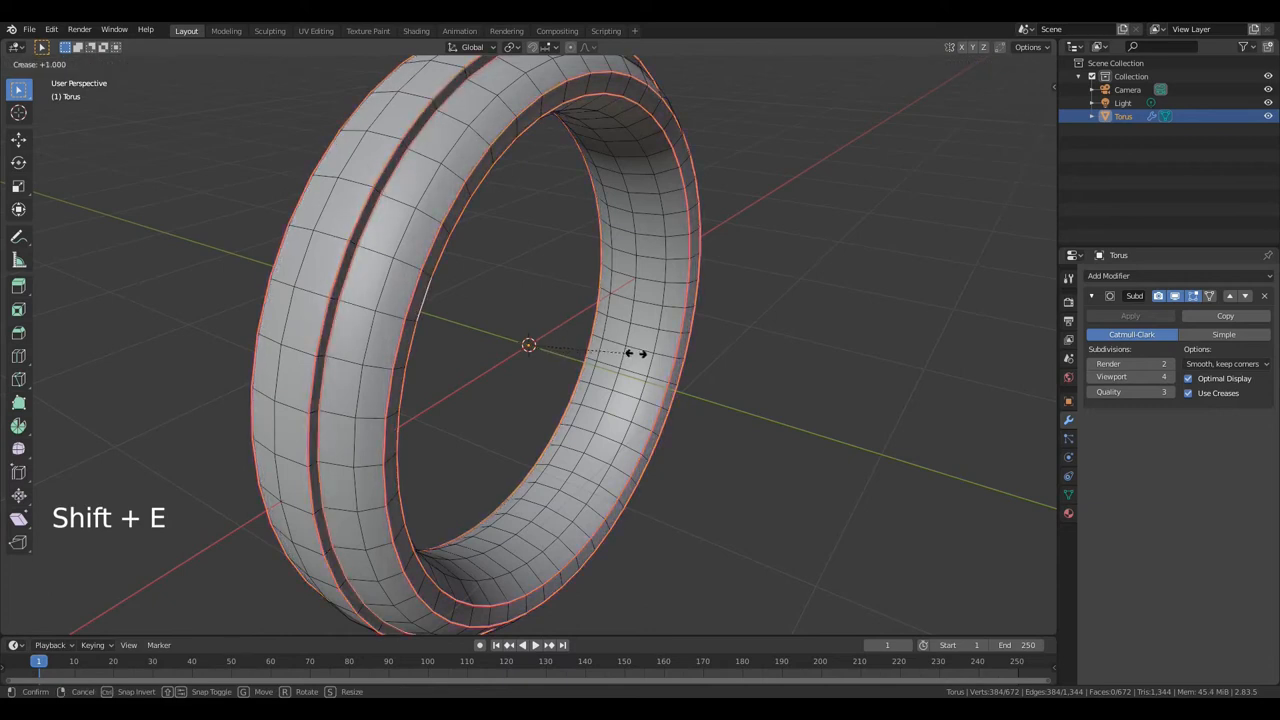
{"action": "mouse_move", "coordinate": [776, 352]}
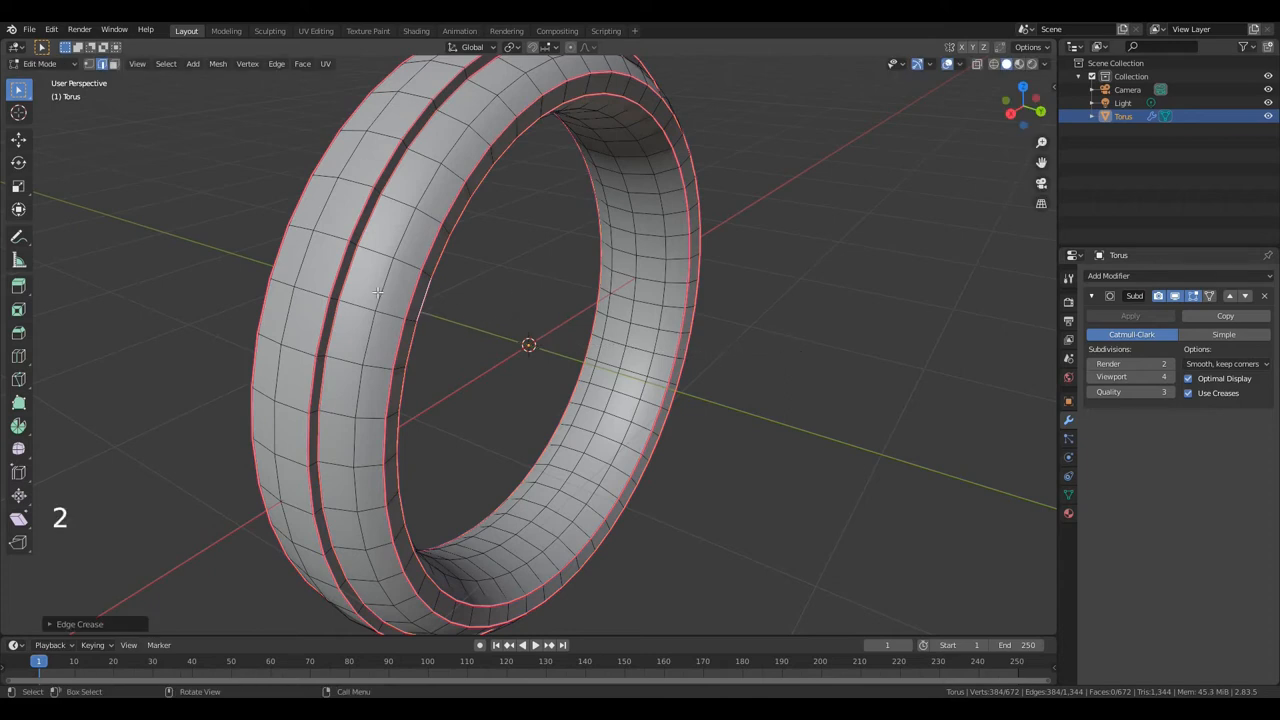
{"action": "key", "text": "a"}
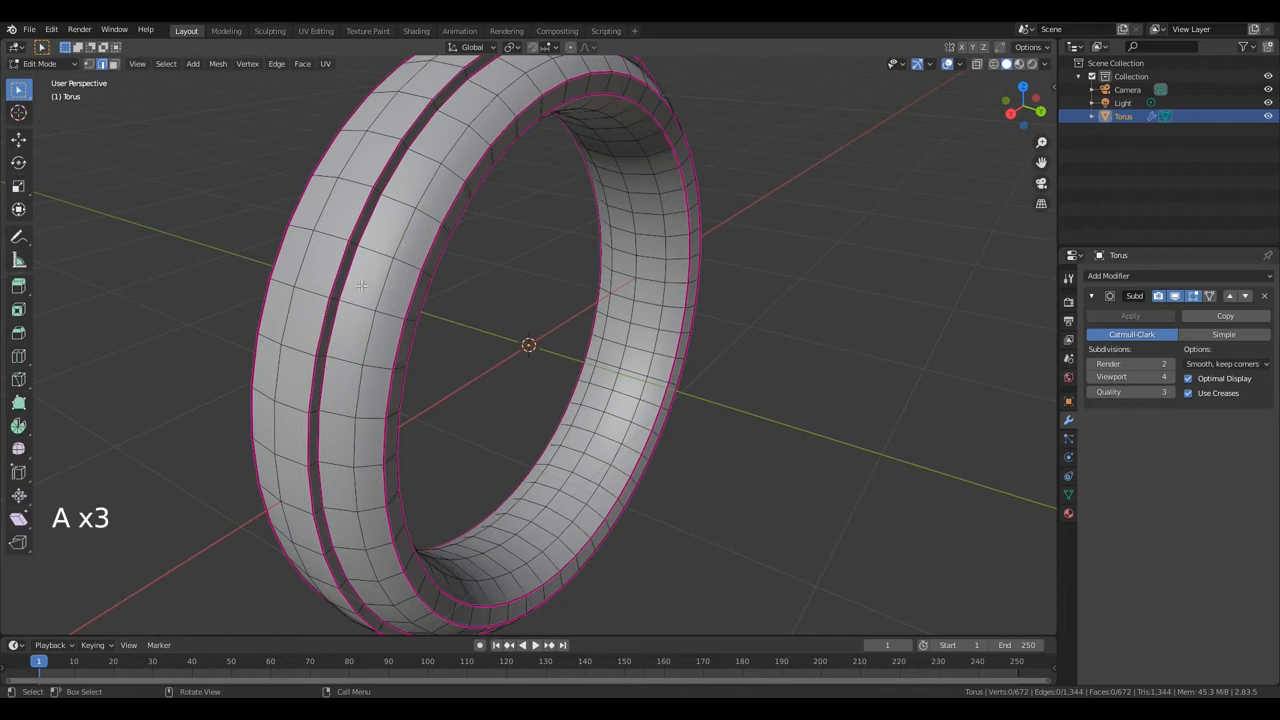
{"action": "key", "text": "alt"}
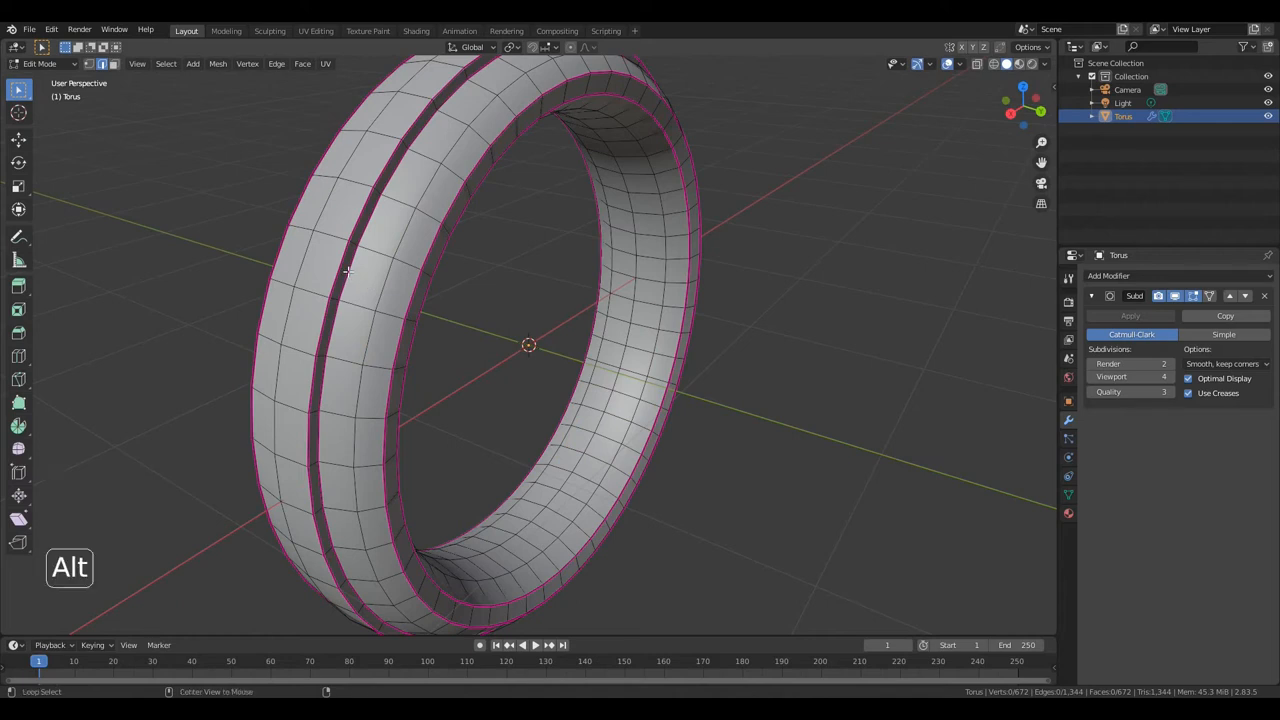
{"action": "left_click", "coordinate": [348, 270]}
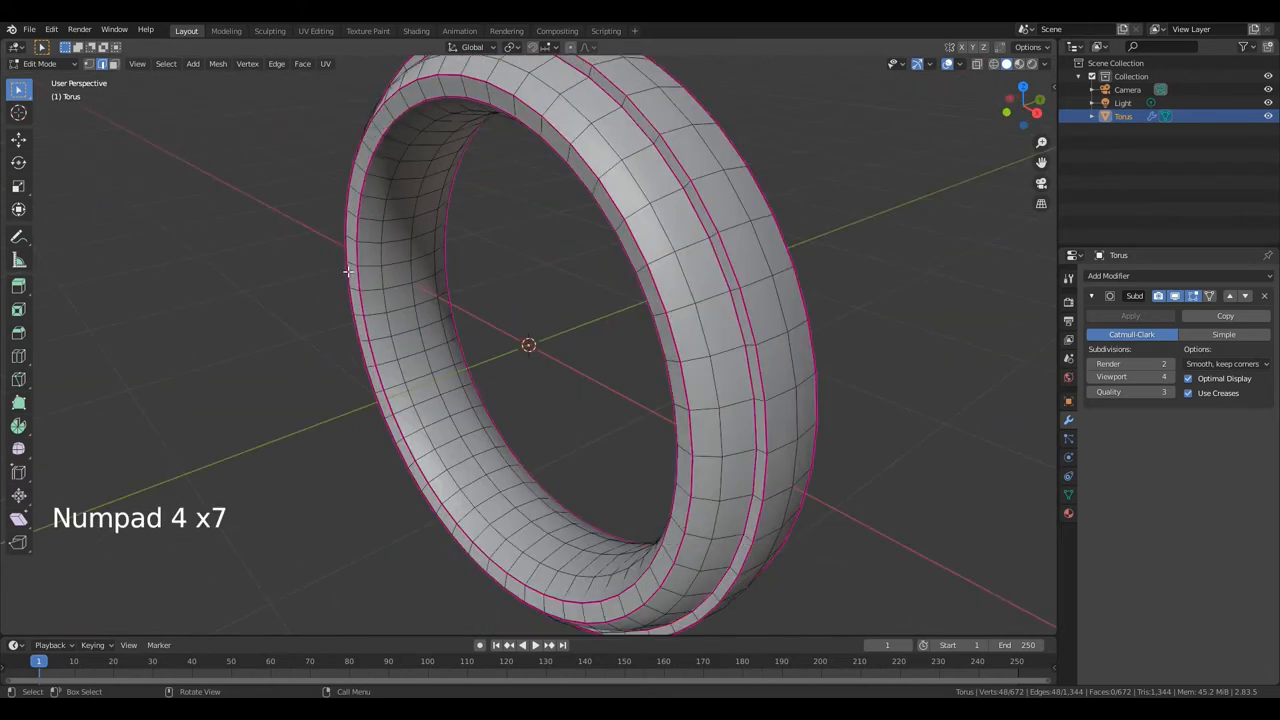
From the ring's other side, select both edge loops bordering the outer band.
{"action": "key", "text": "alt"}
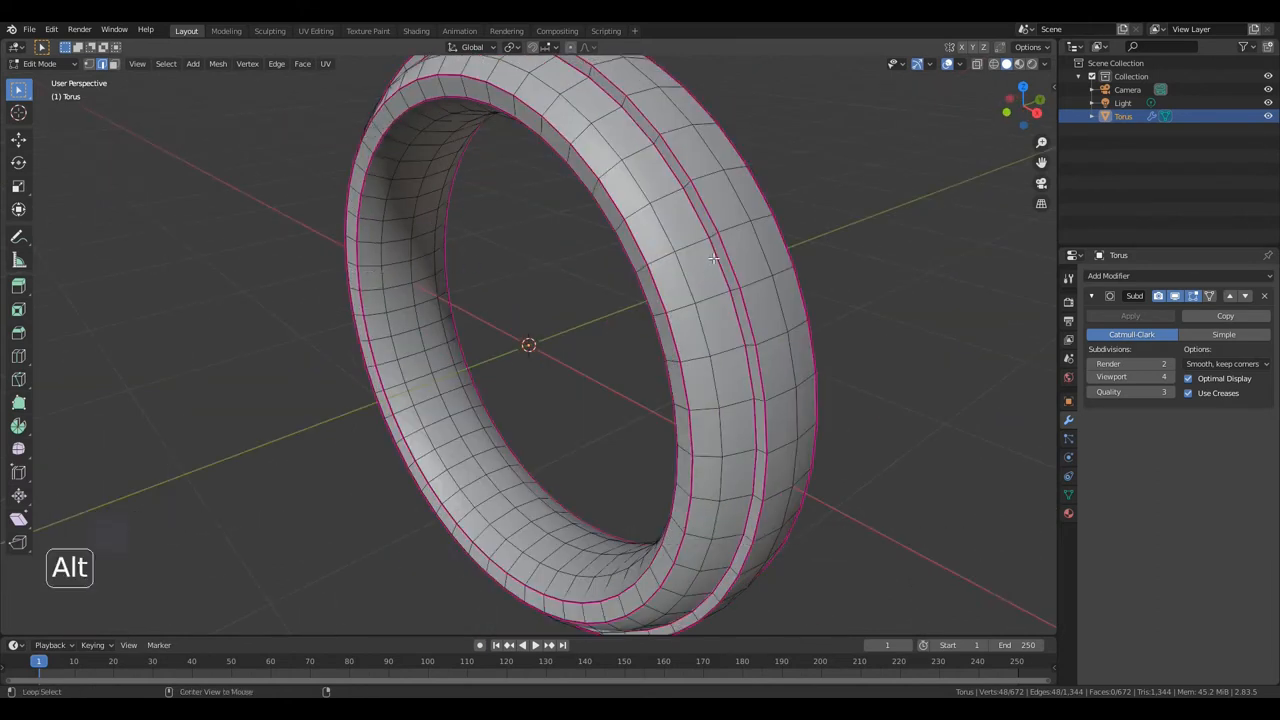
{"action": "left_click", "coordinate": [716, 260]}
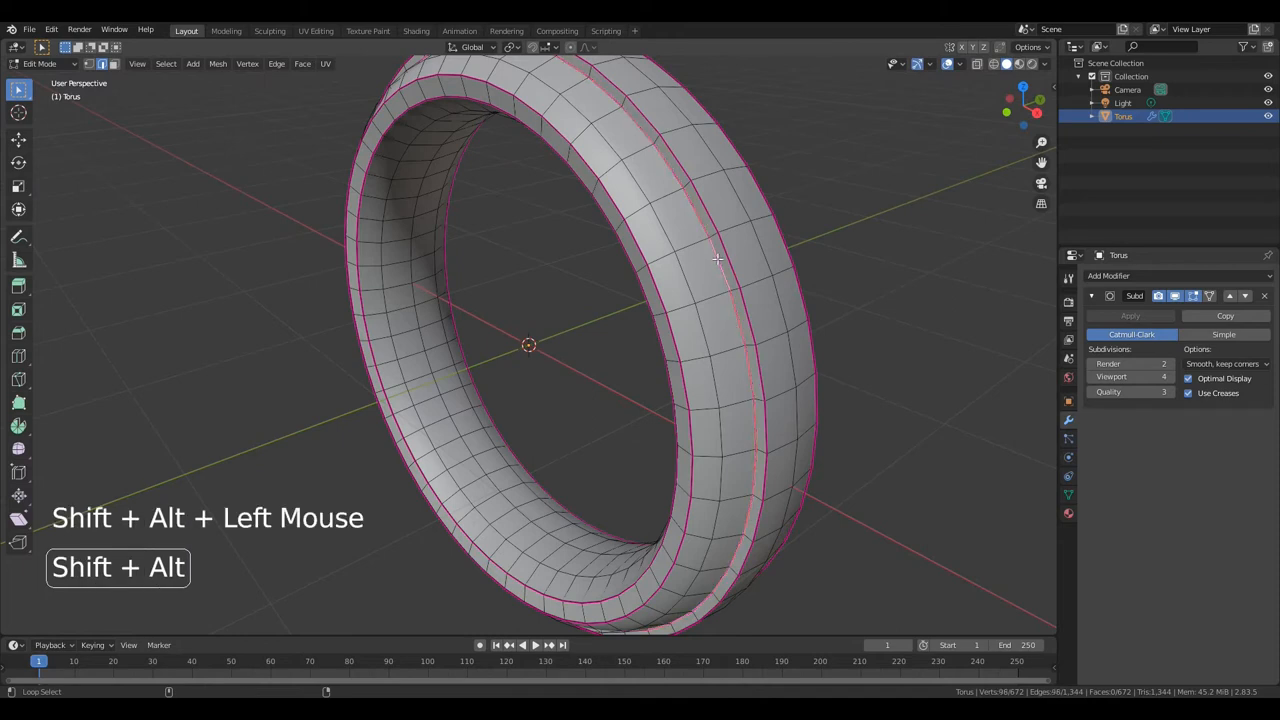
{"action": "key", "text": "ctrl+e"}
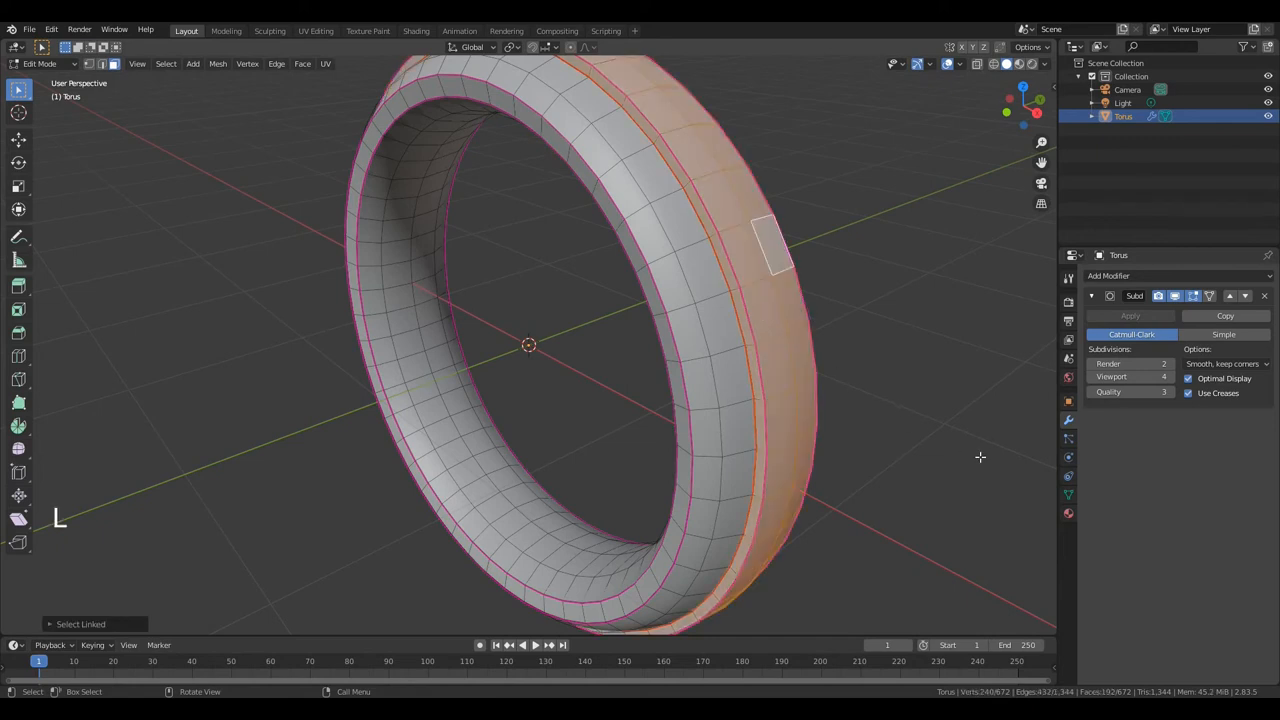
Add a second material slot with a new material and return to the first slot.
{"action": "left_click", "coordinate": [1068, 512]}
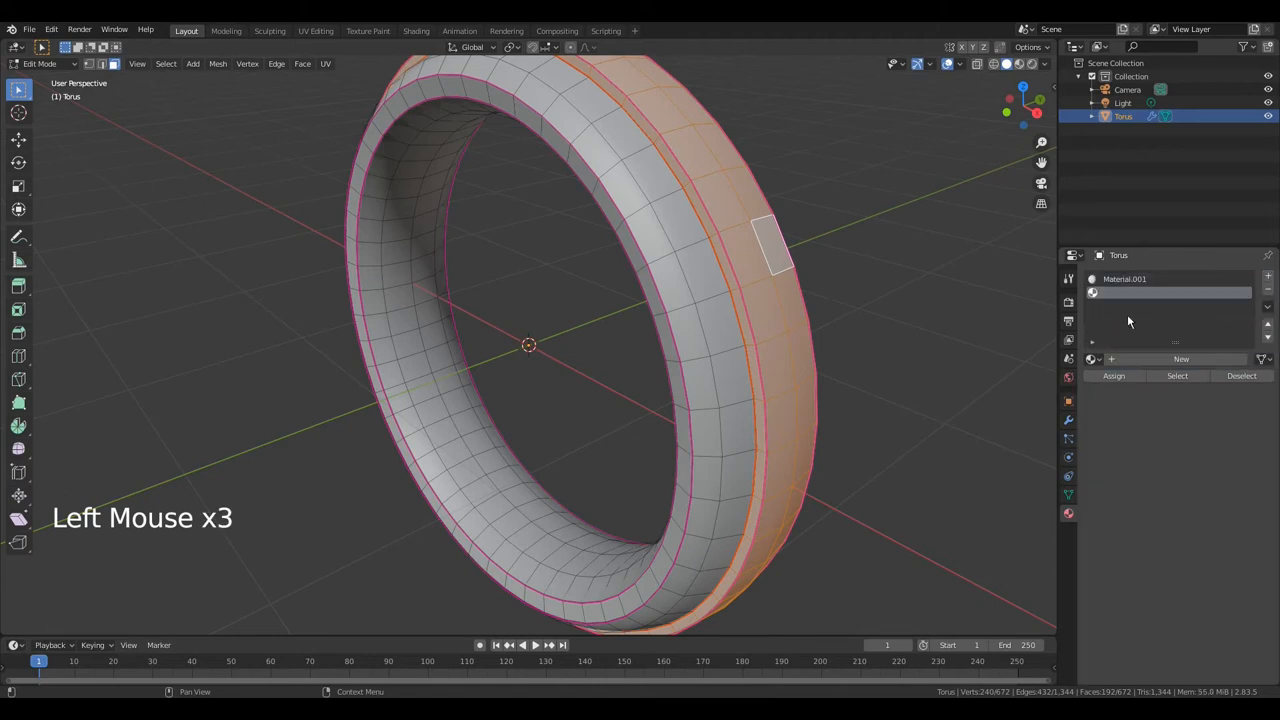
{"action": "left_click", "coordinate": [1180, 358]}
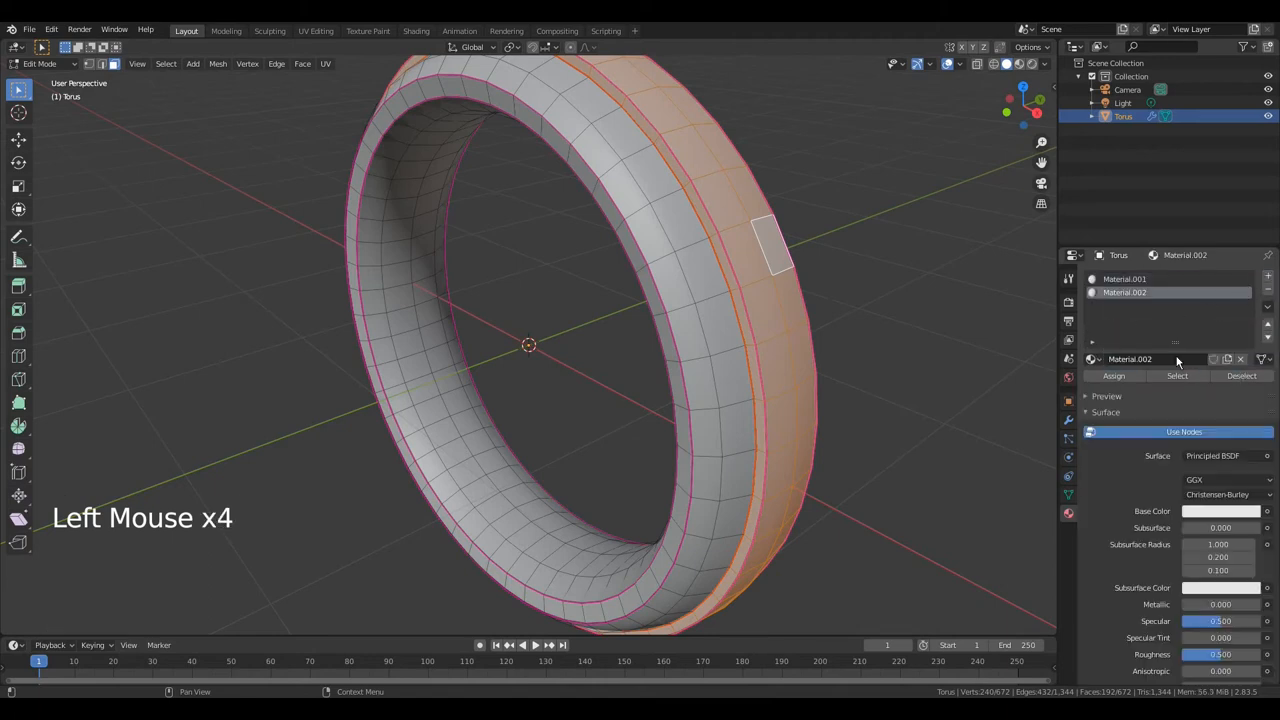
{"action": "left_click", "coordinate": [1124, 280]}
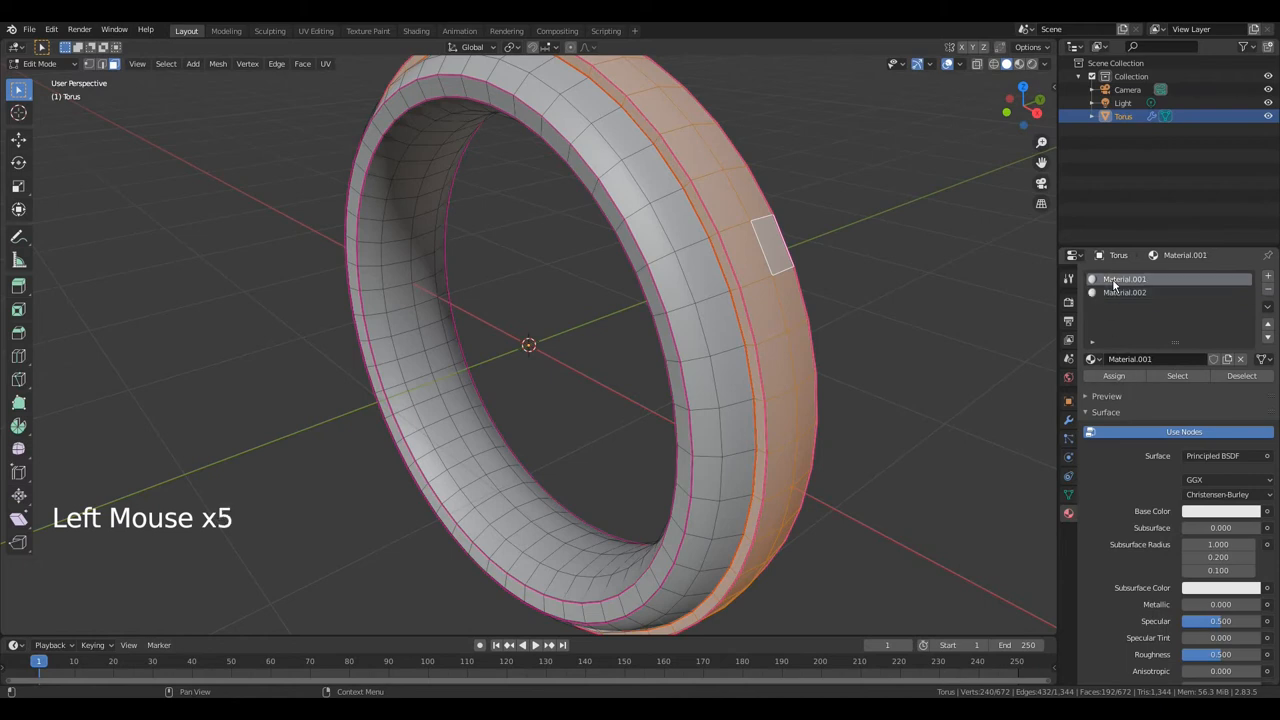
{"action": "left_click", "coordinate": [1220, 512]}
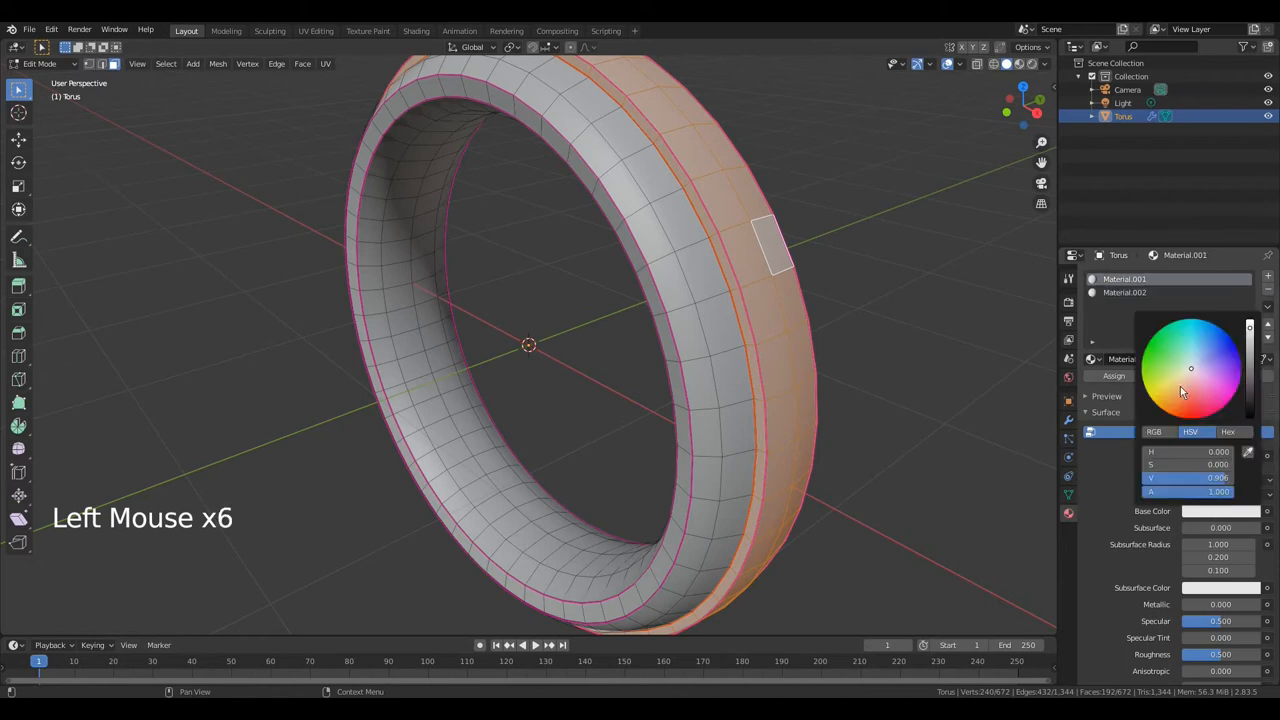
Give the first material an orange base color, Metallic 1 and adjusted roughness.
{"action": "left_click", "coordinate": [1168, 408]}
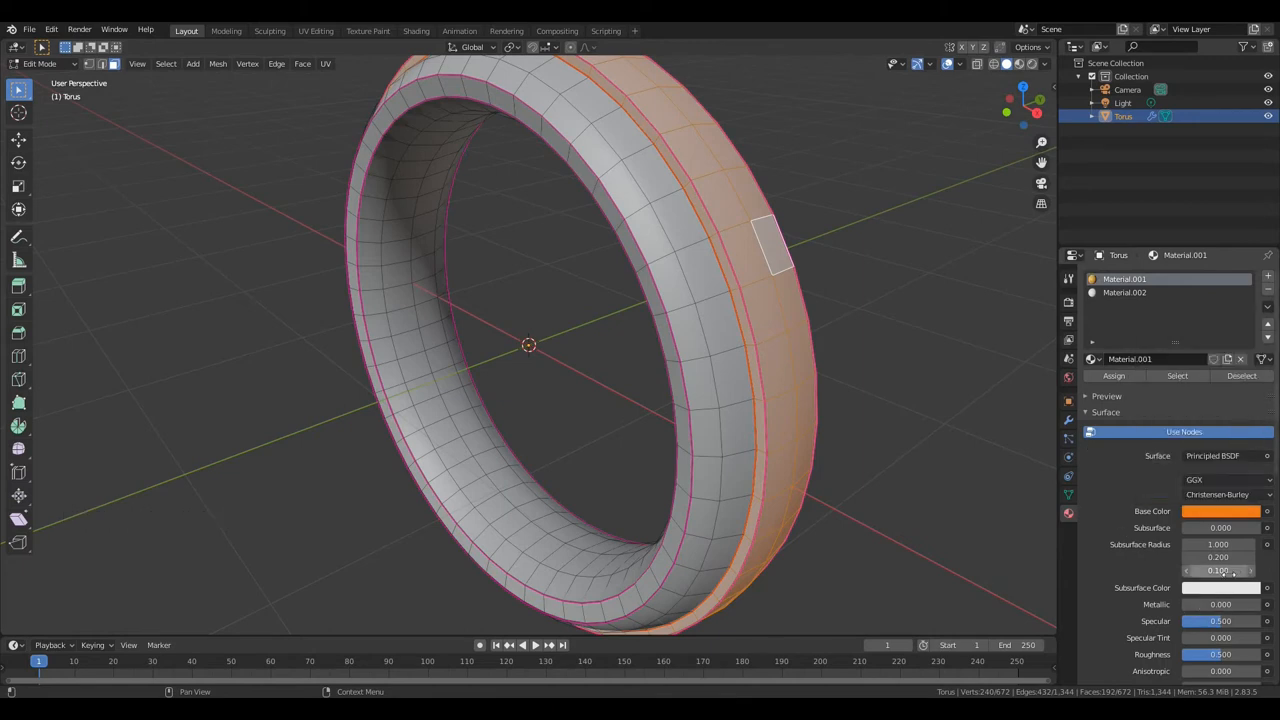
{"action": "left_click", "coordinate": [1220, 604]}
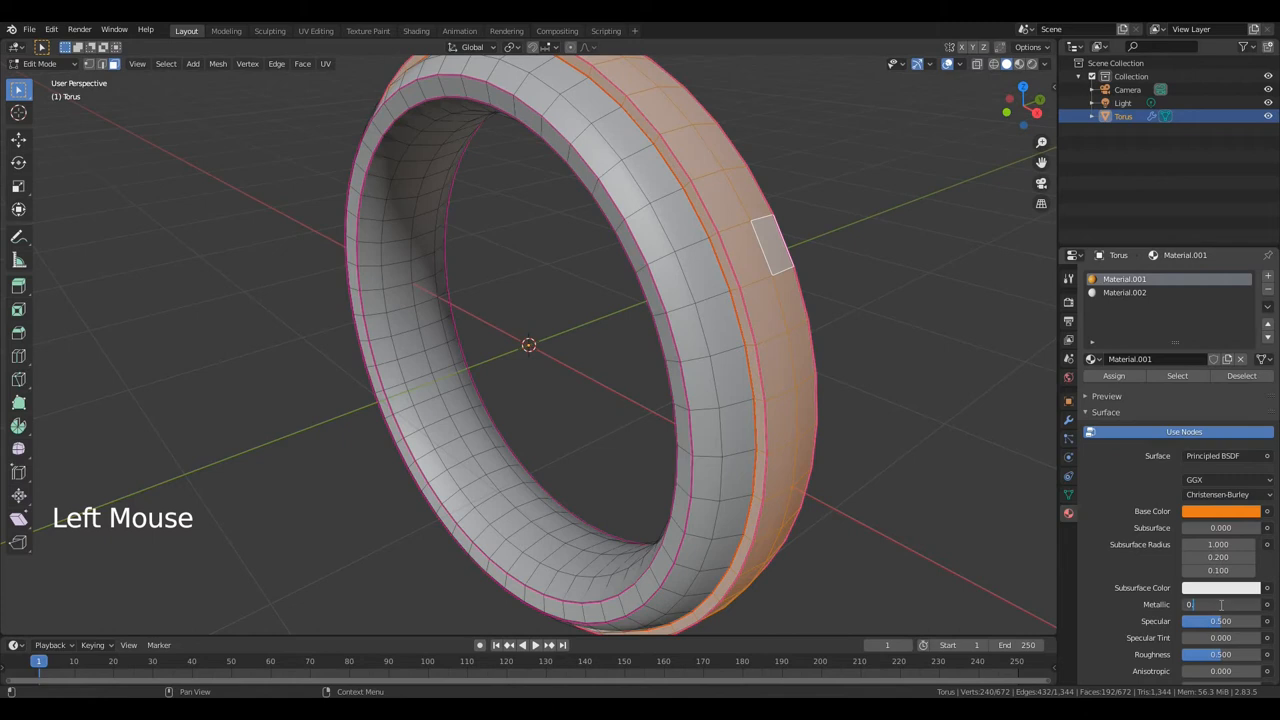
{"action": "left_click", "coordinate": [1220, 604]}
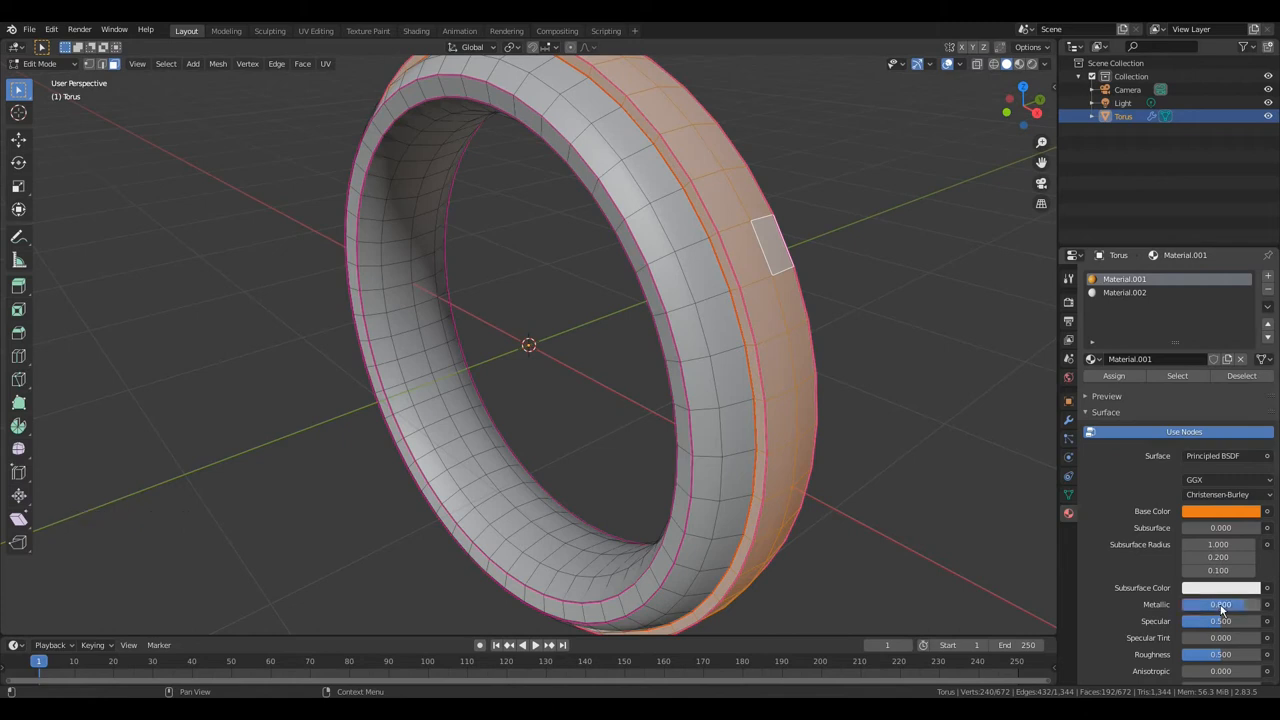
{"action": "left_click", "coordinate": [1220, 654]}
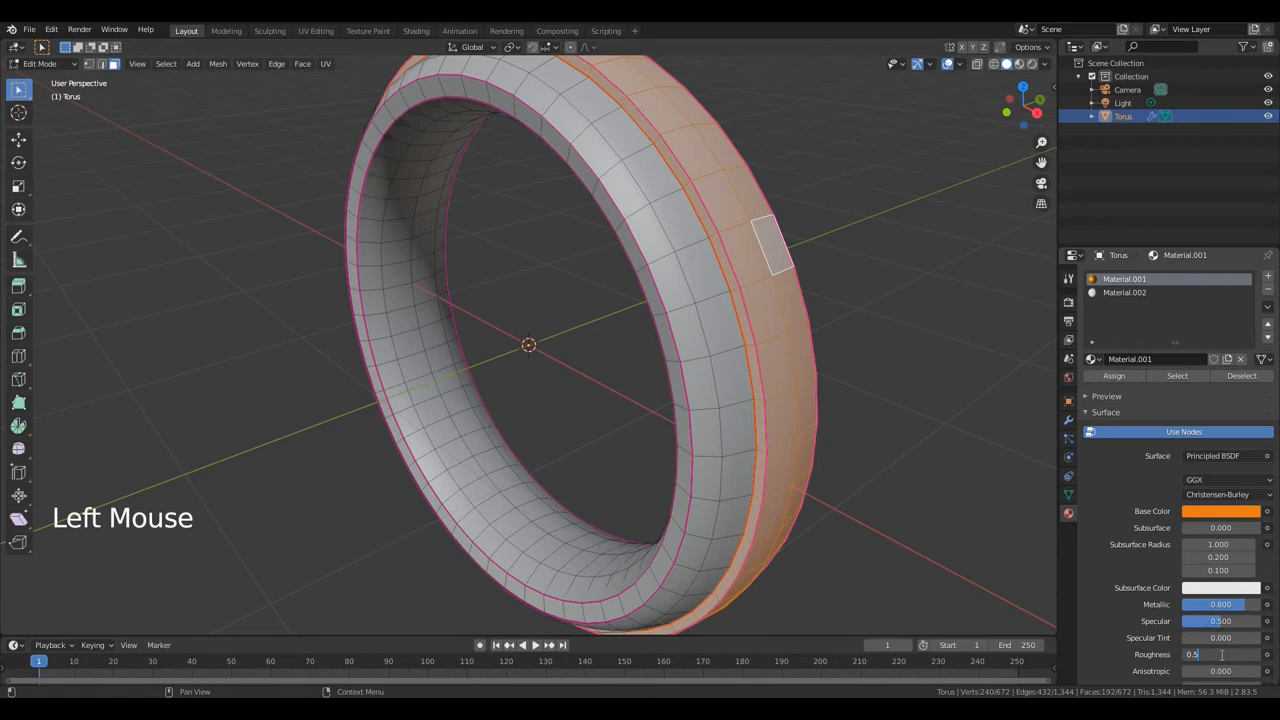
{"action": "left_click", "coordinate": [1220, 654]}
{"action": "type", "text": "0.300"}
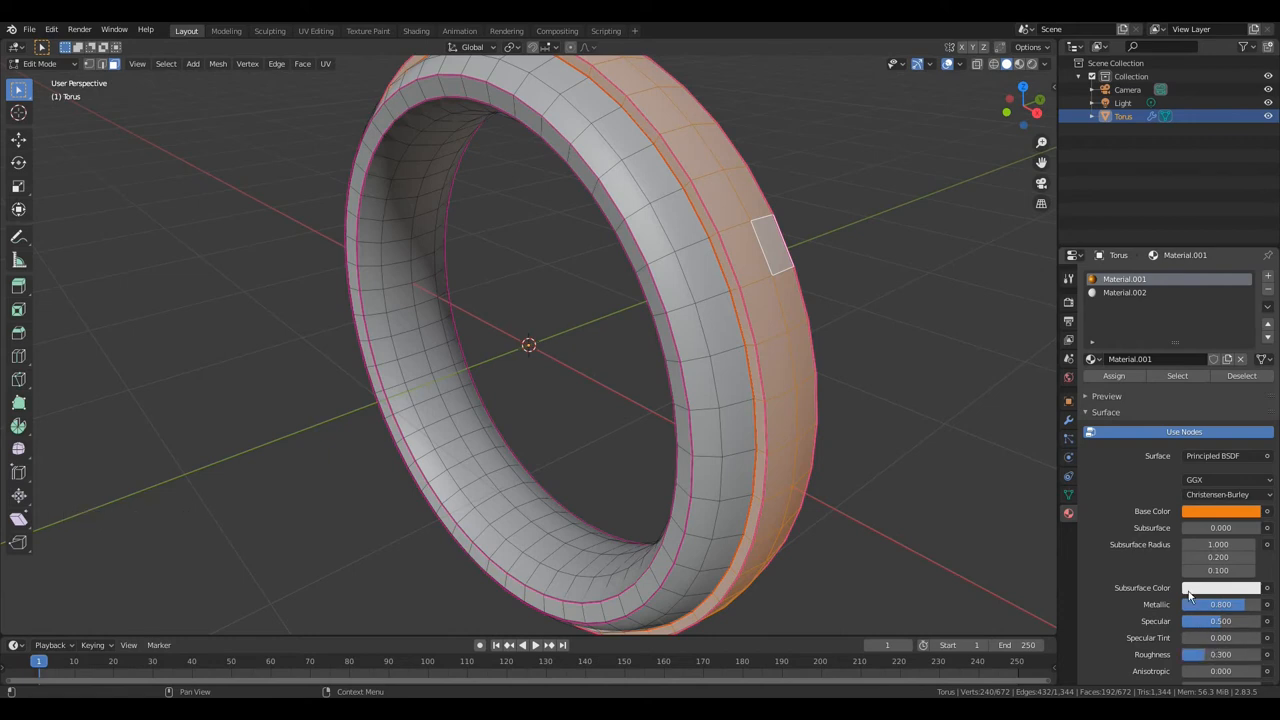
Set the second material to Metallic 0.7 with lower roughness and assign it to the band faces.
{"action": "left_click", "coordinate": [1124, 292]}
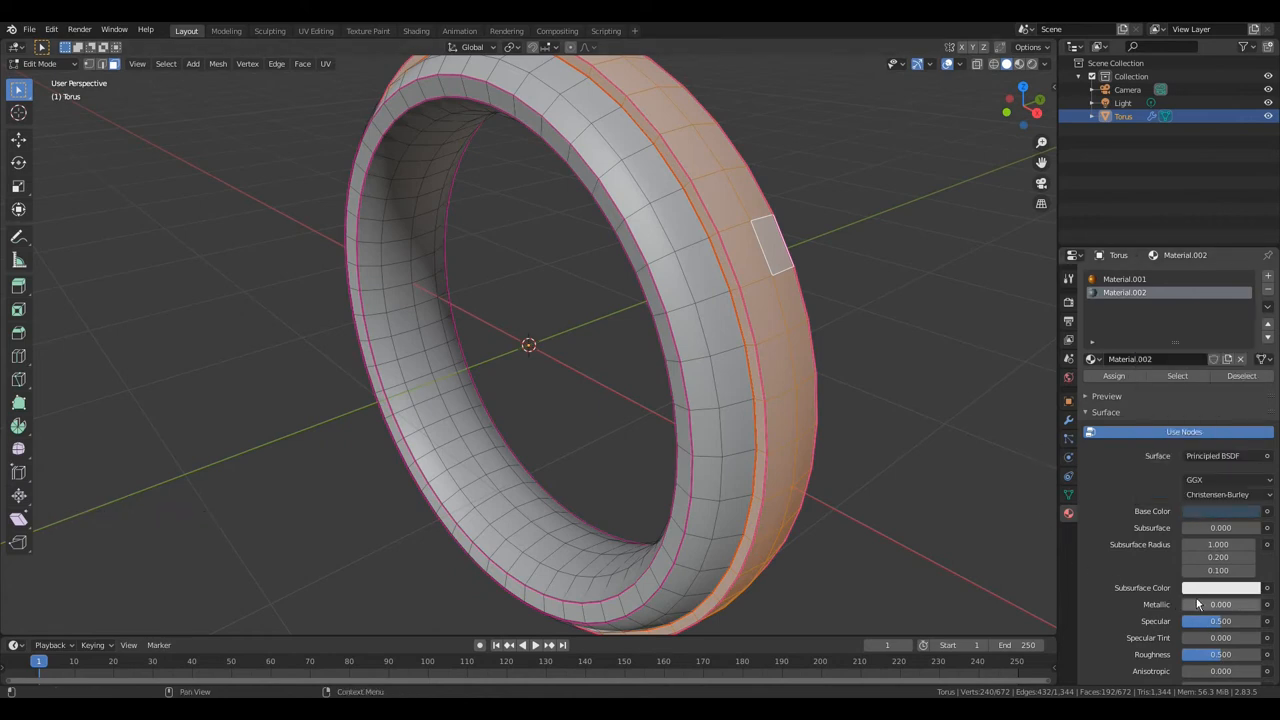
{"action": "left_click", "coordinate": [1220, 604]}
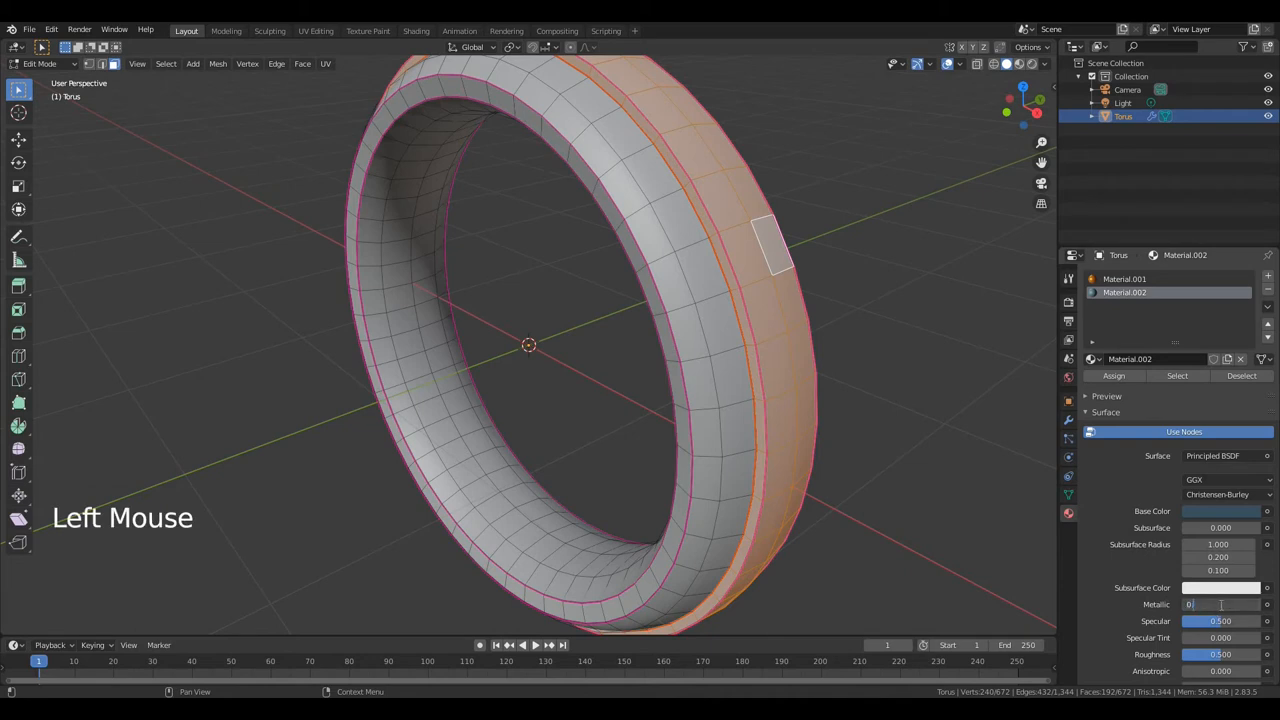
{"action": "type", "text": "0.700"}
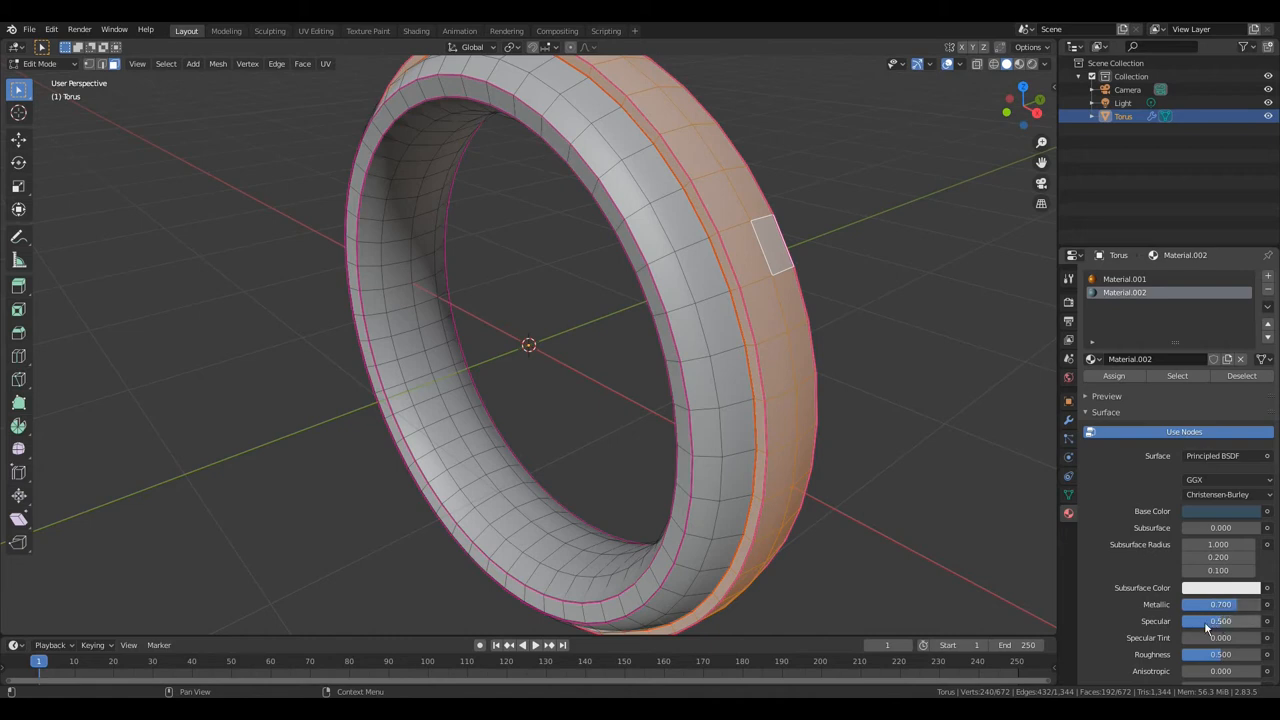
{"action": "left_click", "coordinate": [1220, 620]}
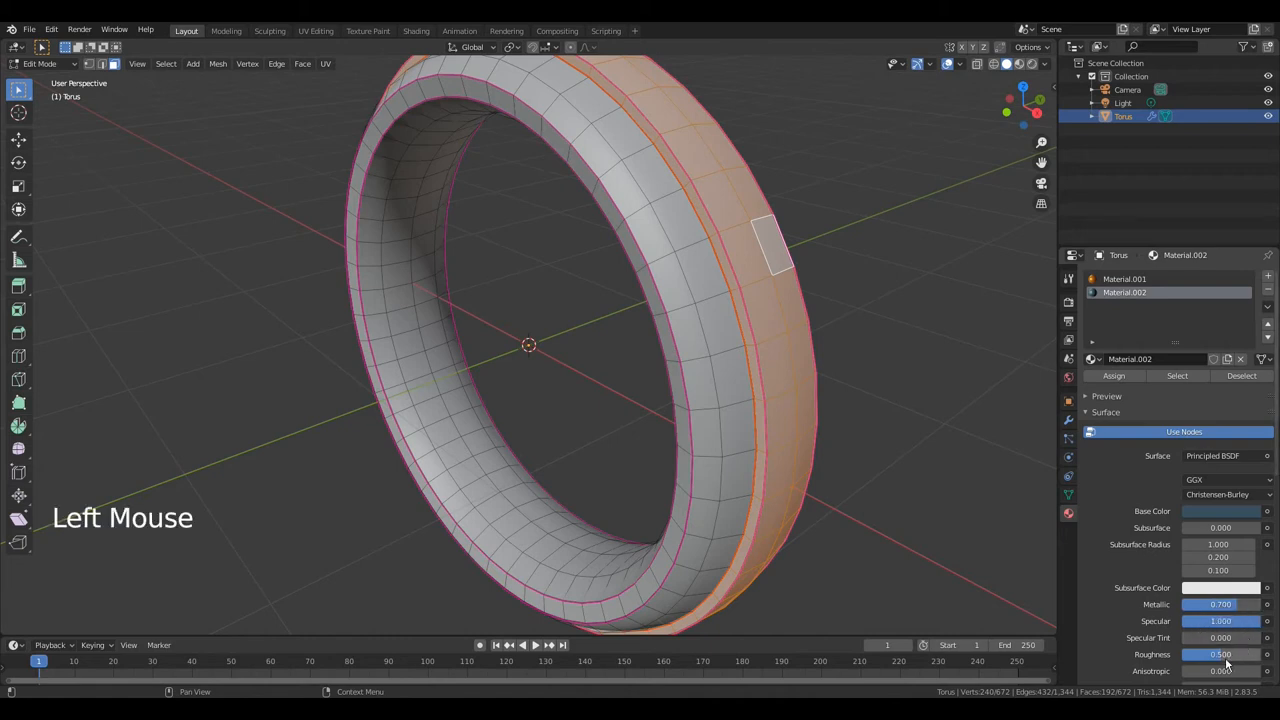
{"action": "double_click", "coordinate": [1220, 654]}
{"action": "type", "text": "0.400"}
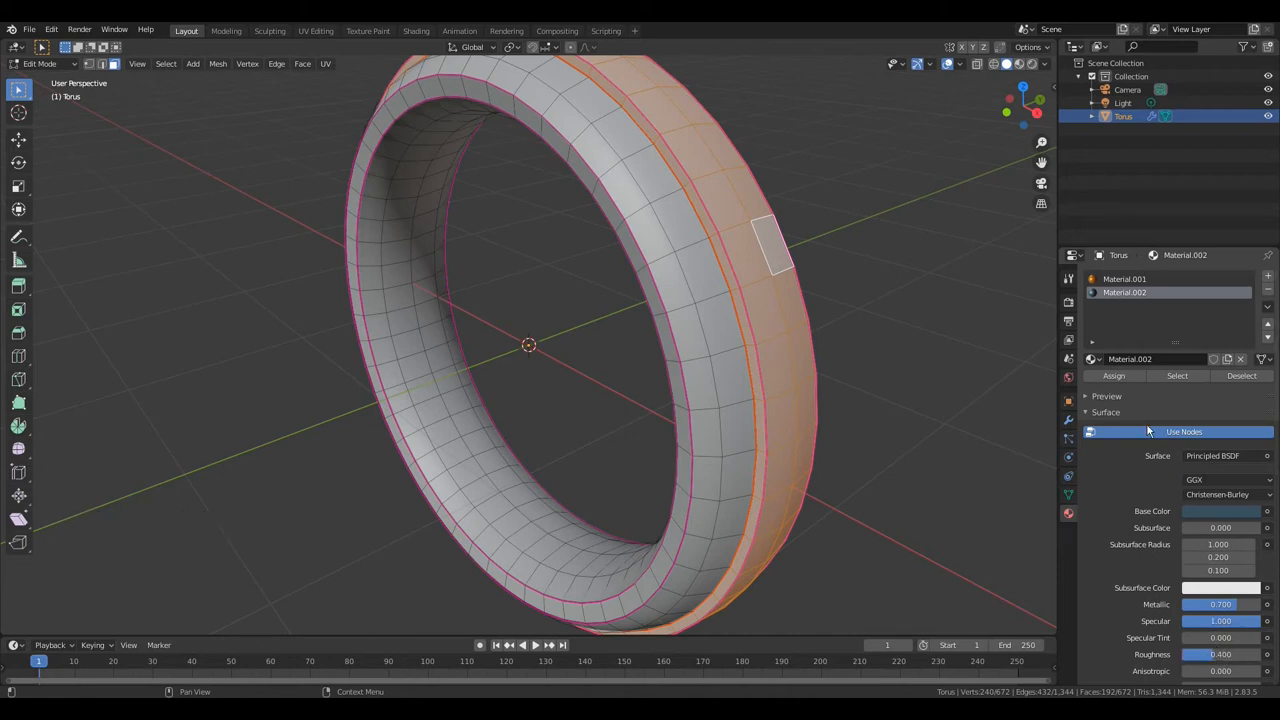
{"action": "left_click", "coordinate": [1112, 376]}
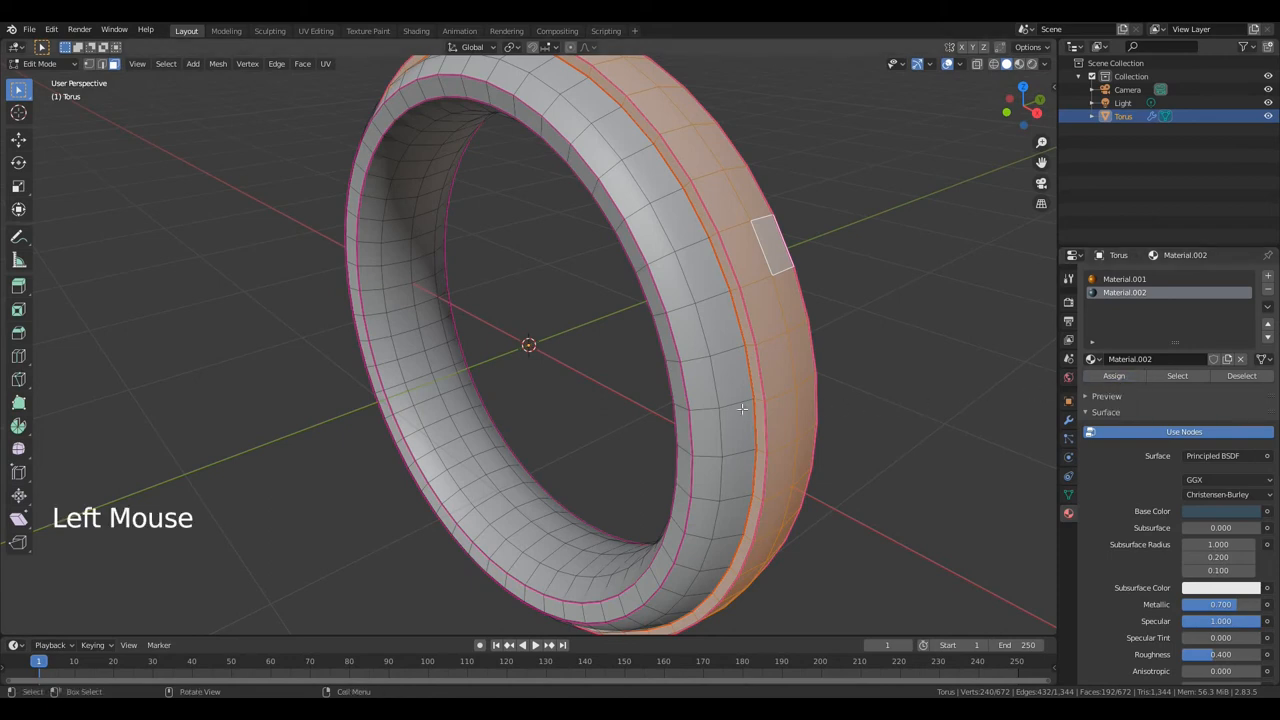
Add a circle curve, rotate it 90° upright and scale it to fit inside the ring.
{"action": "key", "text": "Tab"}
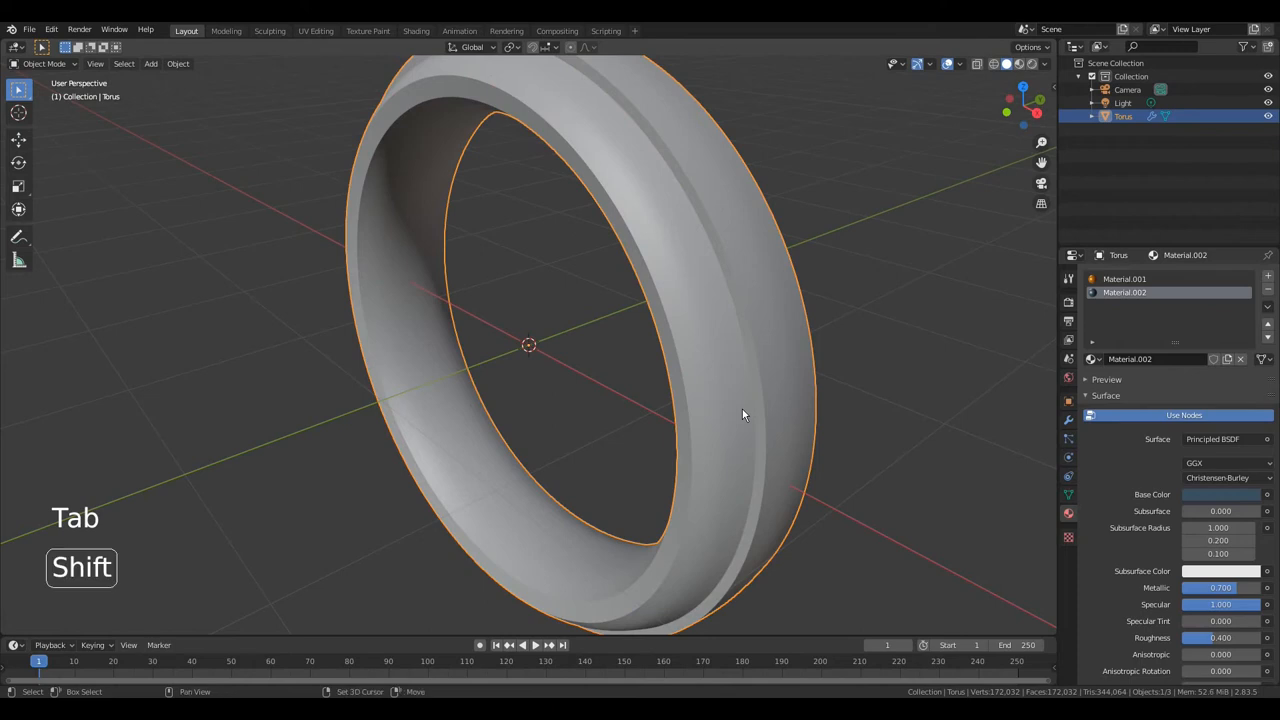
{"action": "key", "text": "shift+a"}
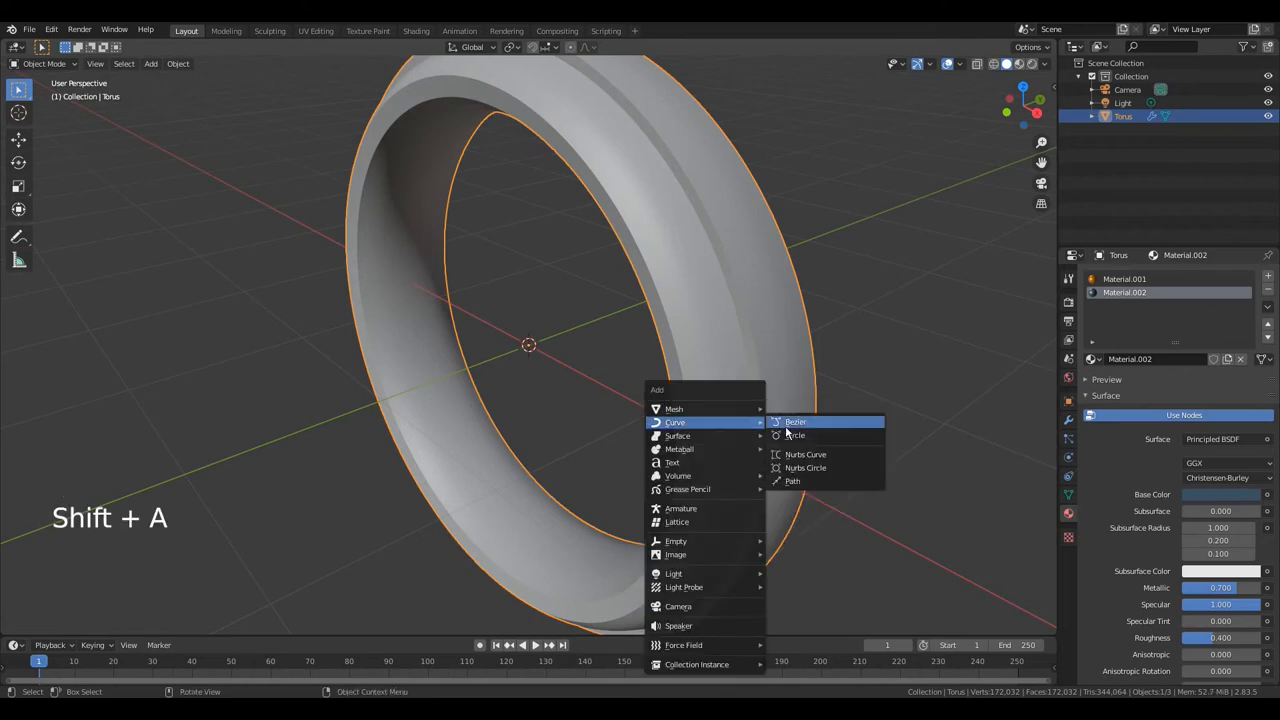
{"action": "left_click", "coordinate": [796, 436]}
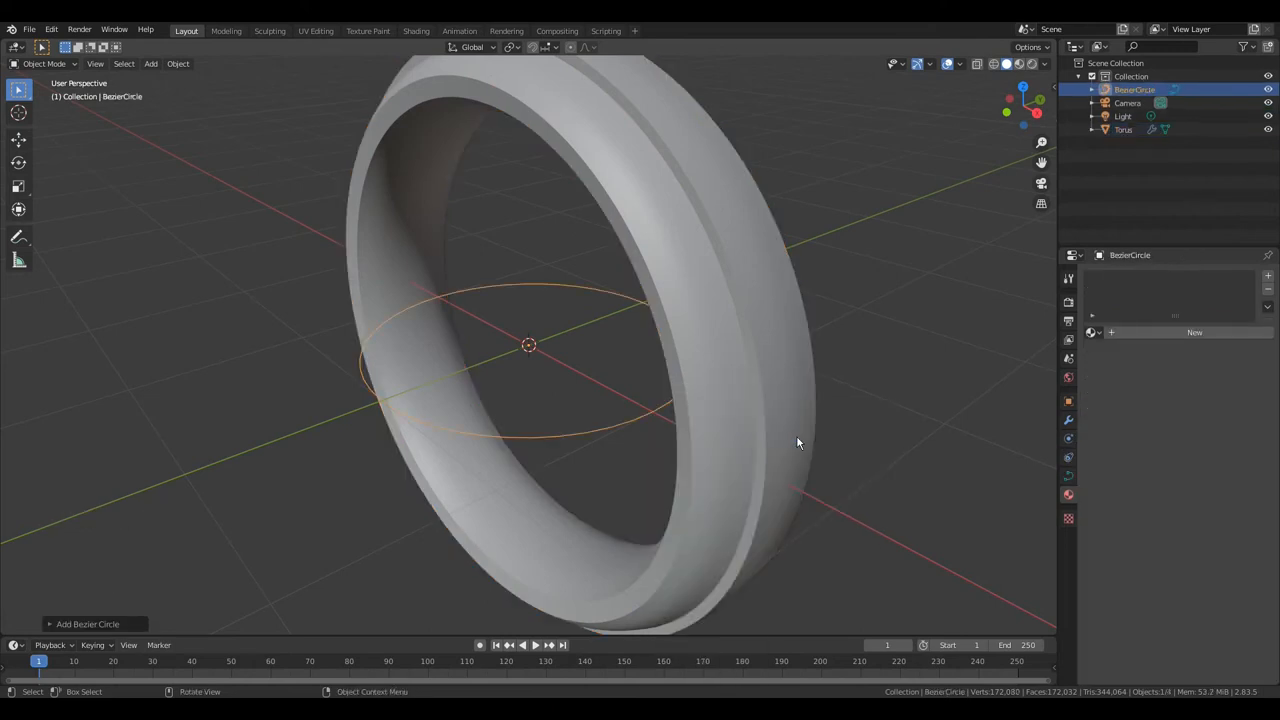
{"action": "key", "text": "r"}
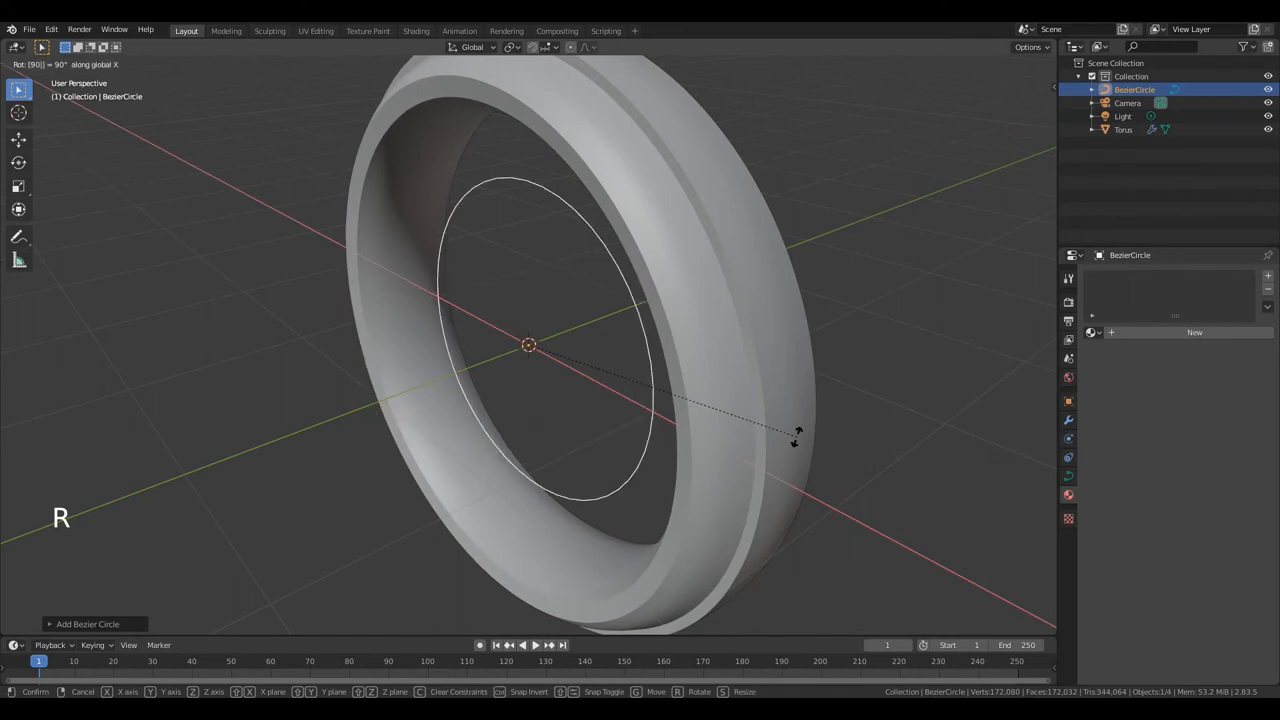
{"action": "left_click", "coordinate": [798, 442]}
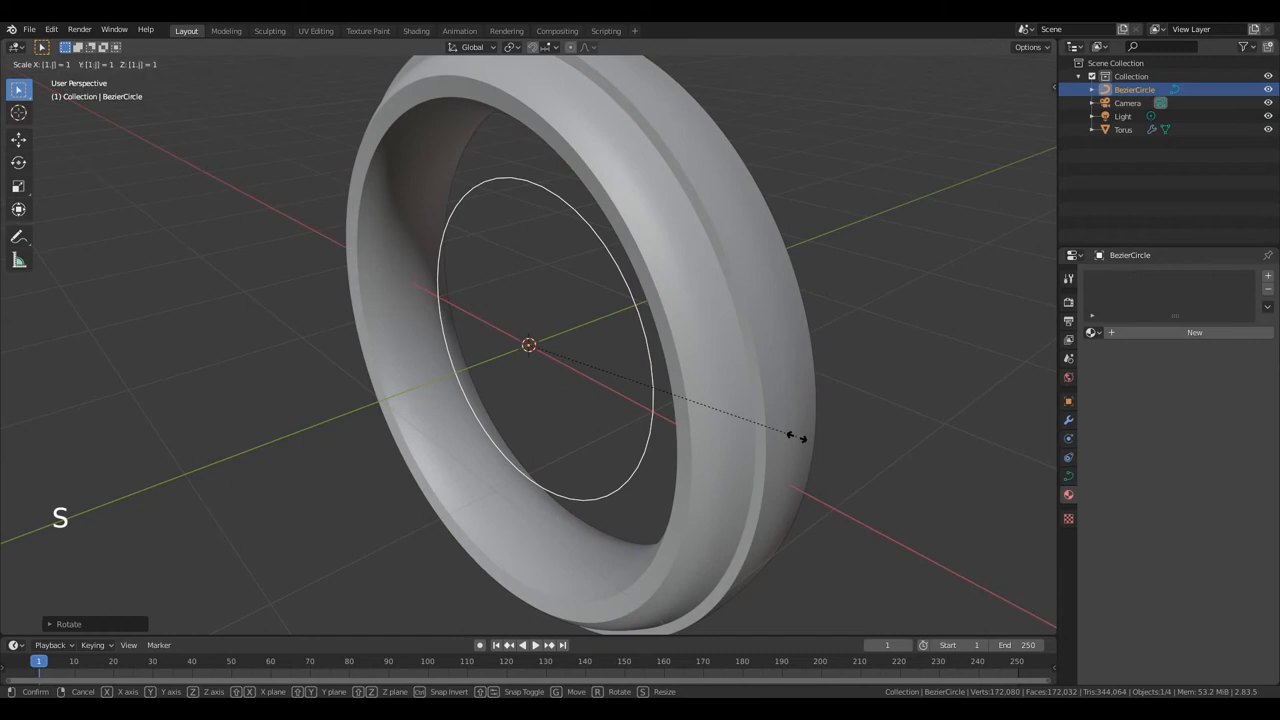
{"action": "left_click", "coordinate": [798, 442]}
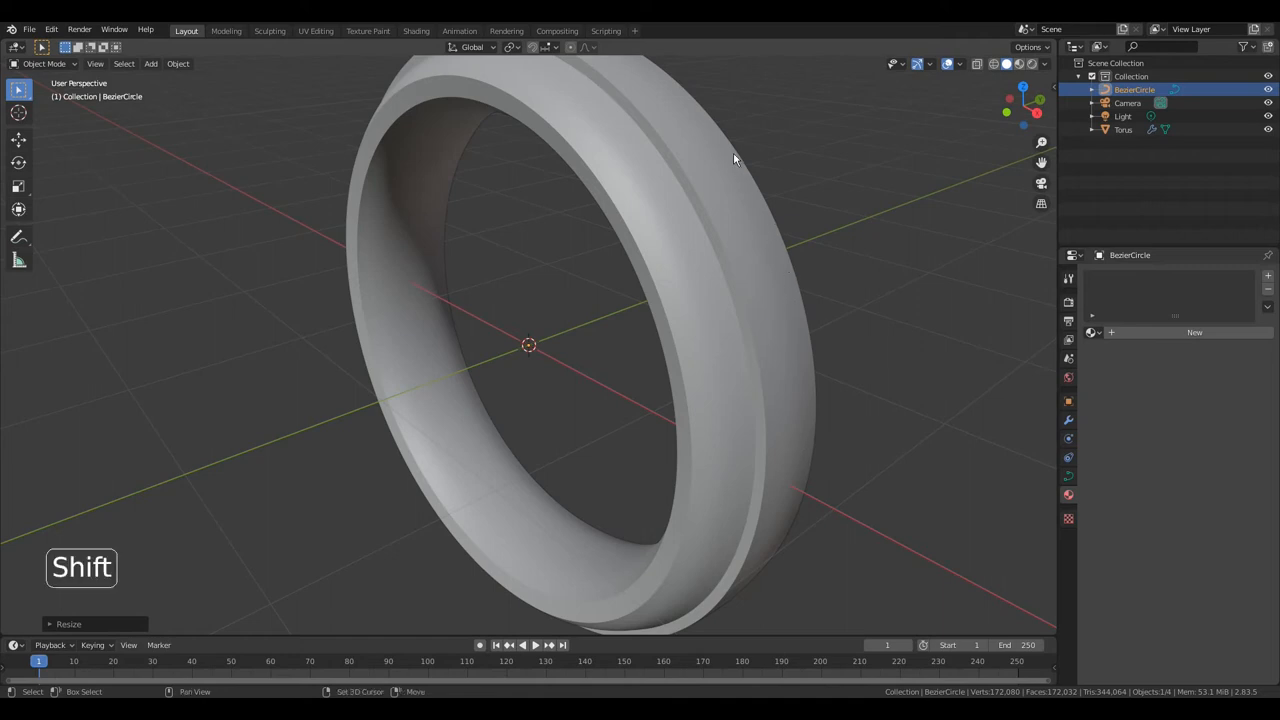
Parent the circle to the torus with Ctrl+P > Object.
{"action": "left_click", "coordinate": [736, 156]}
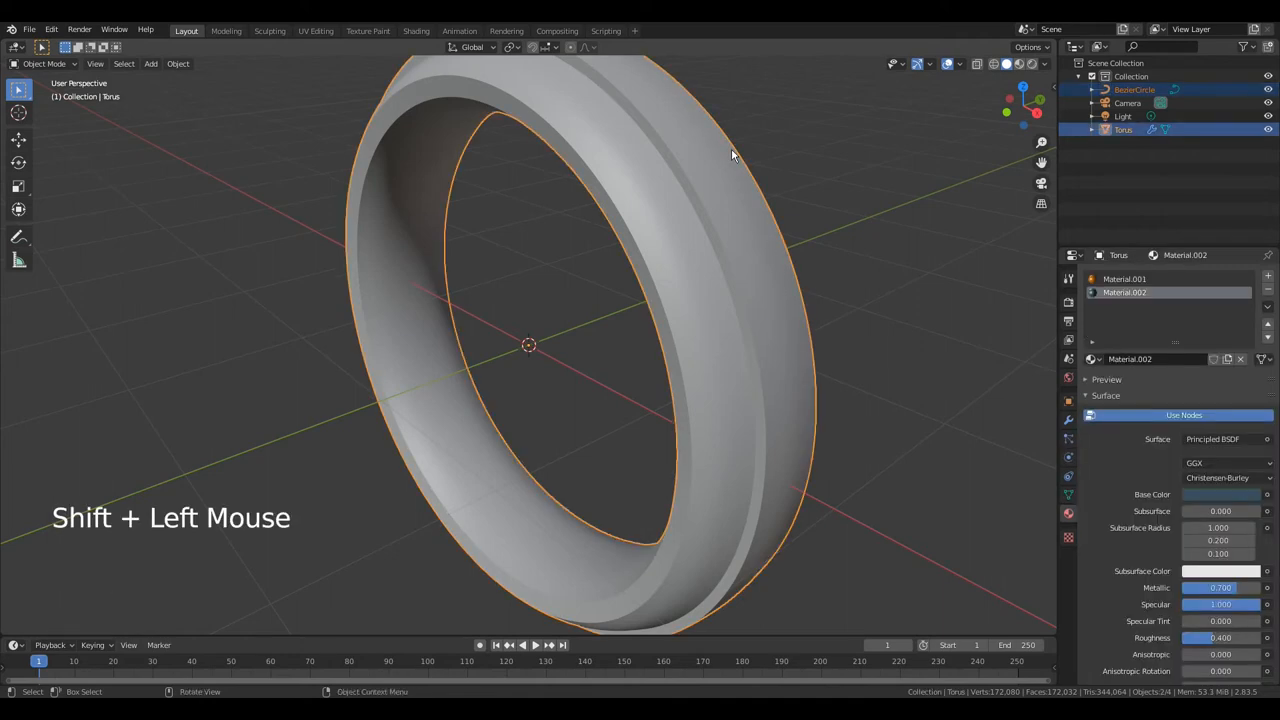
{"action": "key", "text": "ctrl+p"}
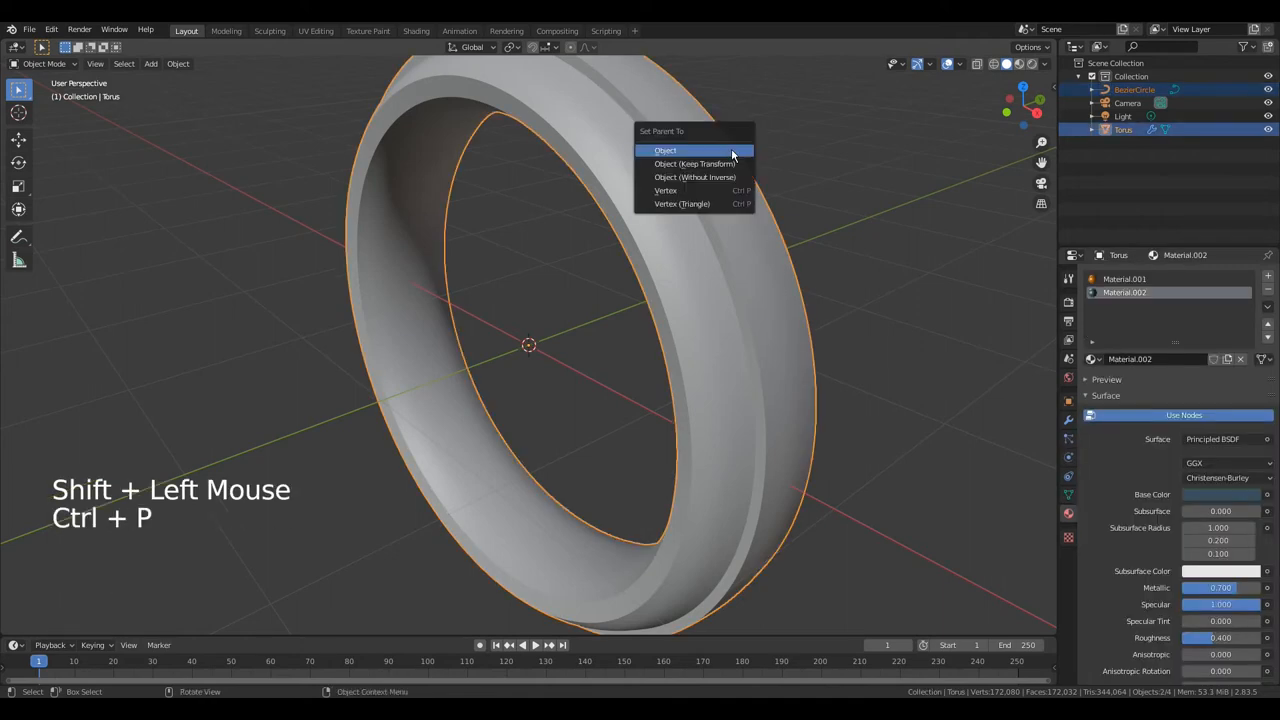
{"action": "left_click", "coordinate": [664, 150]}
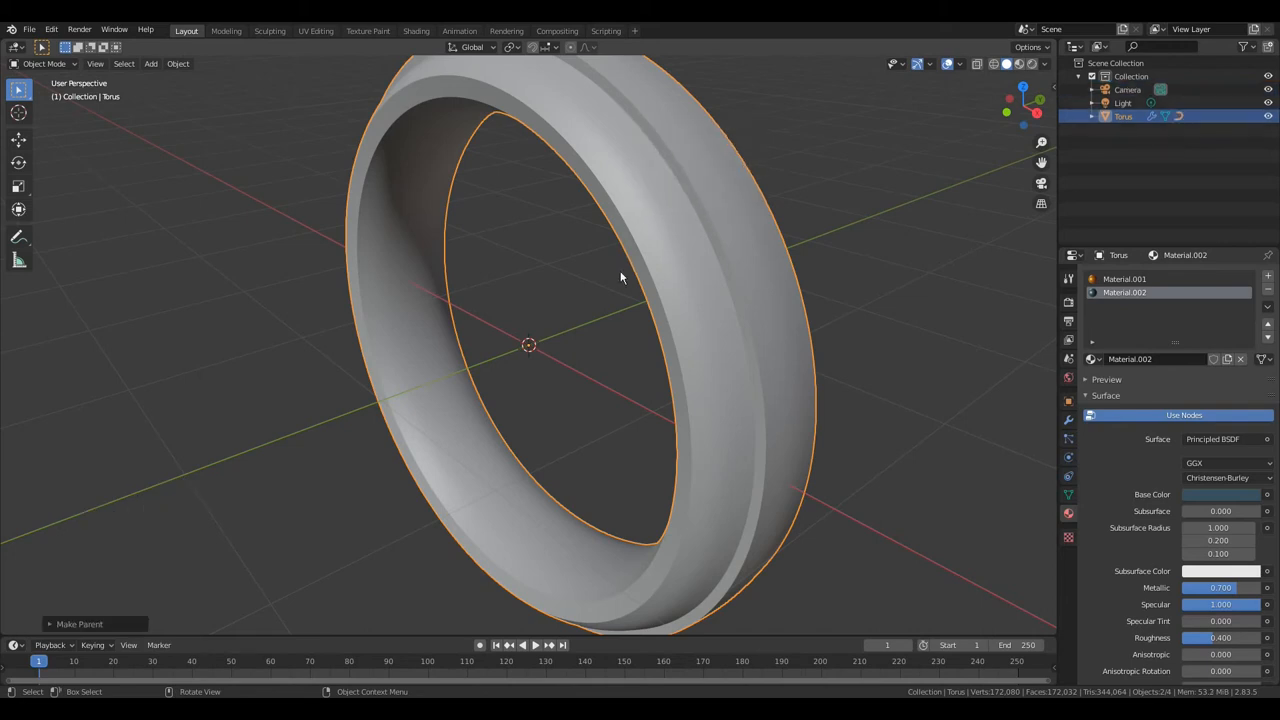
Add a text object and change its content to 'Free 3d channel'.
{"action": "key", "text": "shift+a"}
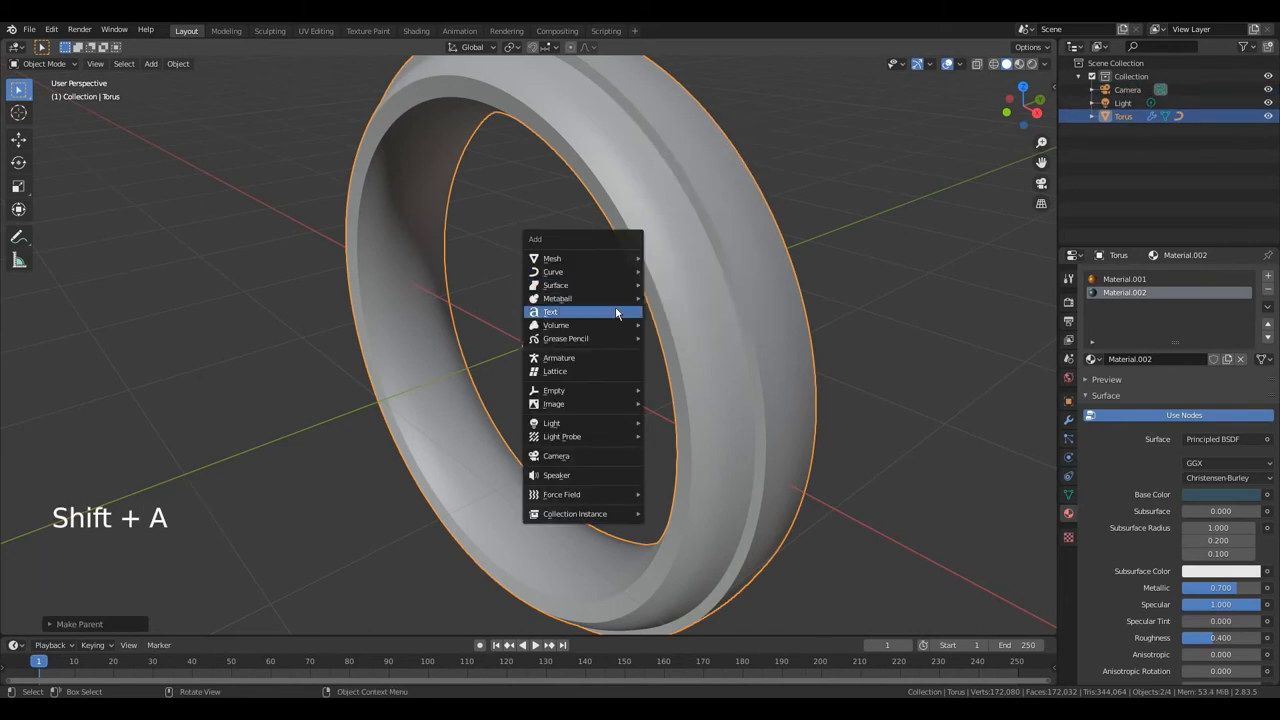
{"action": "left_click", "coordinate": [550, 312]}
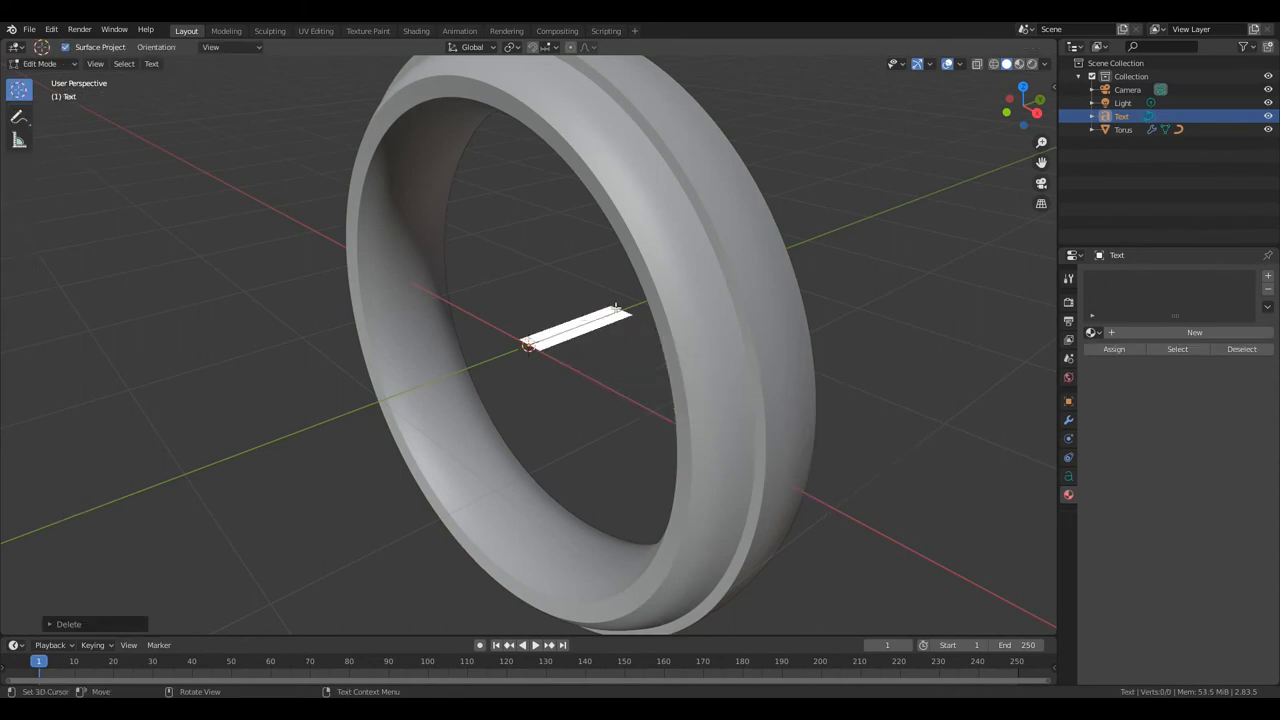
{"action": "key", "text": "shift+f"}
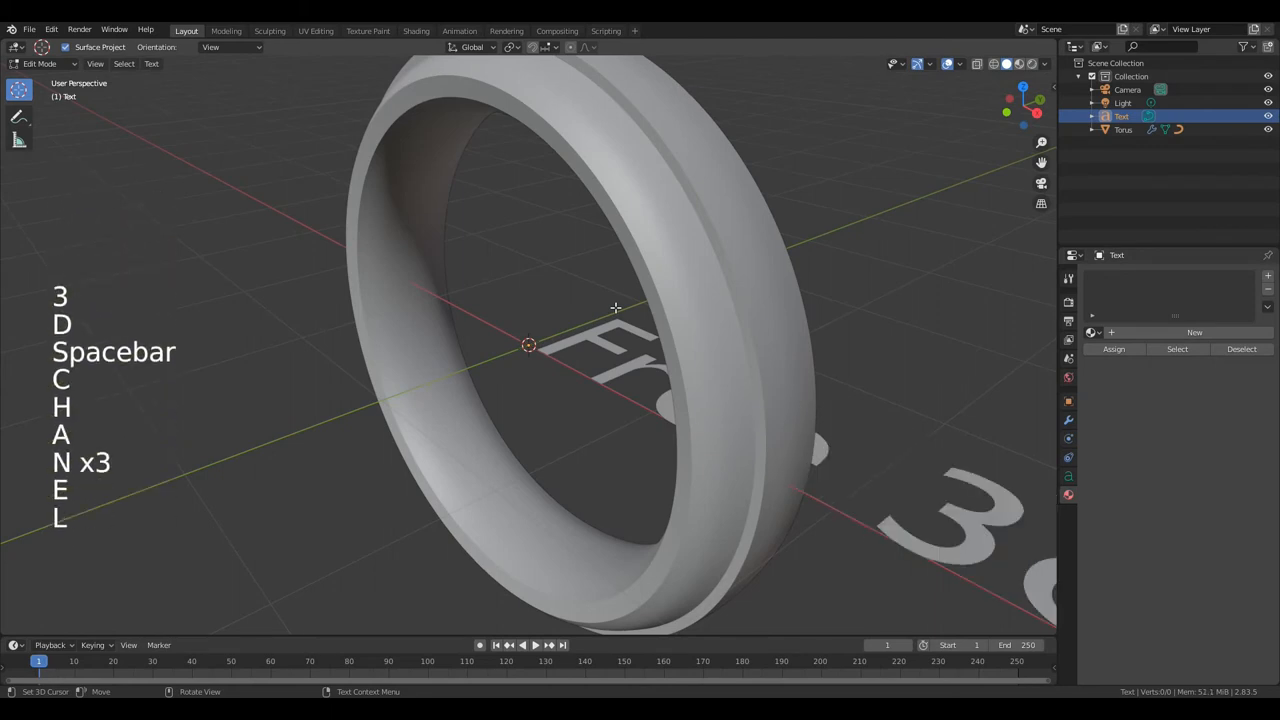
{"action": "key", "text": "Tab"}
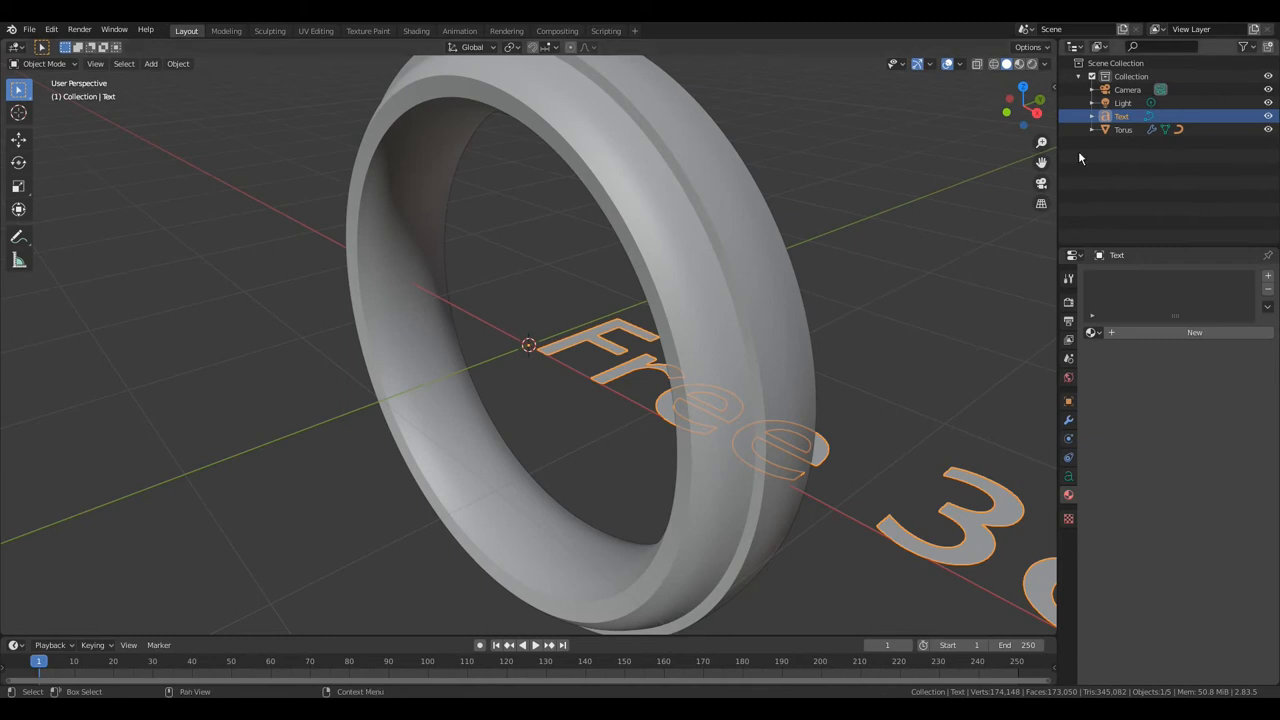
Expand the torus in the Outliner and add the BezierCircle to the selection.
{"action": "left_click", "coordinate": [1092, 130]}
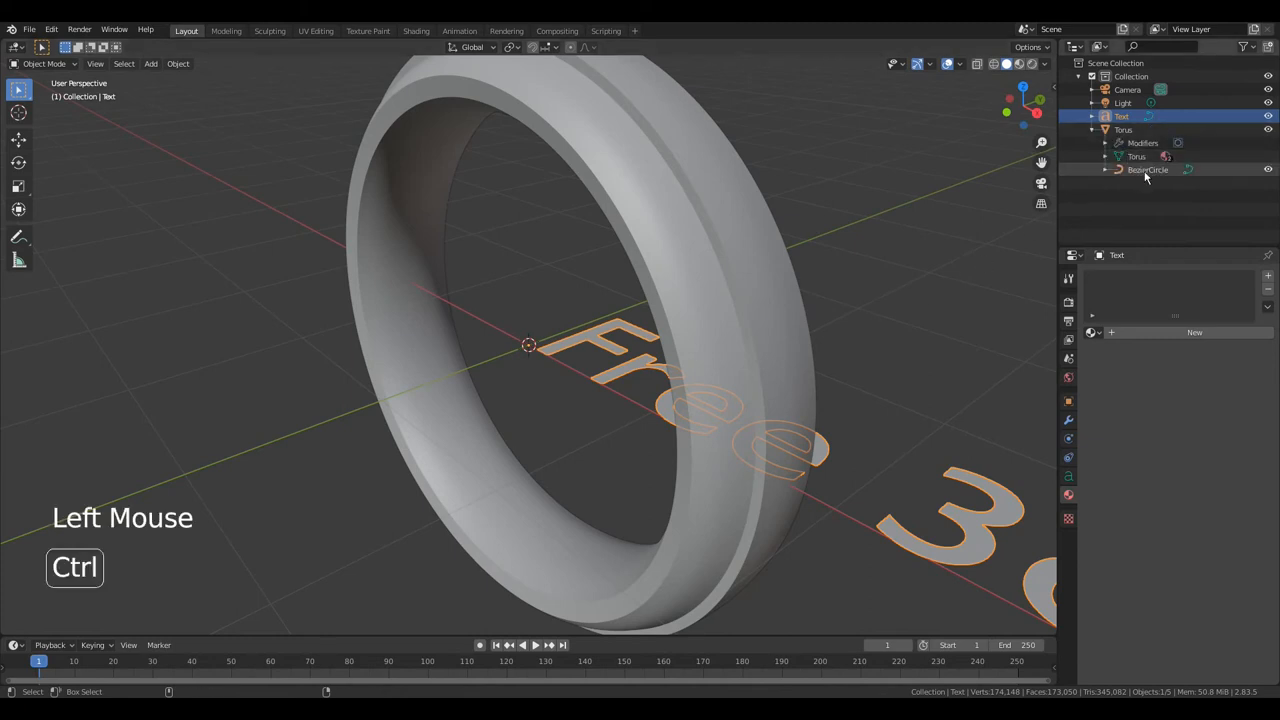
{"action": "left_click", "coordinate": [1148, 168]}
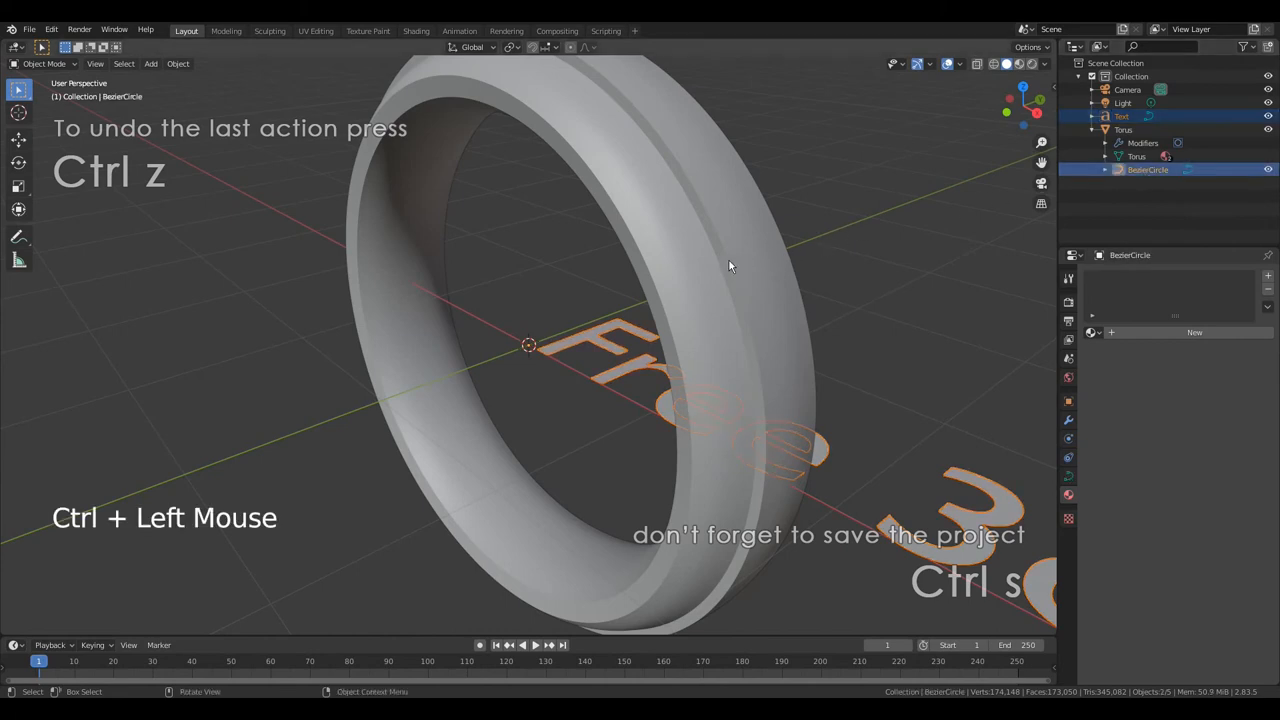
Parent the text to the BezierCircle with Curve Deform so it bends around the ring.
{"action": "key", "text": "ctrl+p"}
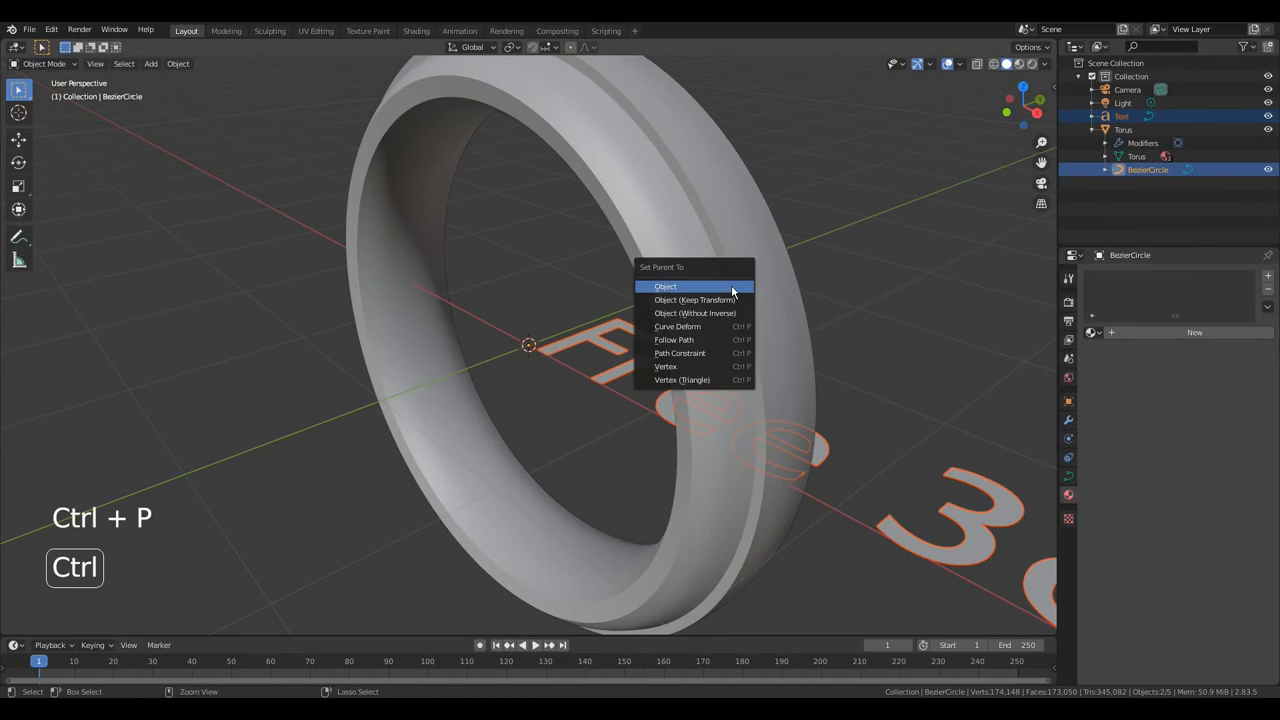
{"action": "left_click", "coordinate": [664, 286]}
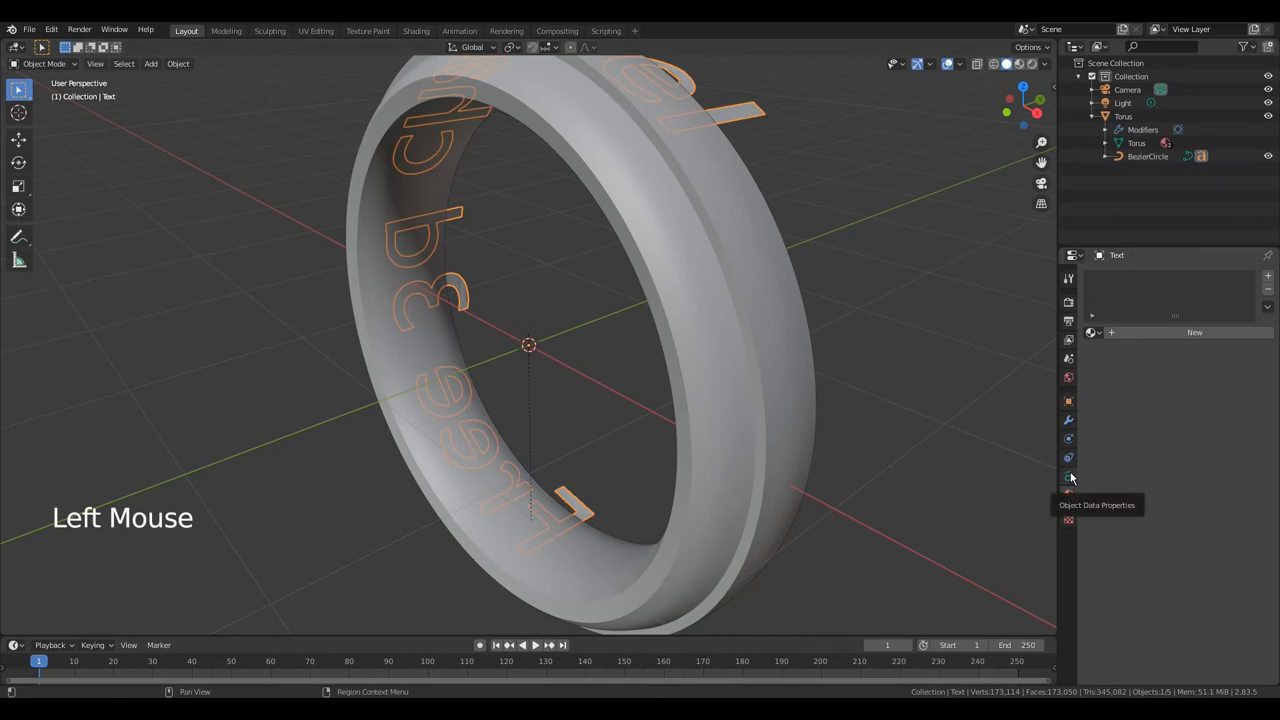
Set the text's Font Transform Size to 0.3 and move it onto the ring's outer band.
{"action": "left_click", "coordinate": [1068, 476]}
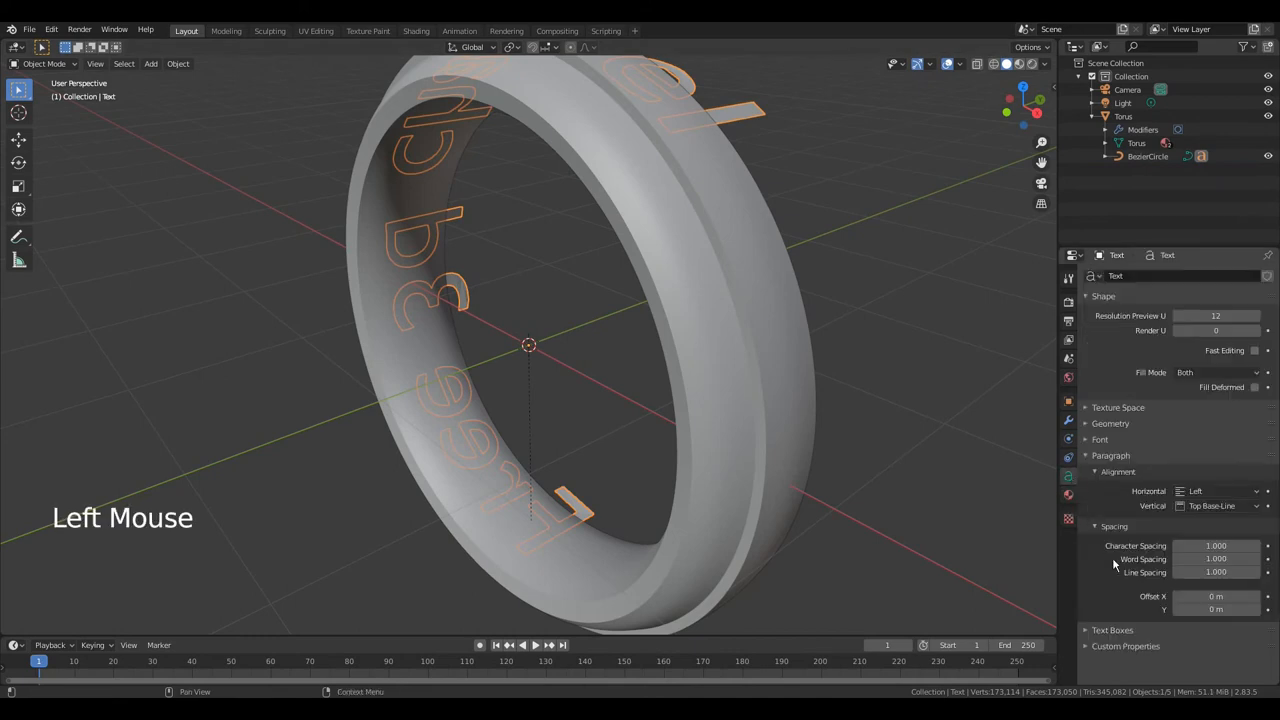
{"action": "left_click", "coordinate": [1100, 440]}
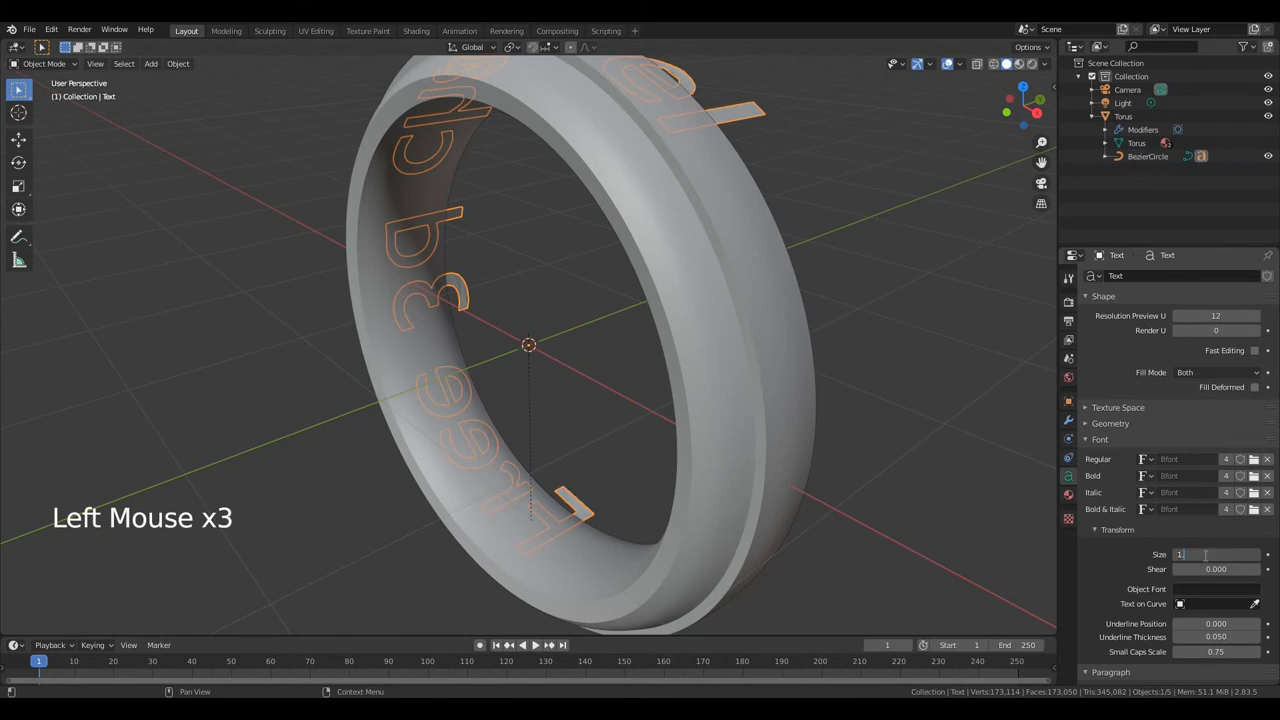
{"action": "triple_click", "coordinate": [1210, 556]}
{"action": "type", "text": "0.300"}
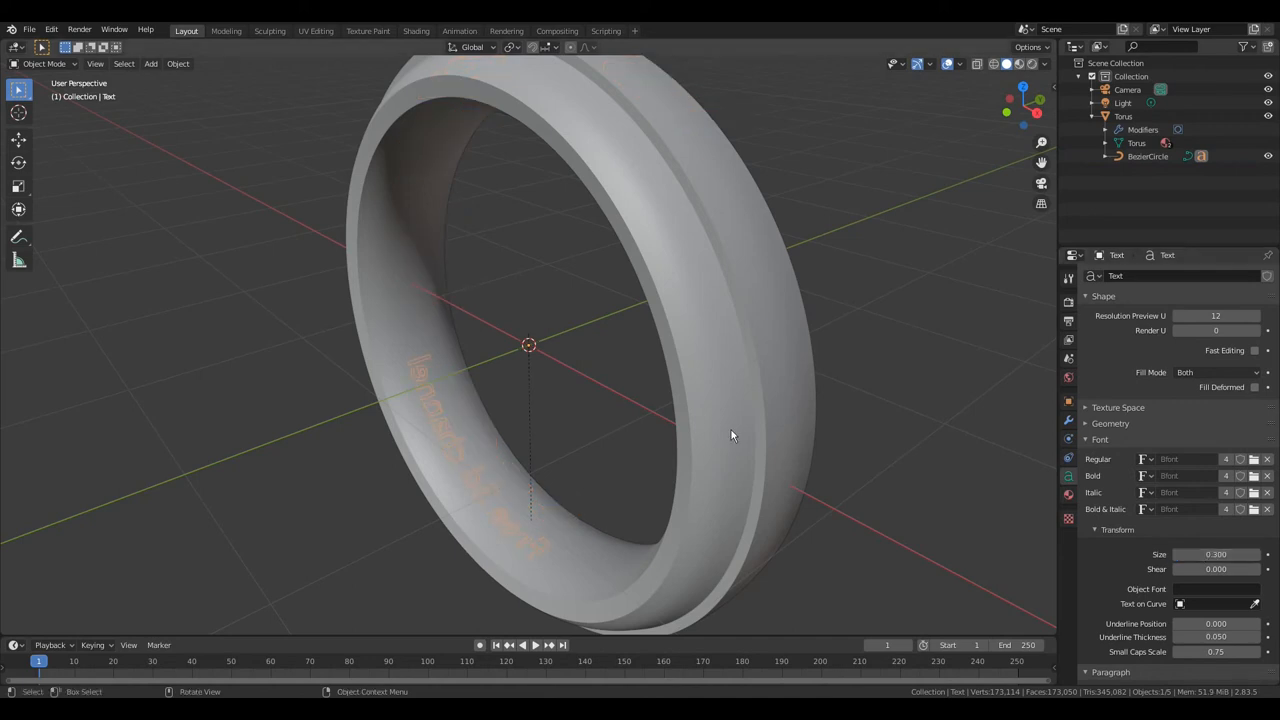
{"action": "key", "text": "g"}
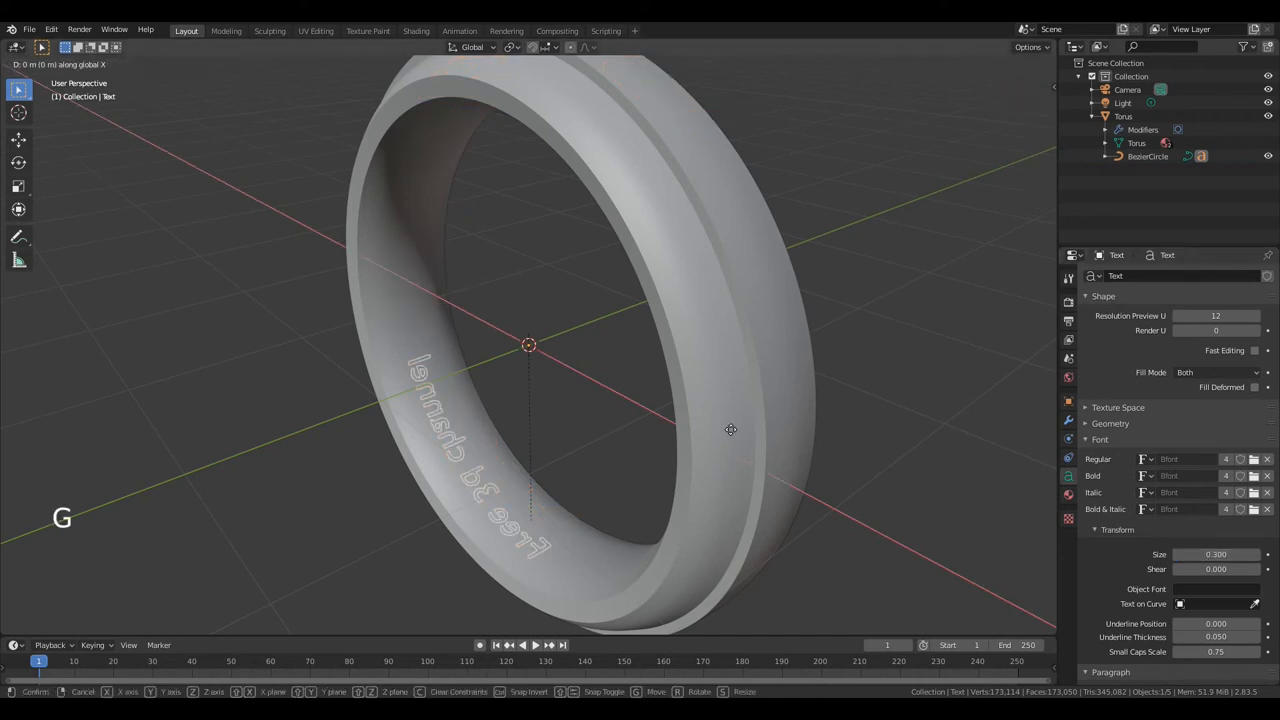
{"action": "left_click", "coordinate": [730, 430]}
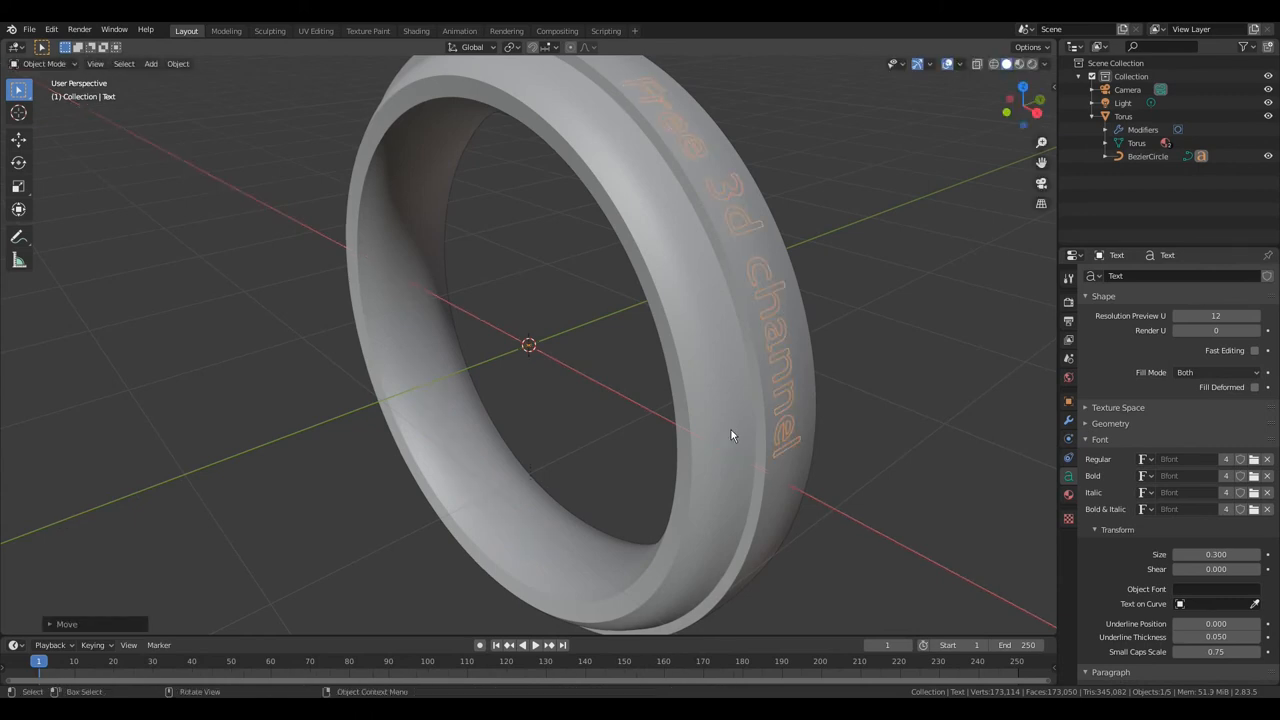
Set the text's Paragraph vertical alignment to Center so it sits mid-band.
{"action": "left_click", "coordinate": [1110, 424]}
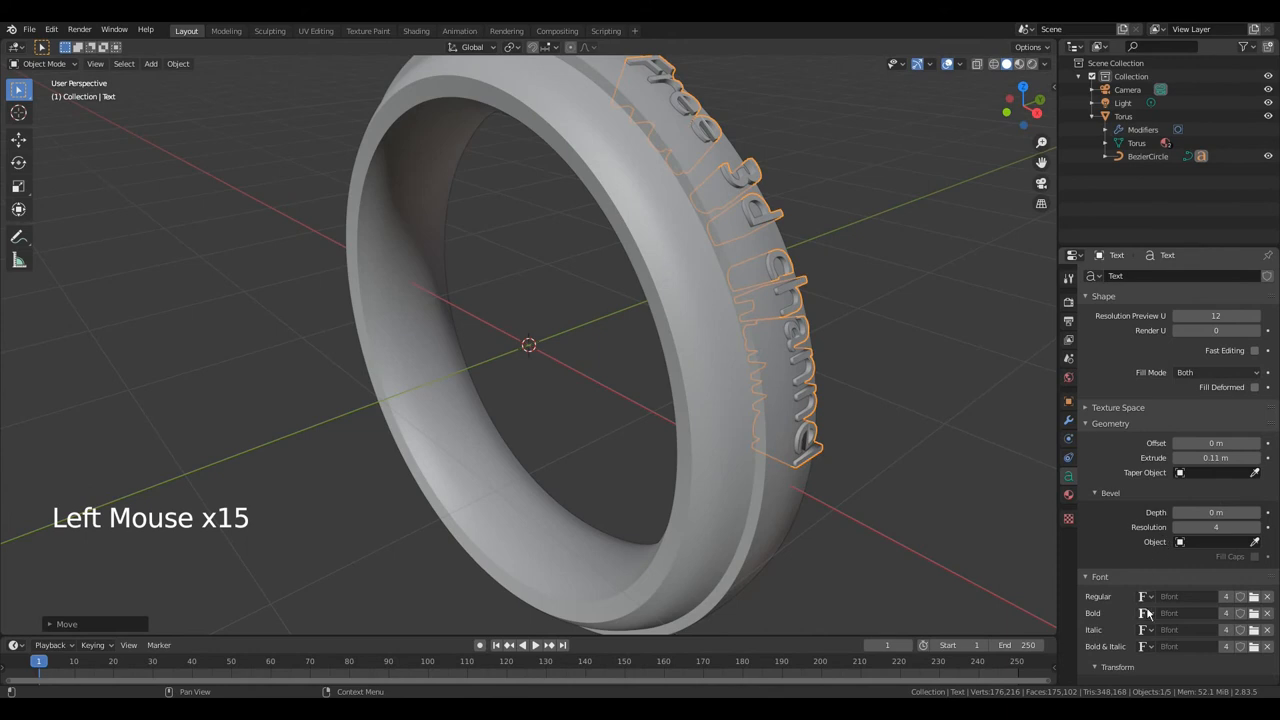
{"action": "scroll", "scroll_direction": "down", "scroll_amount": 3}
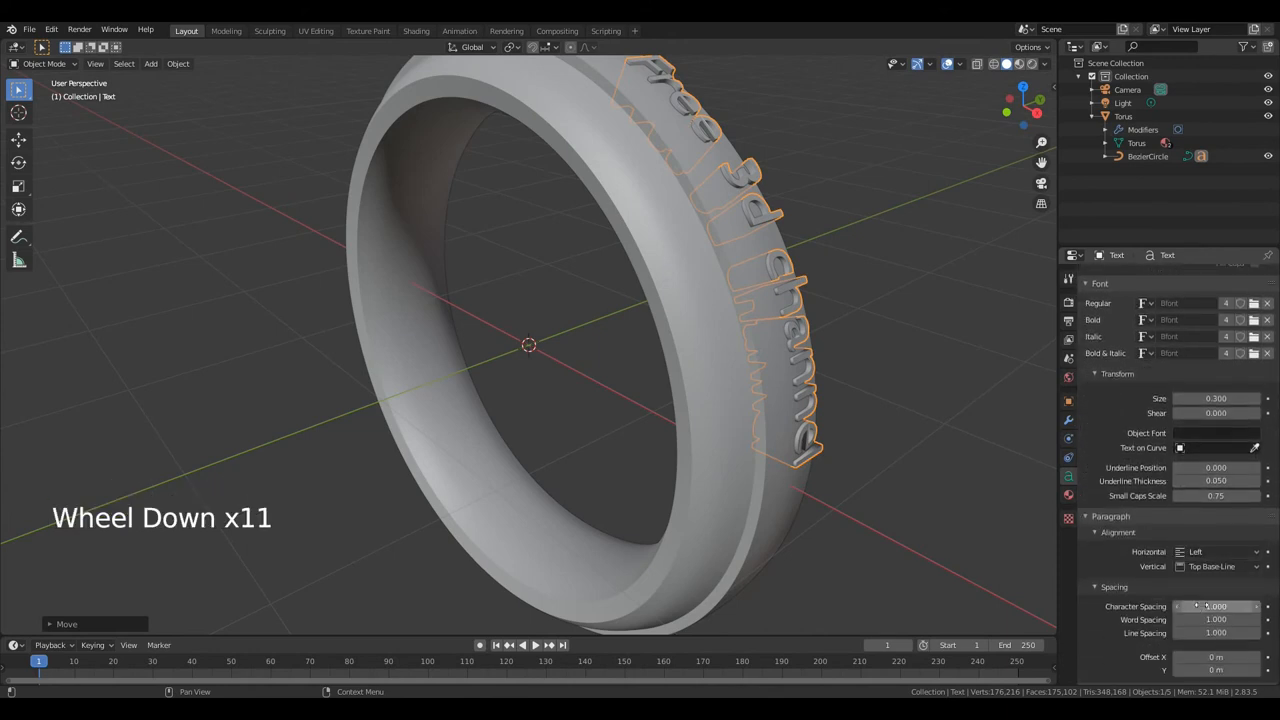
{"action": "left_click", "coordinate": [1212, 566]}
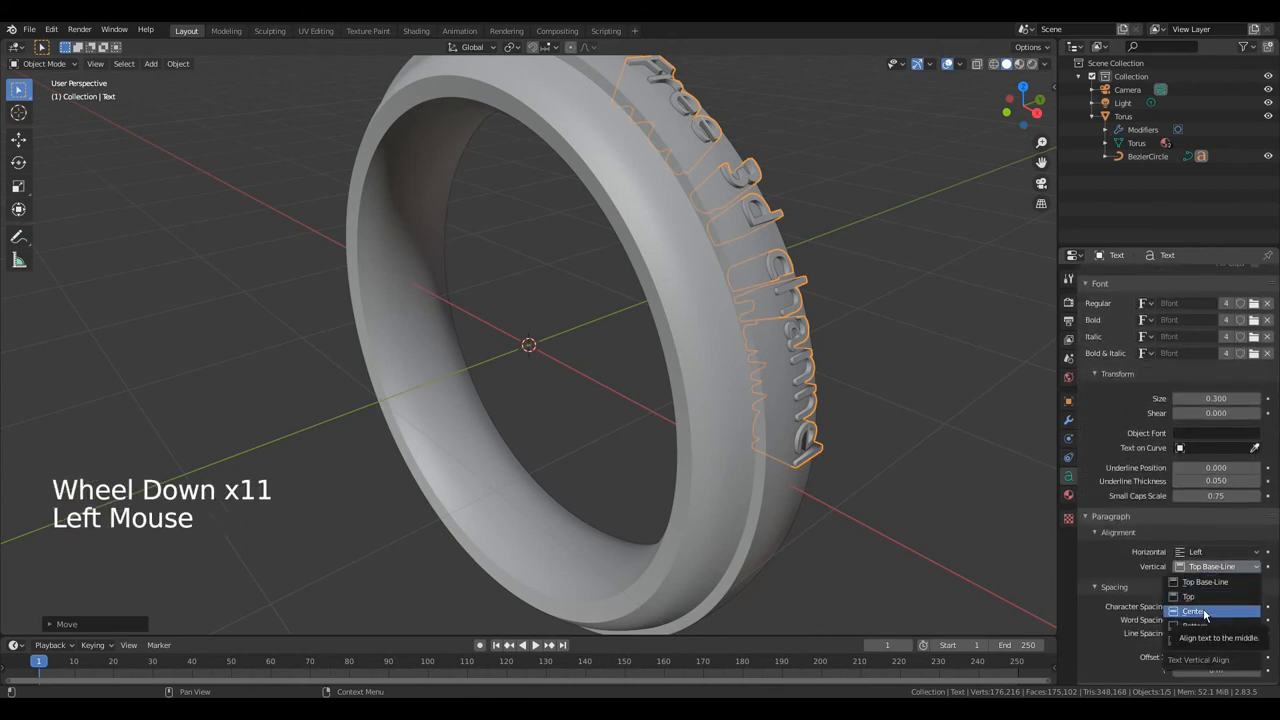
{"action": "left_click", "coordinate": [1196, 612]}
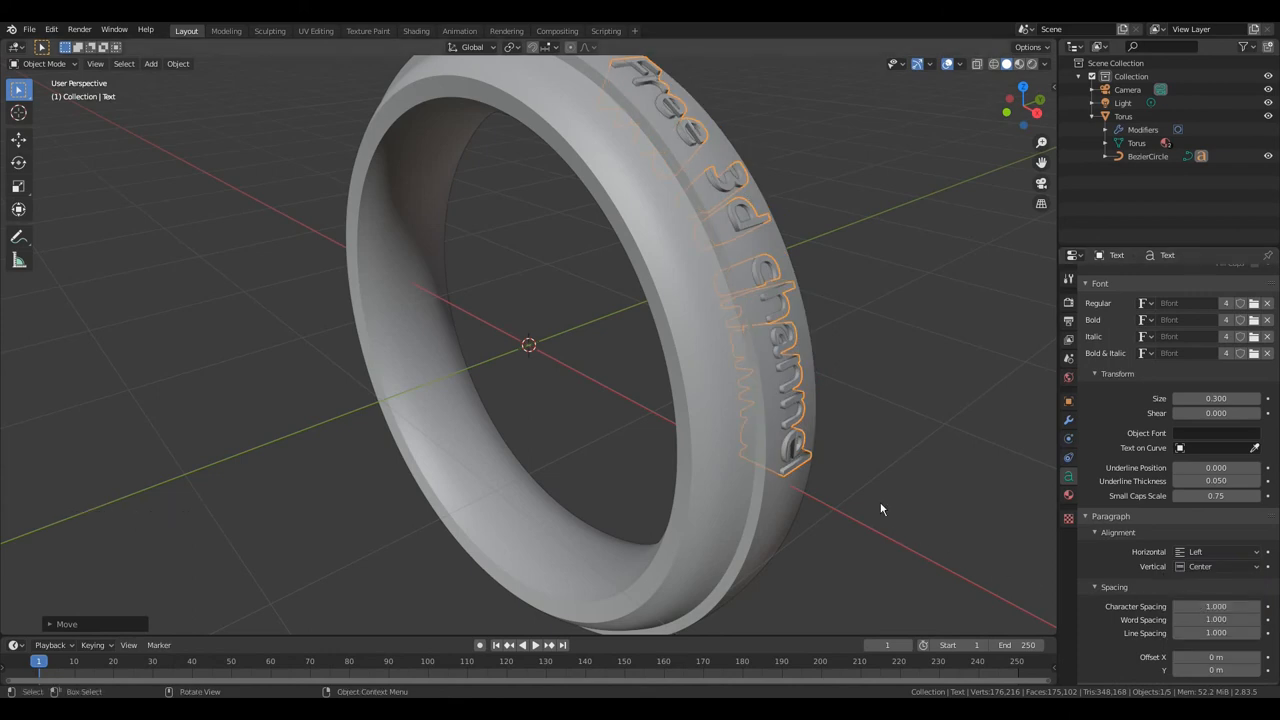
{"action": "mouse_move", "coordinate": [782, 372]}
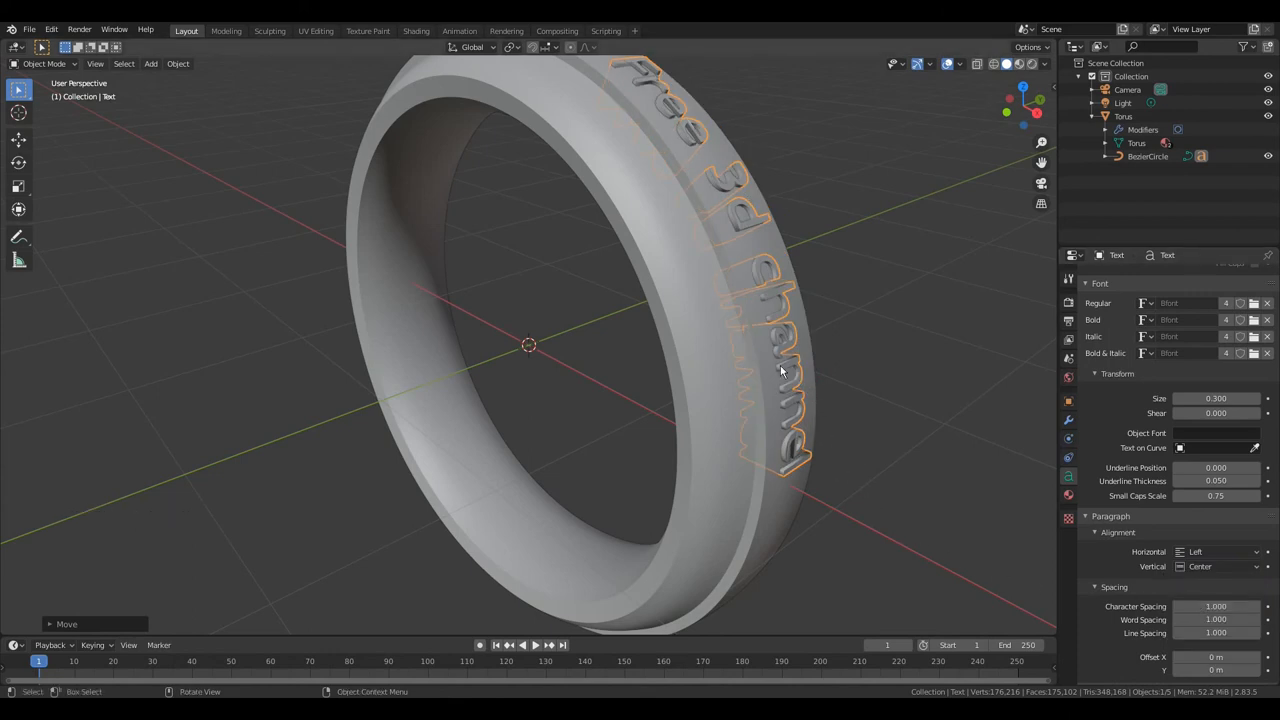
{"action": "mouse_move", "coordinate": [678, 320]}
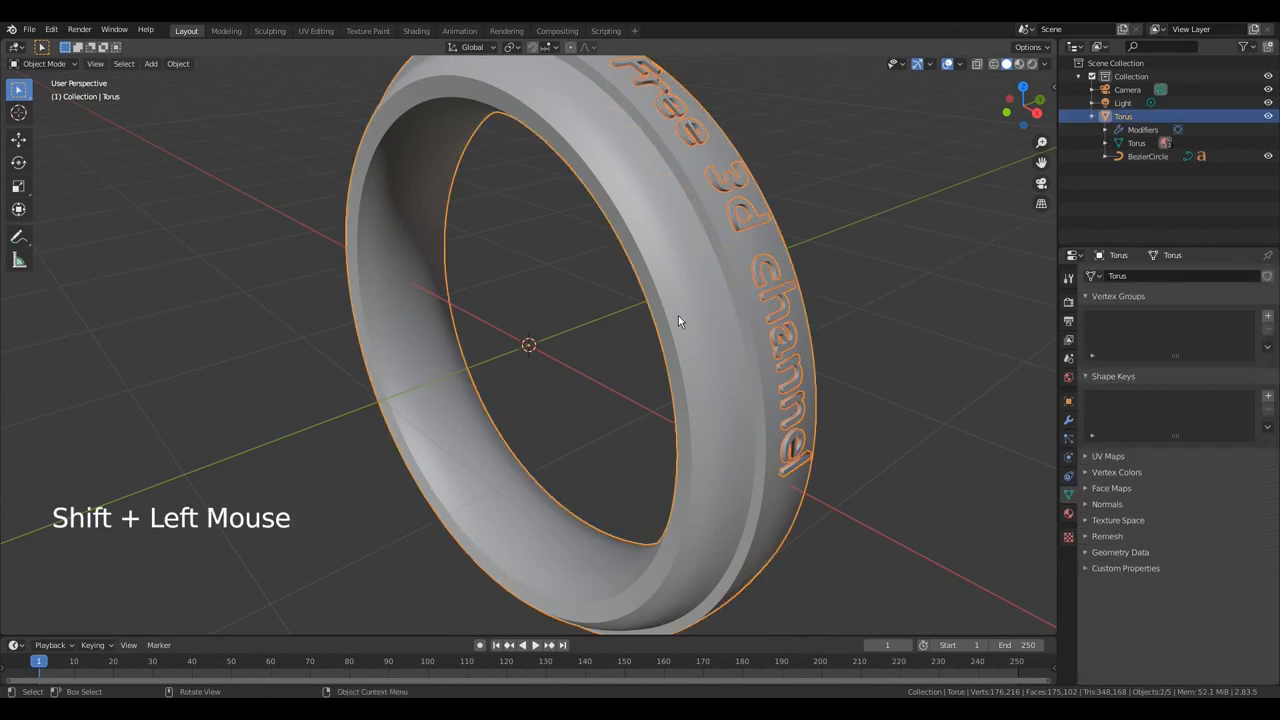
Switch the viewport to Material Preview and apply Shade Smooth to the ring.
{"action": "key", "text": "ctrl+l"}
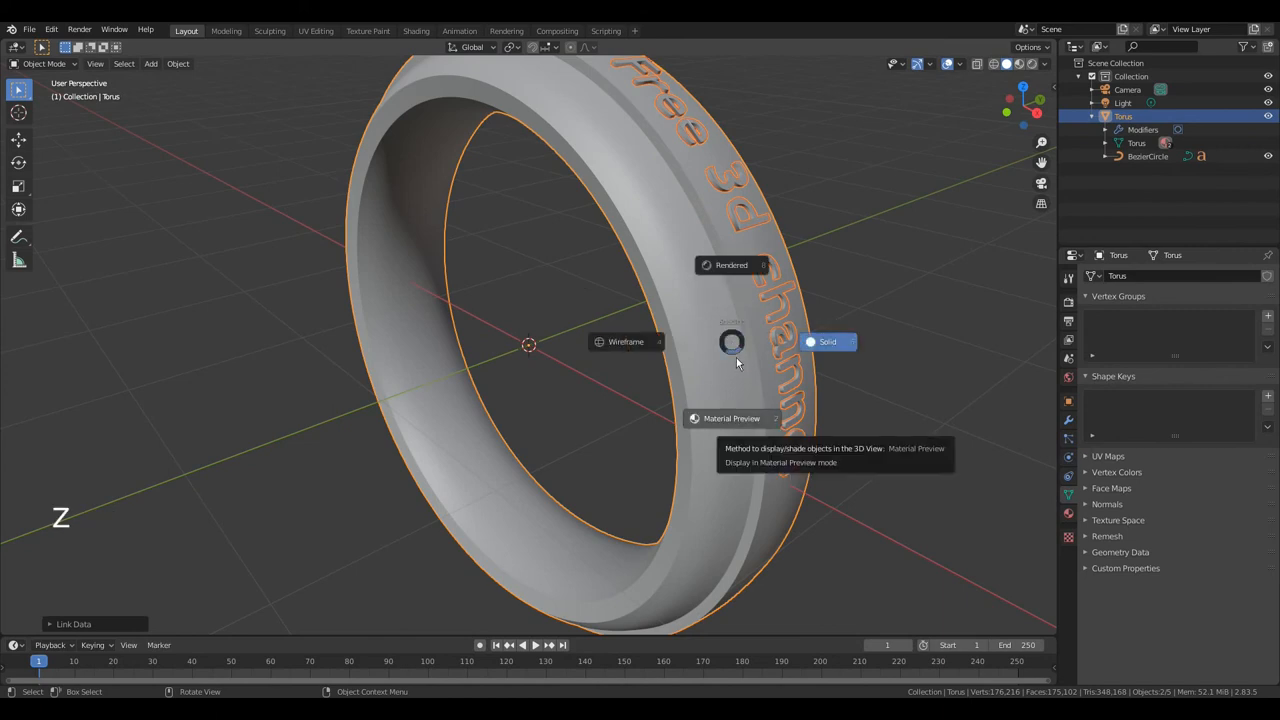
{"action": "left_click", "coordinate": [732, 418]}
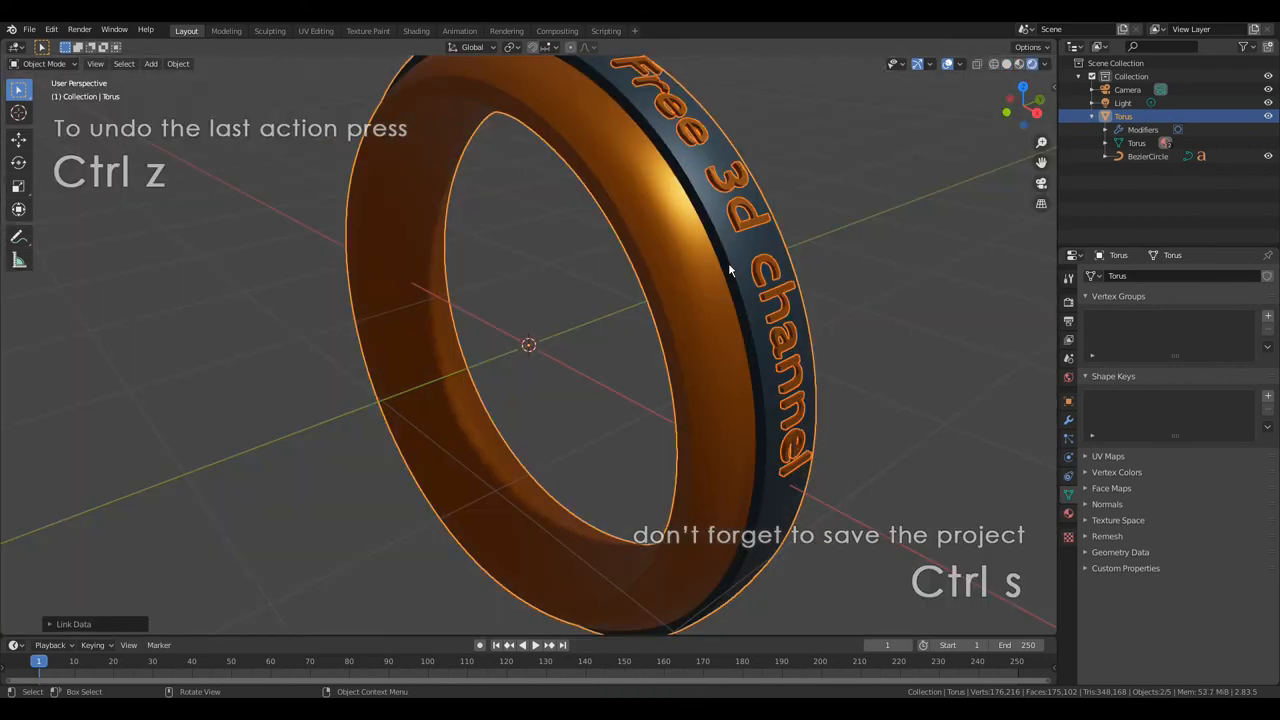
{"action": "right_click", "coordinate": [730, 270]}
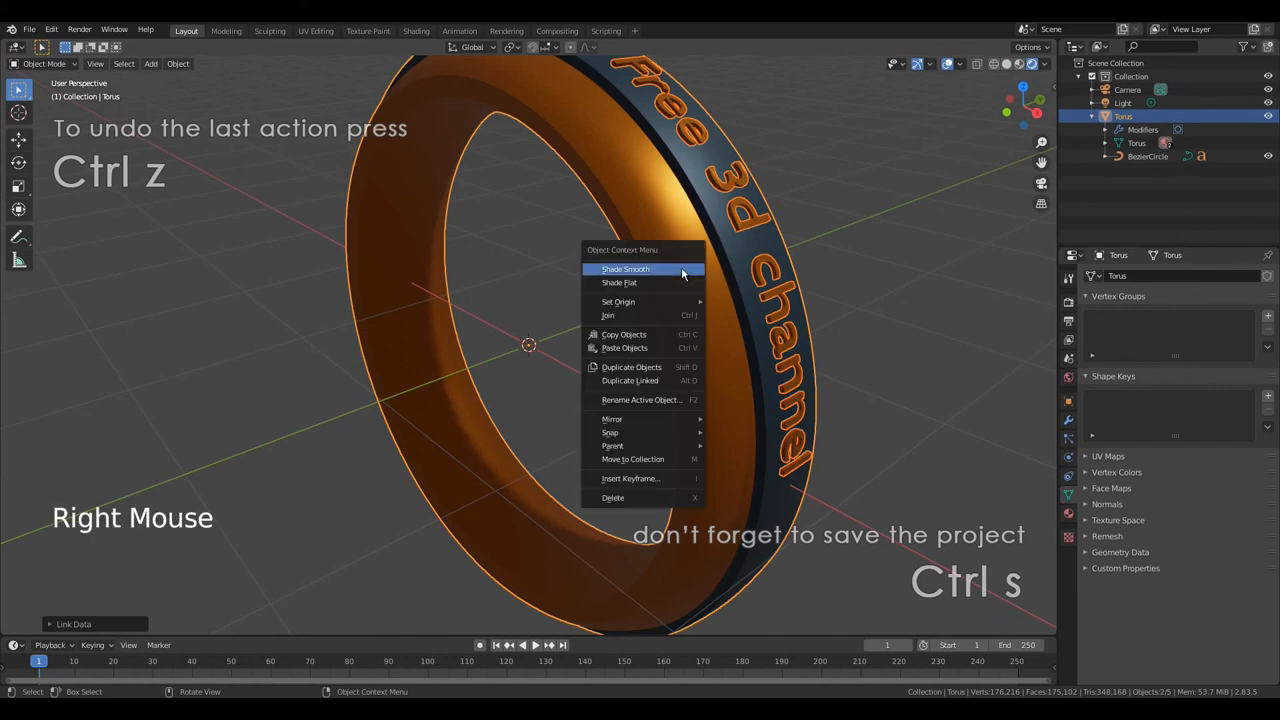
{"action": "left_click", "coordinate": [624, 268]}
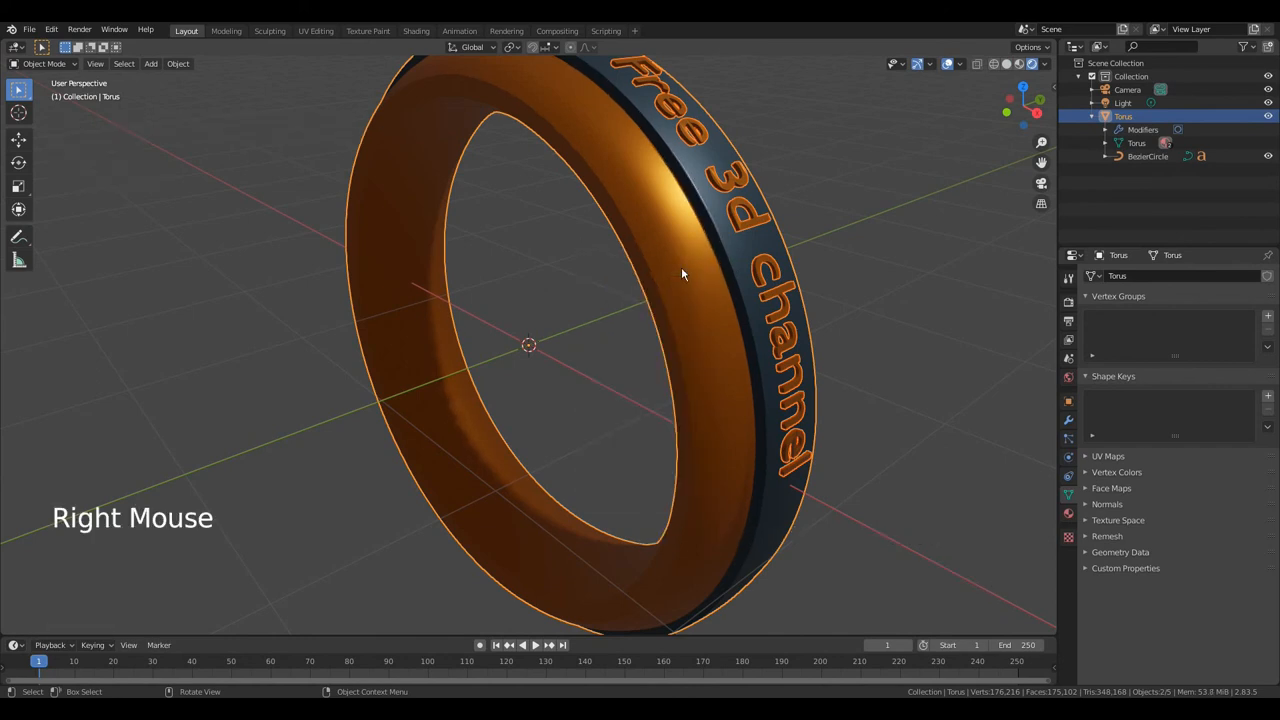
Add a mesh plane and scale it up into a large floor under the ring.
{"action": "key", "text": "shift+a"}
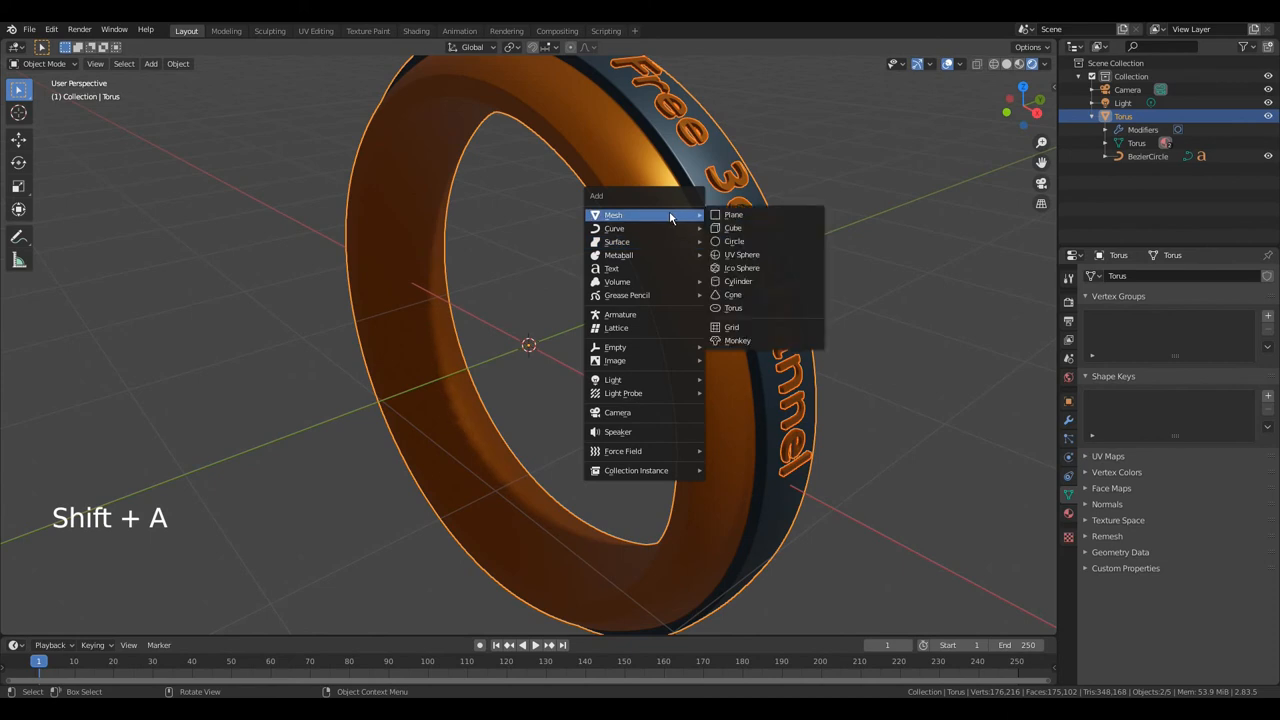
{"action": "left_click", "coordinate": [732, 214]}
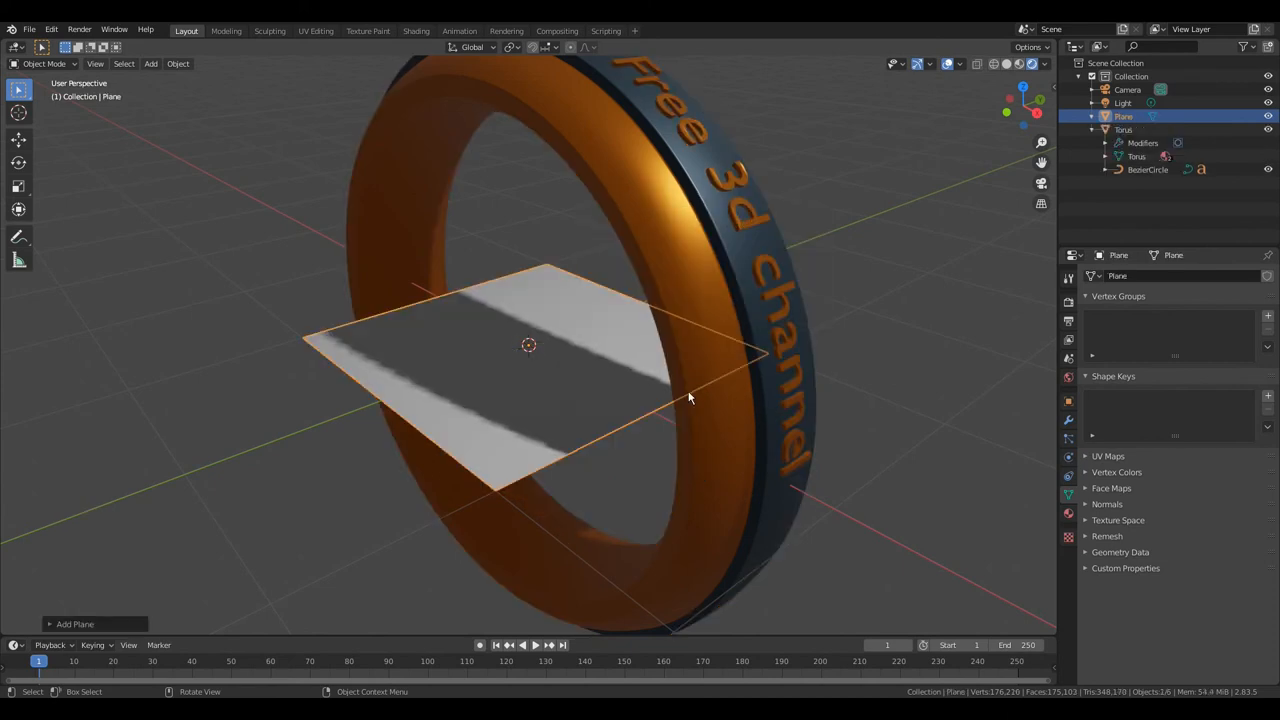
{"action": "key", "text": "s"}
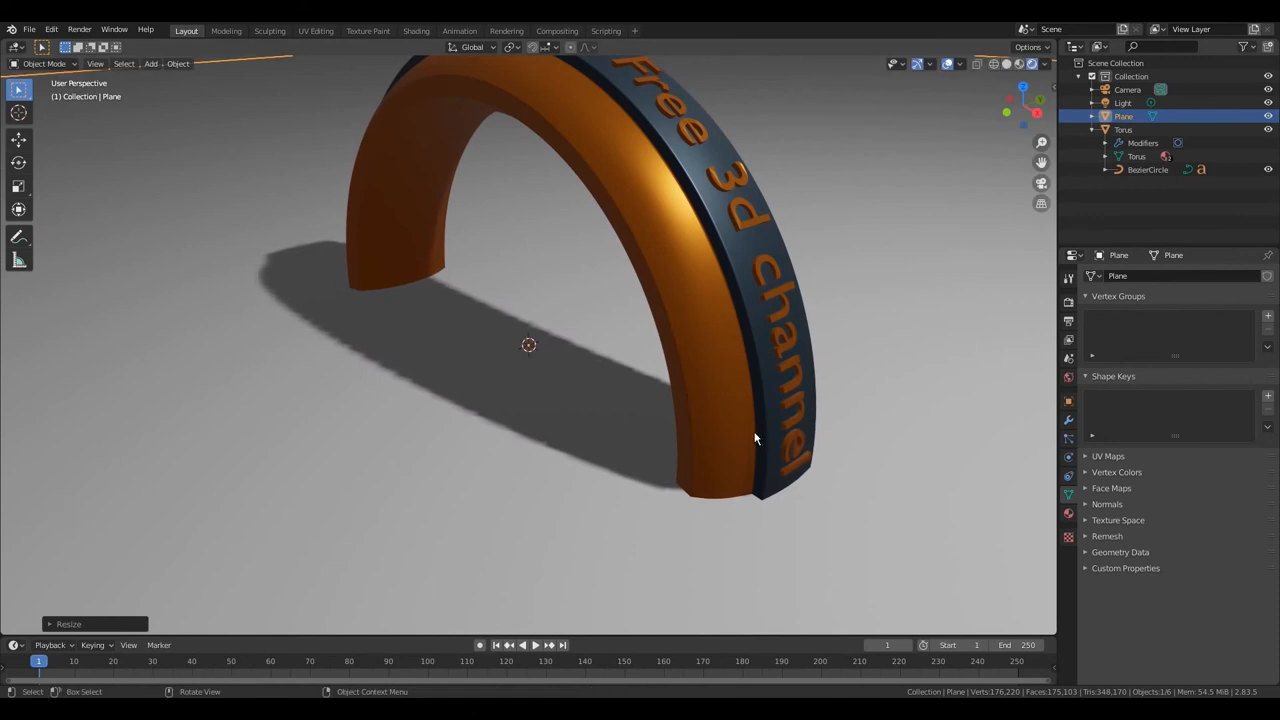
Link the ring's materials onto the plane via Ctrl+L and show the plane's Material properties.
{"action": "left_click", "coordinate": [690, 284]}
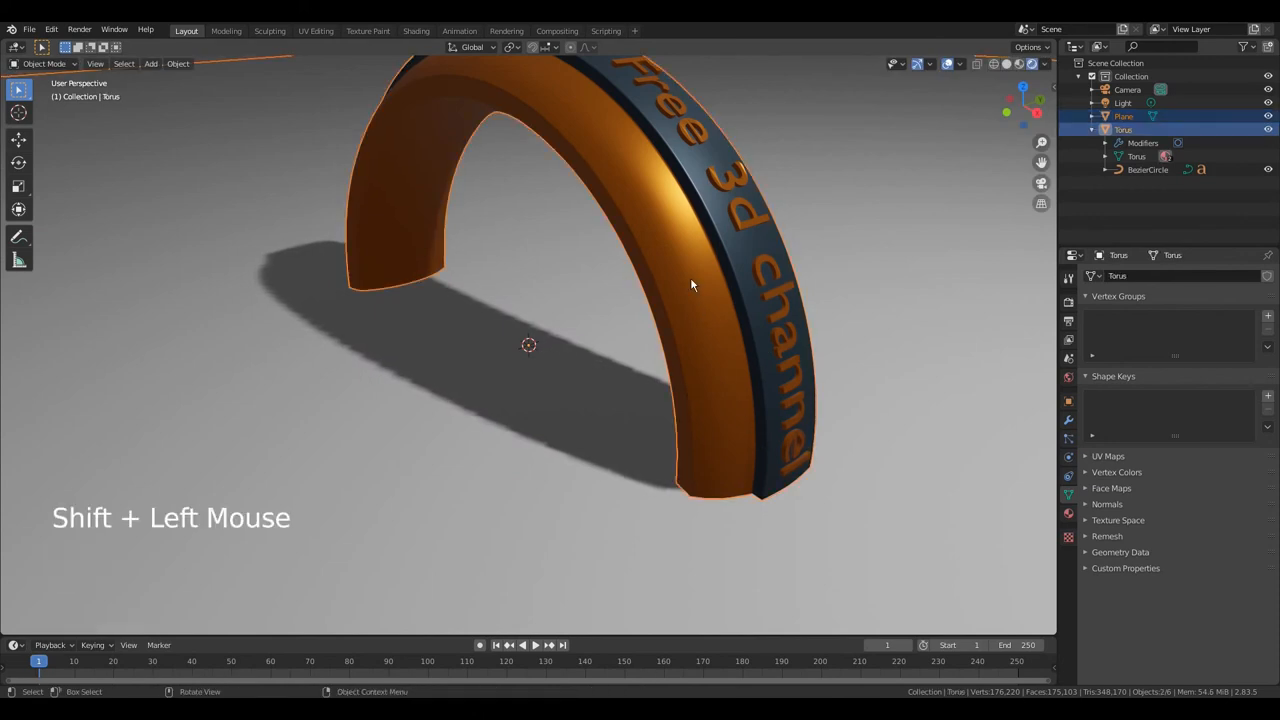
{"action": "key", "text": "ctrl+l"}
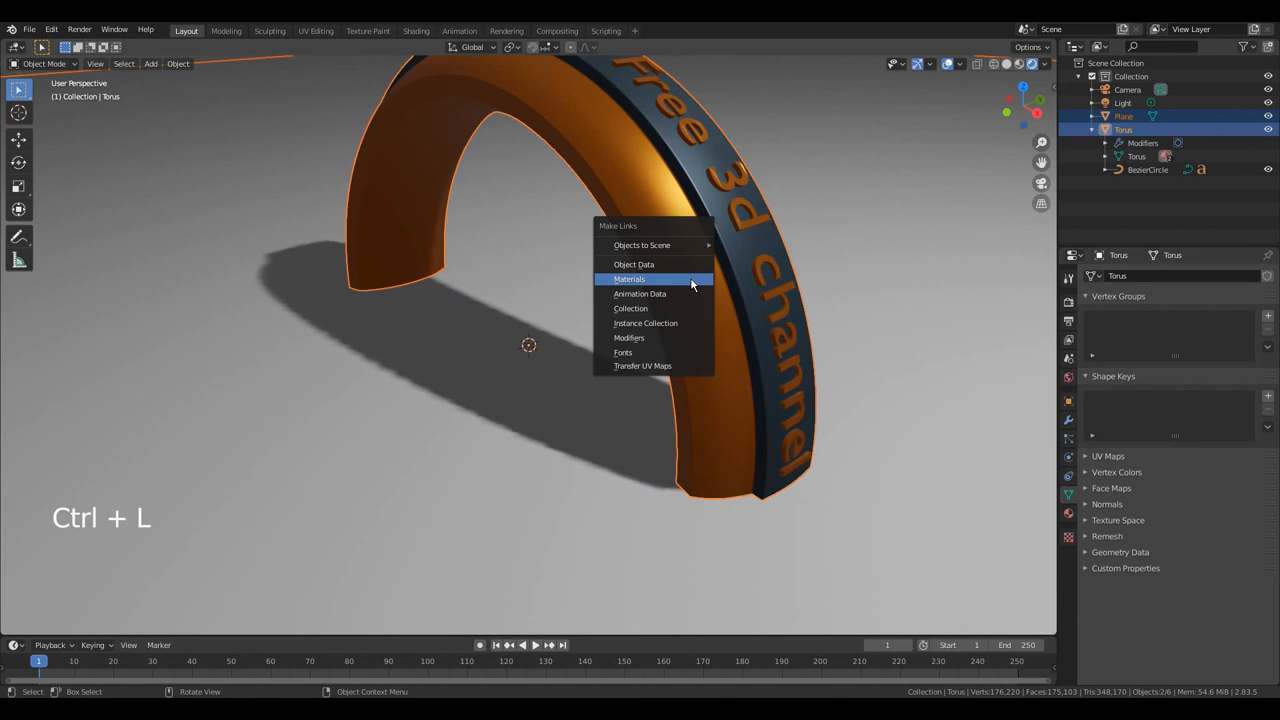
{"action": "left_click", "coordinate": [634, 264]}
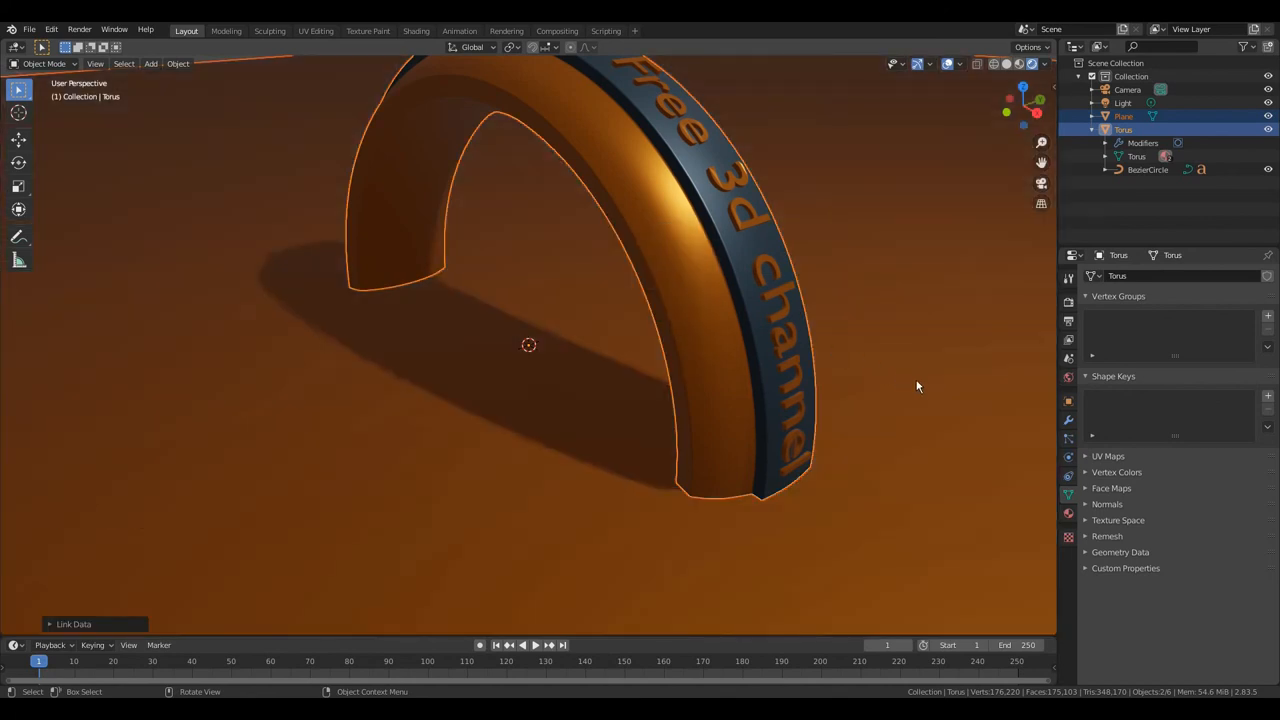
{"action": "left_click", "coordinate": [1124, 116]}
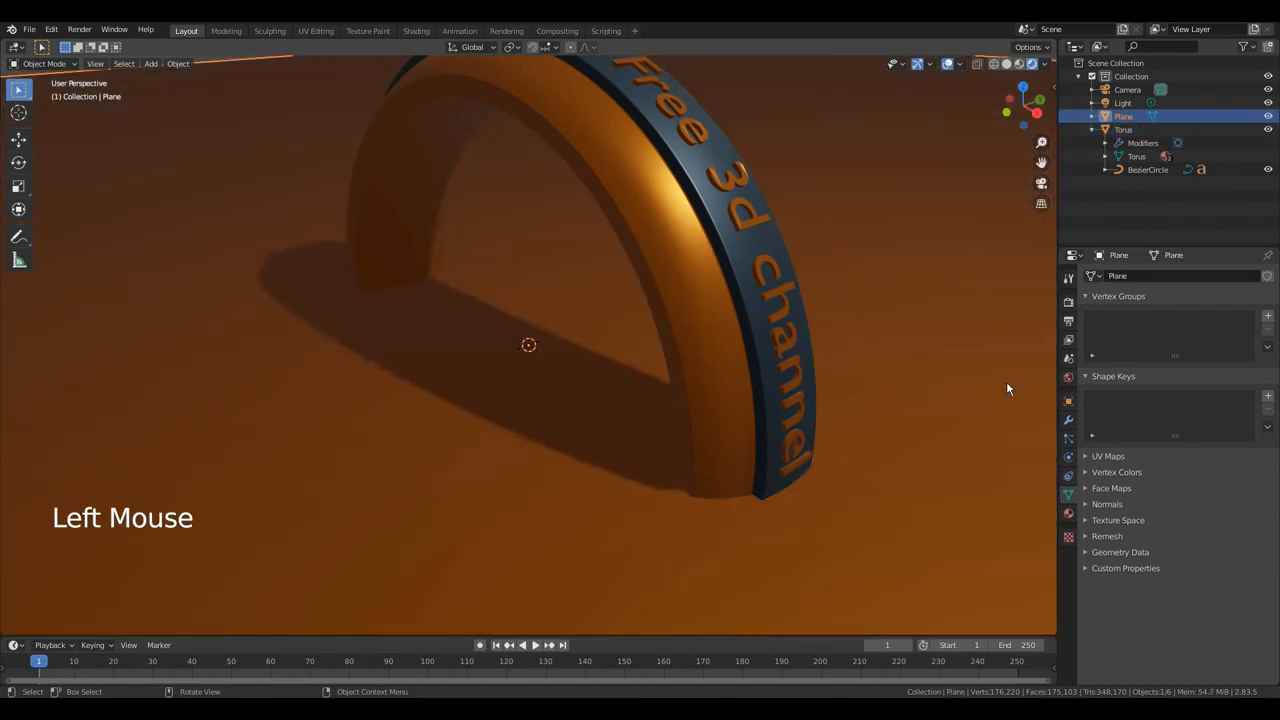
{"action": "left_click", "coordinate": [1068, 512]}
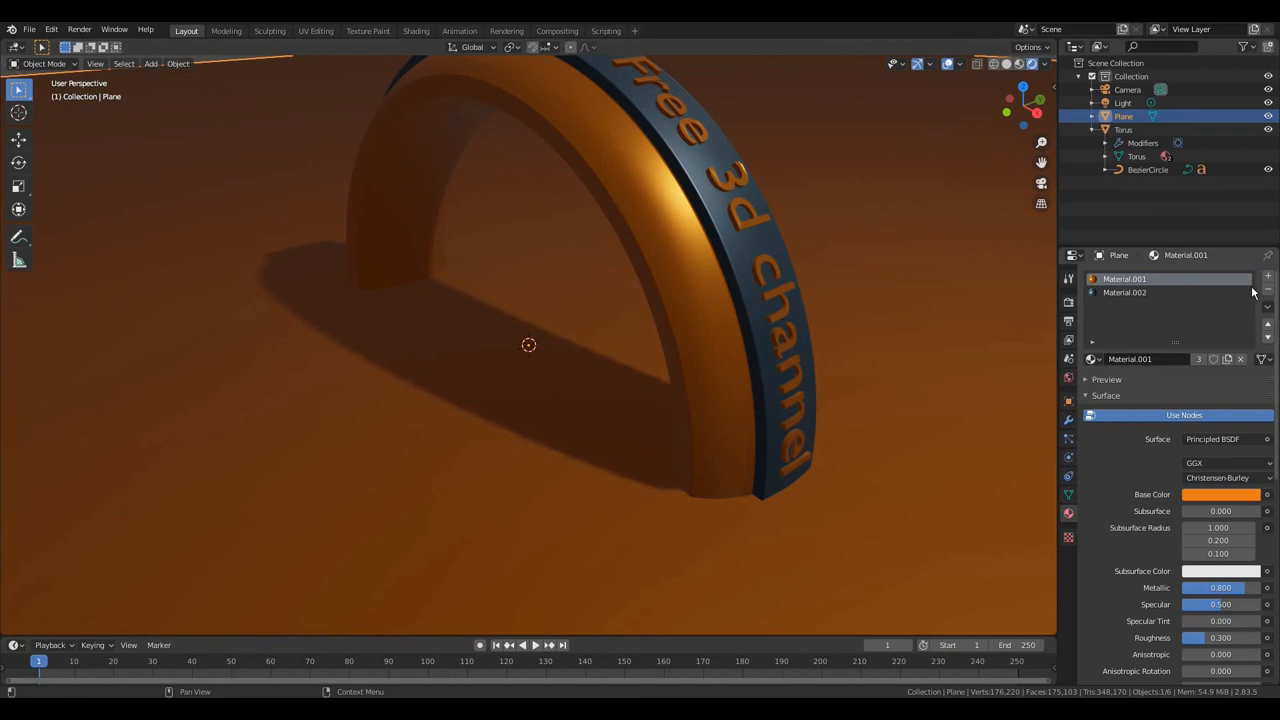
Assign dark blue Material.002 to the floor, then rotate the ring 90° and lower it onto the floor.
{"action": "left_click", "coordinate": [1124, 292]}
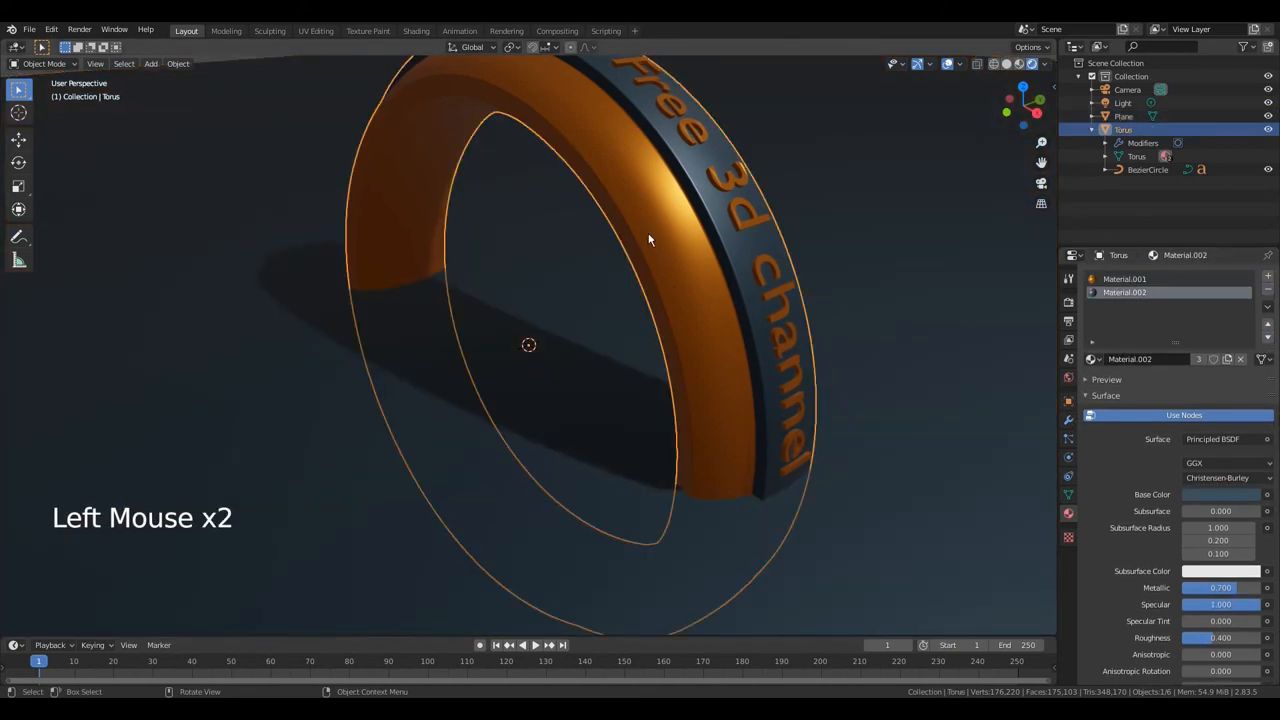
{"action": "key", "text": "r"}
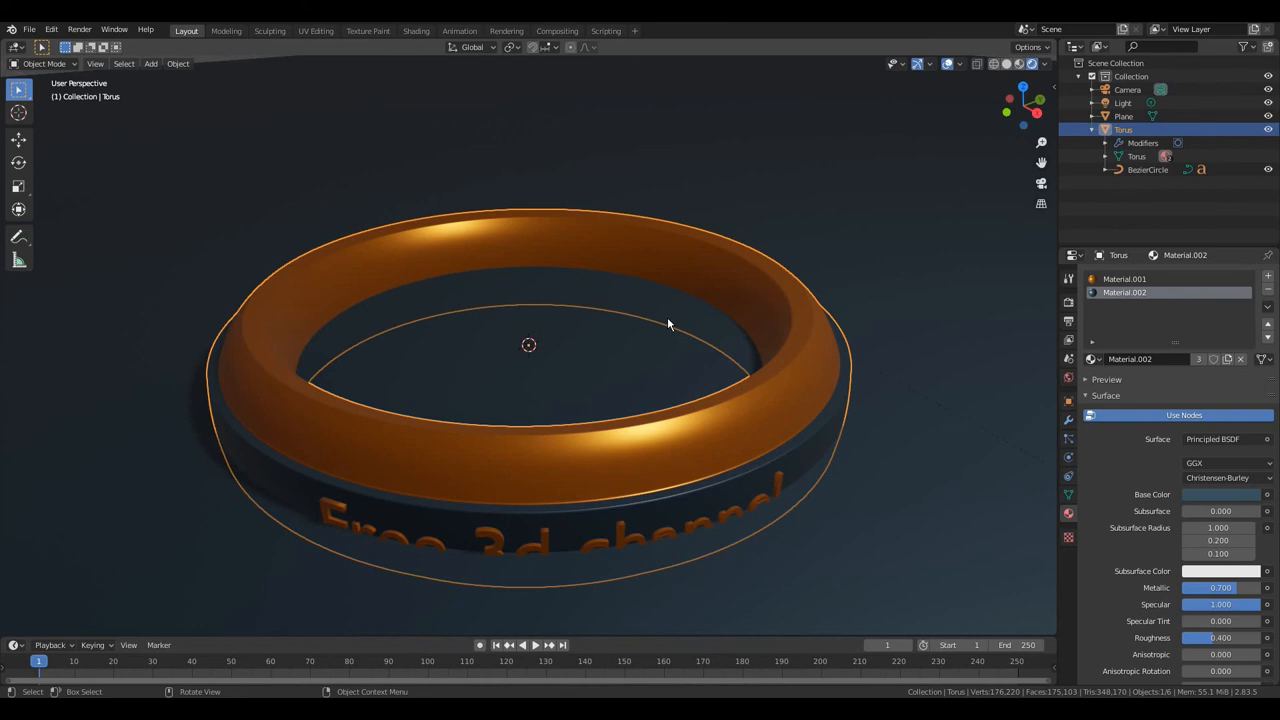
{"action": "key", "text": "g"}
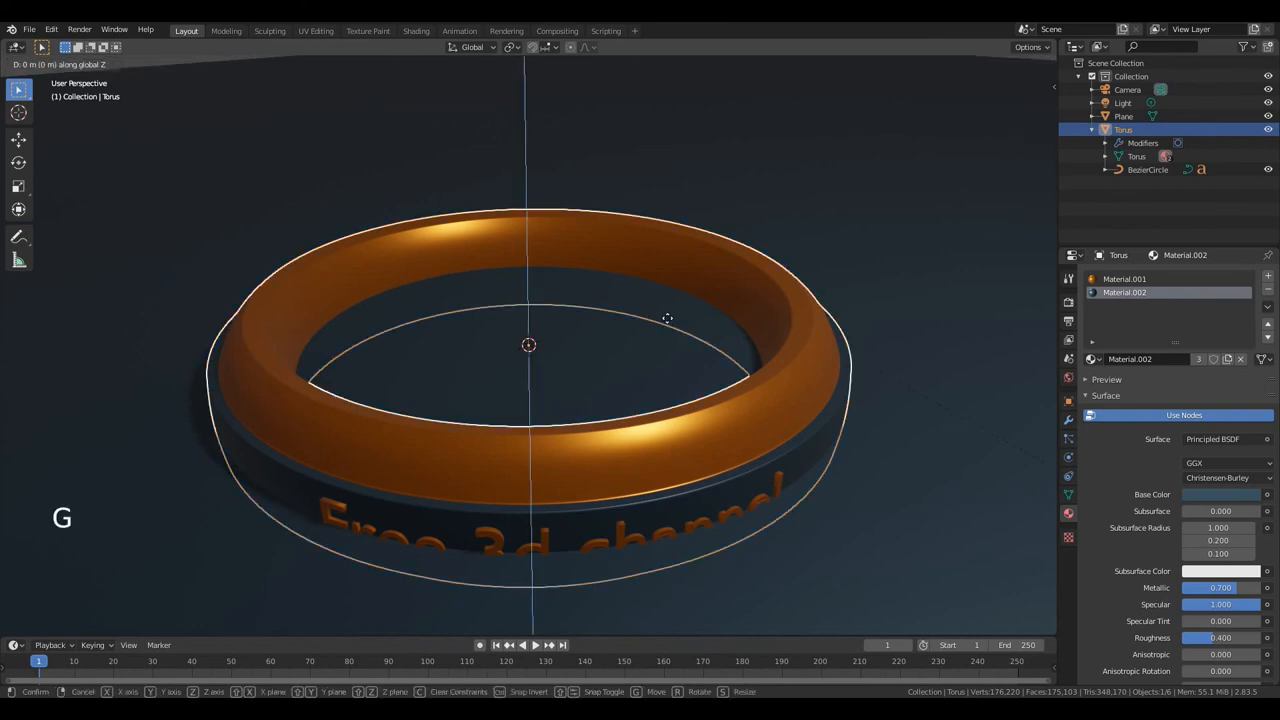
{"action": "mouse_move", "coordinate": [668, 324]}
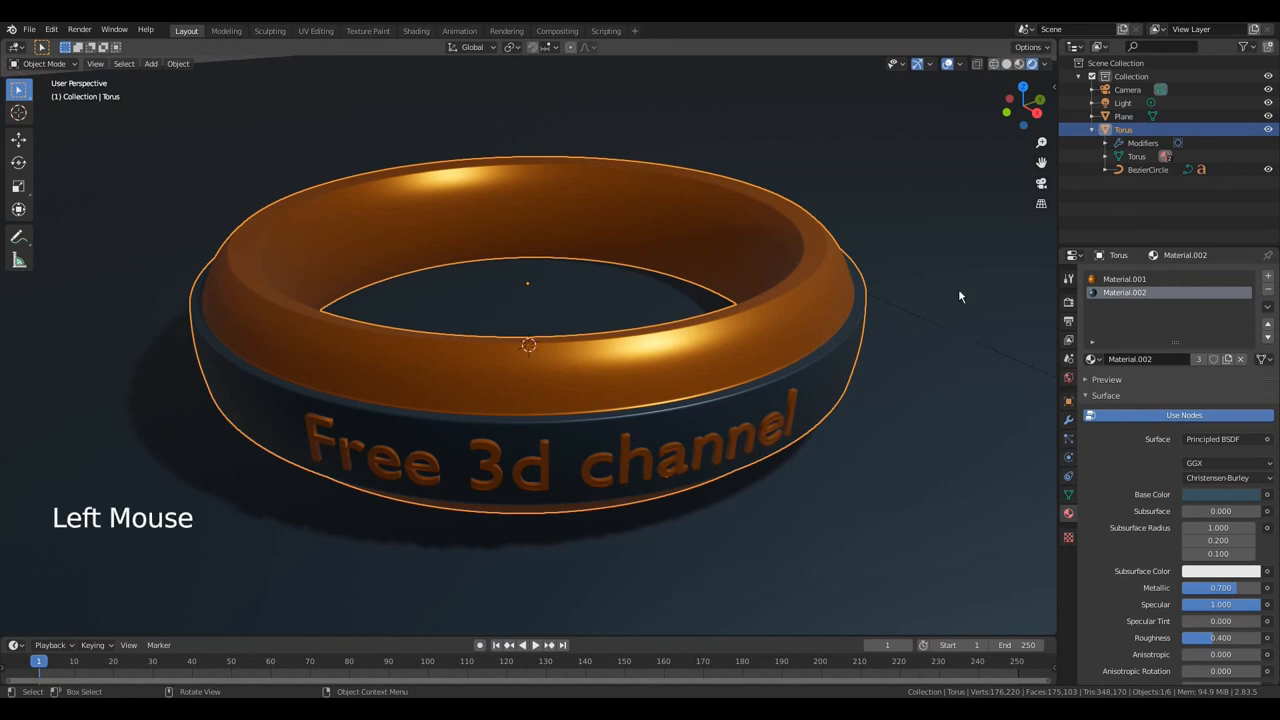
Enable Ambient Occlusion, Bloom and Screen Space Reflections in Eevee Render Properties.
{"action": "left_click", "coordinate": [1124, 116]}
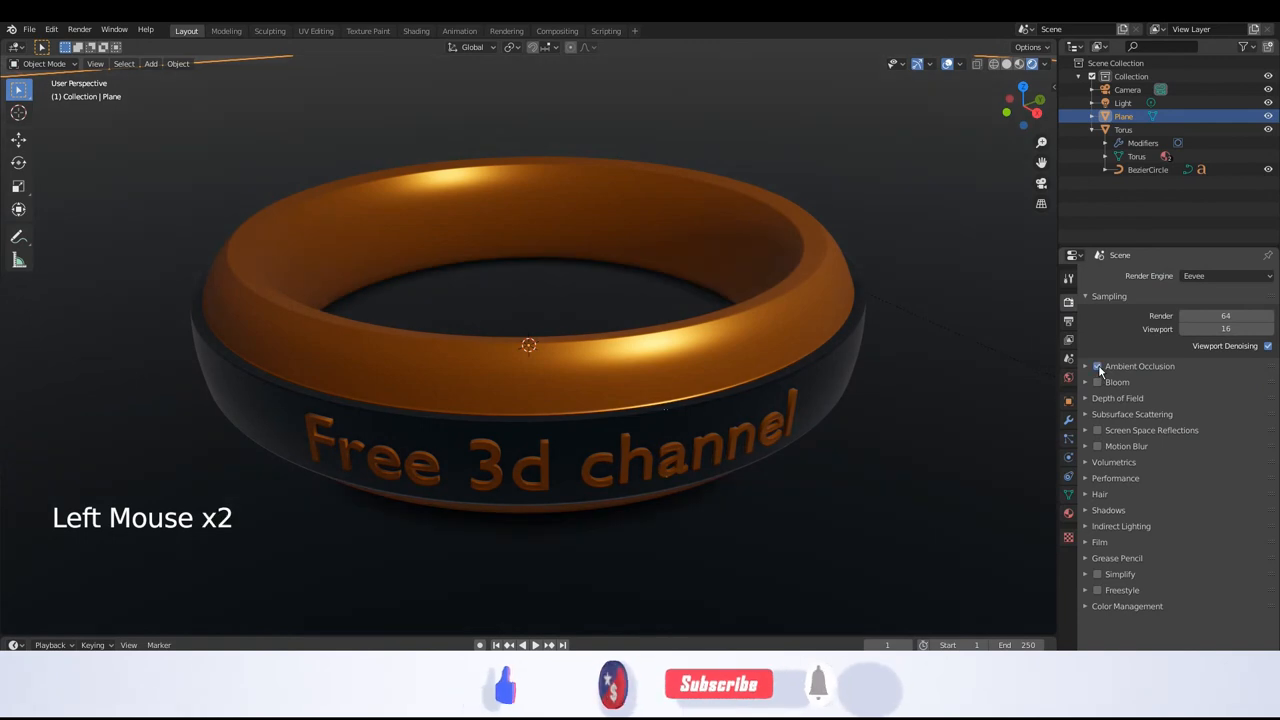
{"action": "left_click", "coordinate": [1096, 366]}
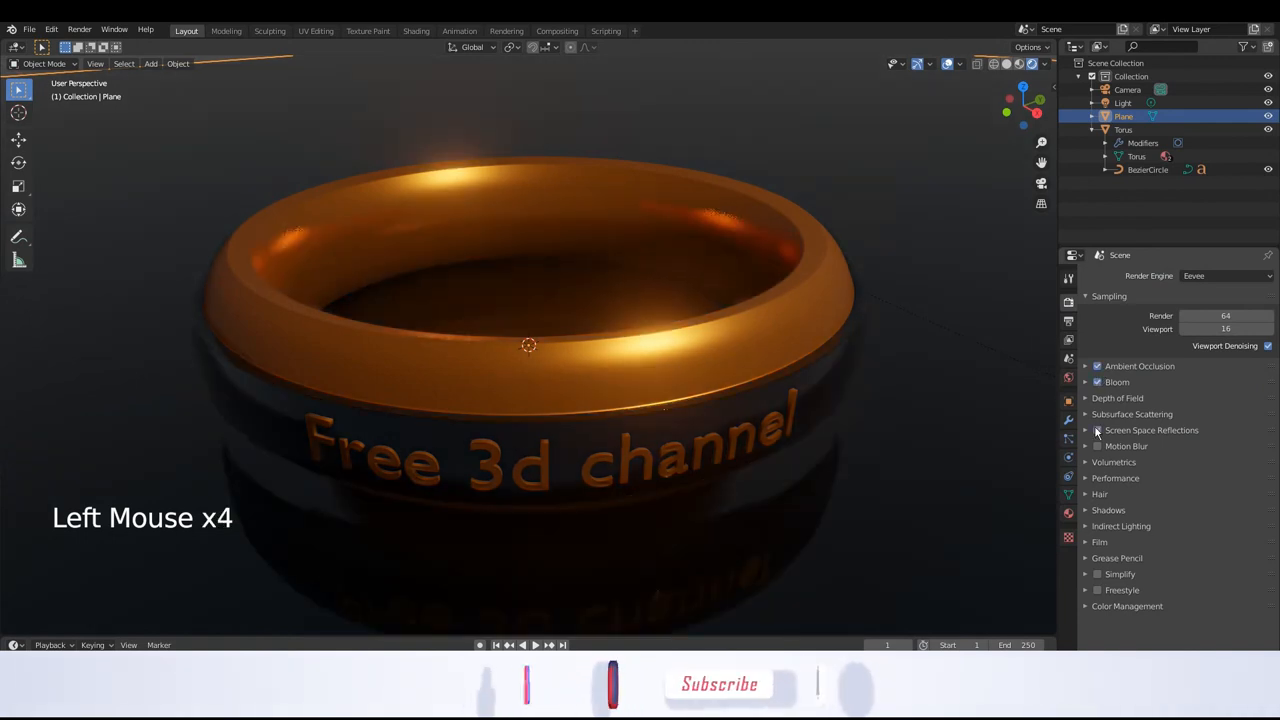
{"action": "left_click", "coordinate": [1096, 430]}
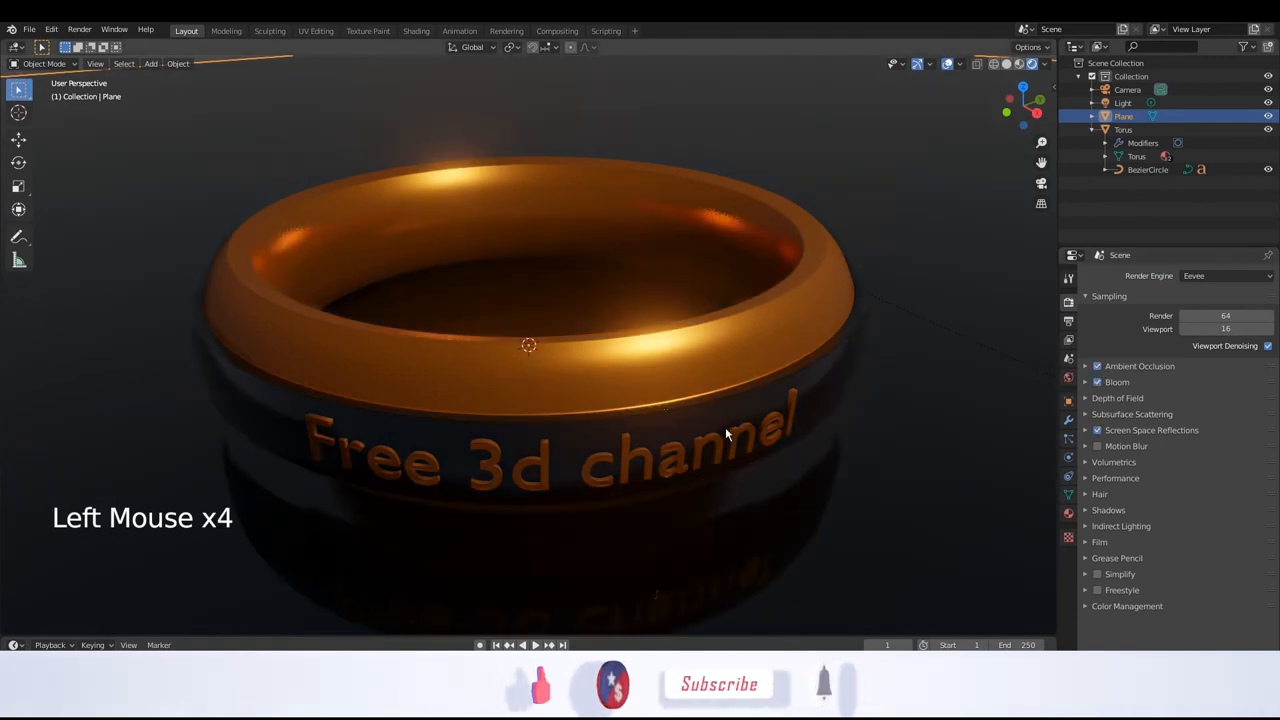